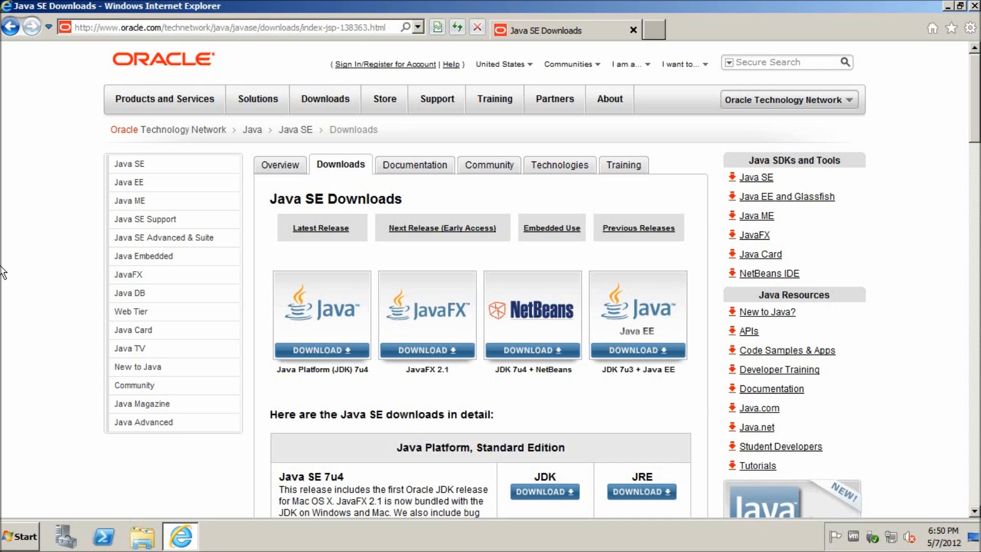
mouse_move(641, 490)
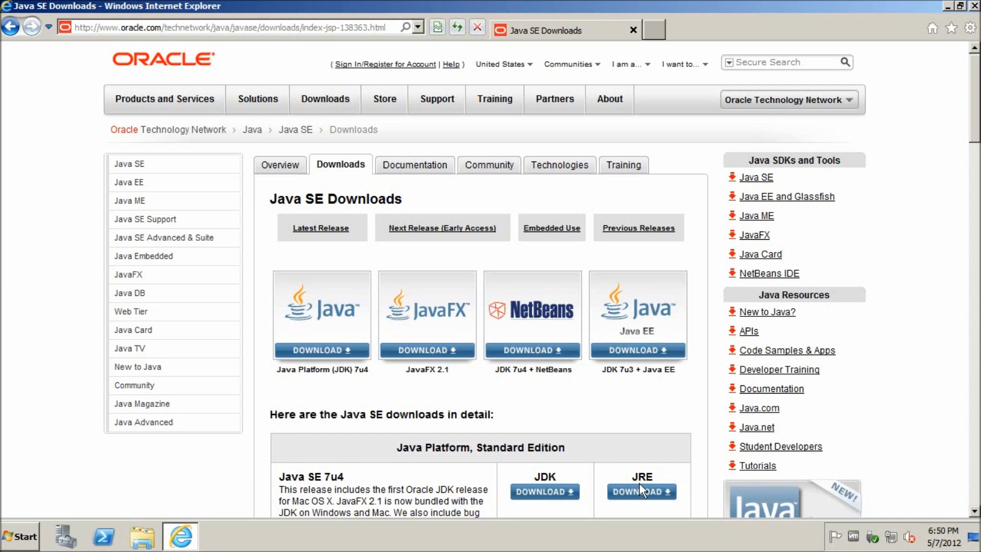
Step: Accept the JRE 7u4 license, then download and run jre-7u4-windows-i586.exe
click(640, 491)
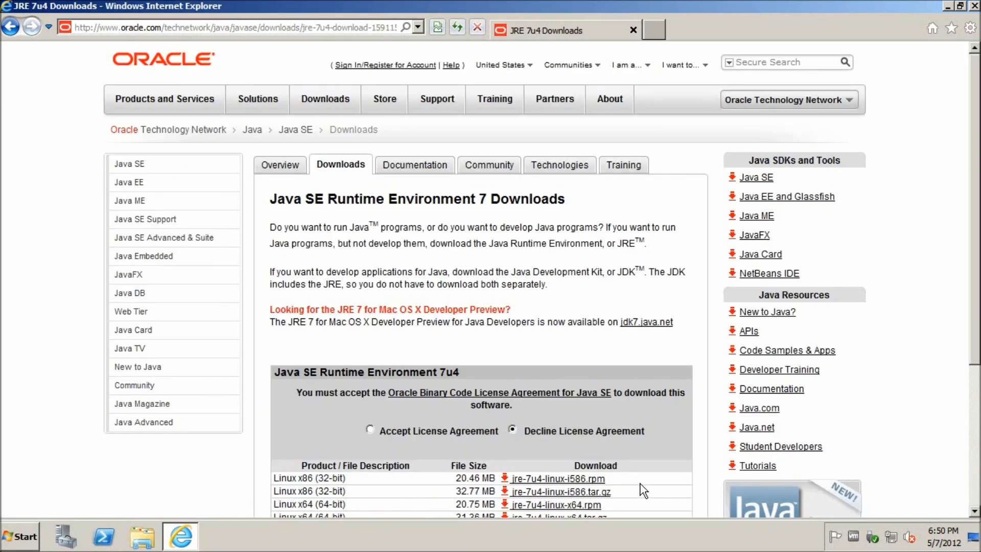
mouse_move(396, 429)
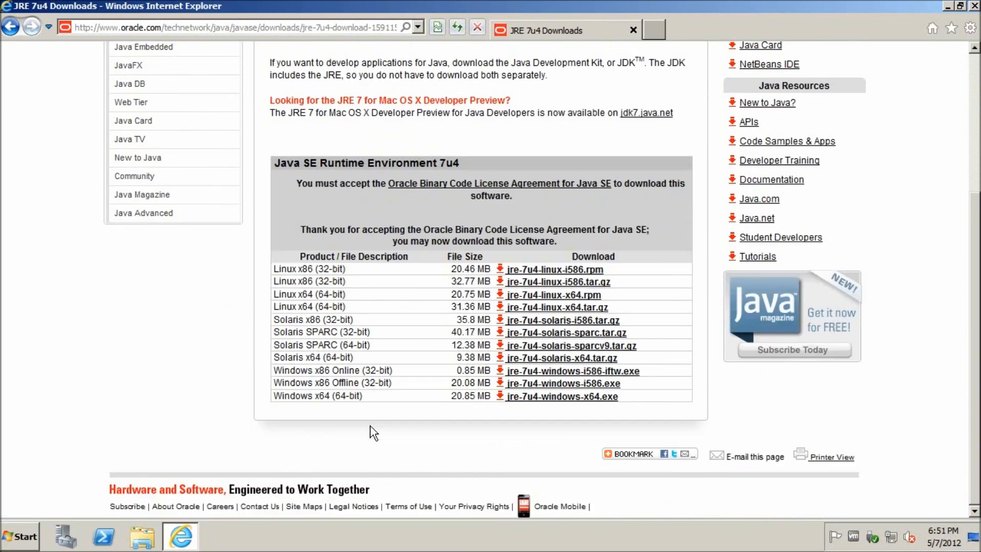
mouse_move(510, 385)
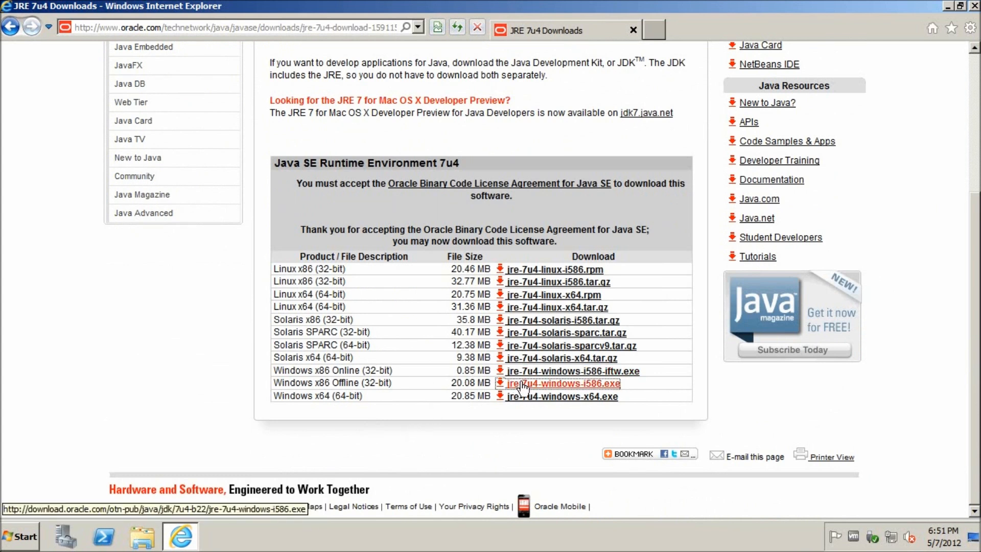
click(563, 383)
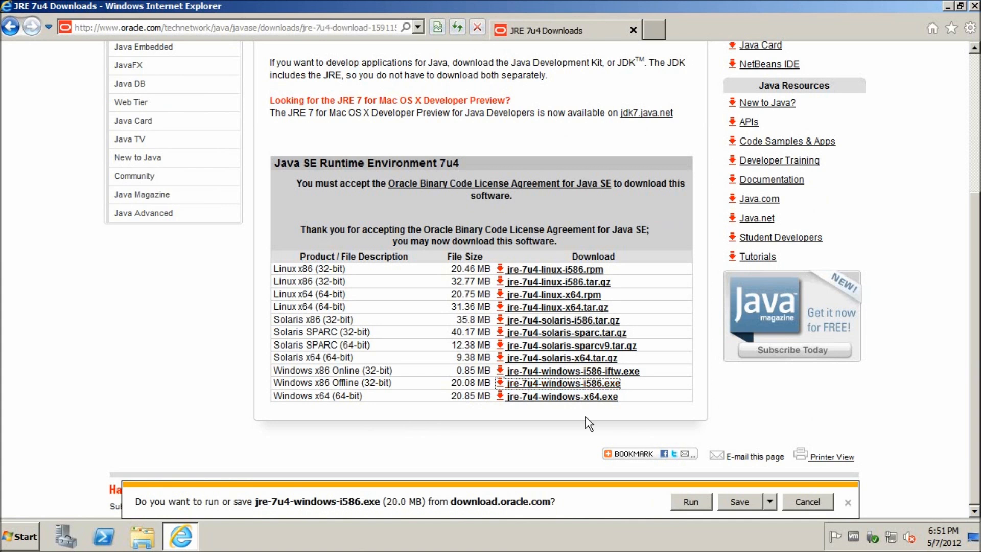
mouse_move(679, 491)
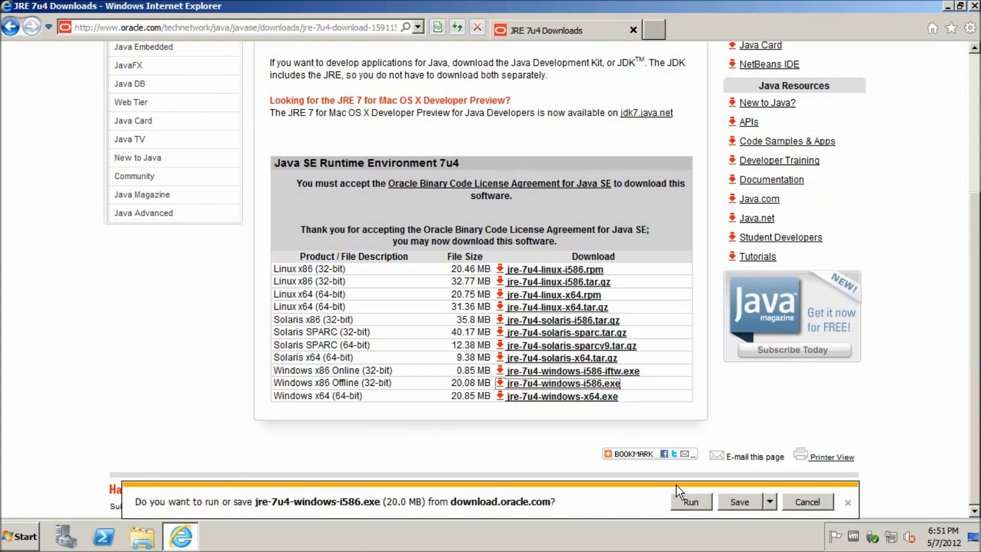
mouse_move(689, 512)
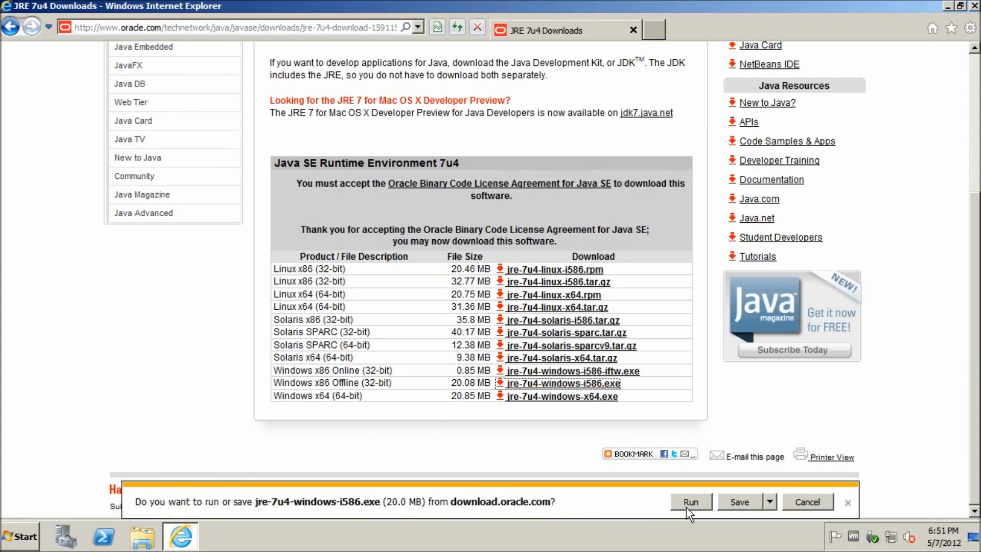
click(691, 501)
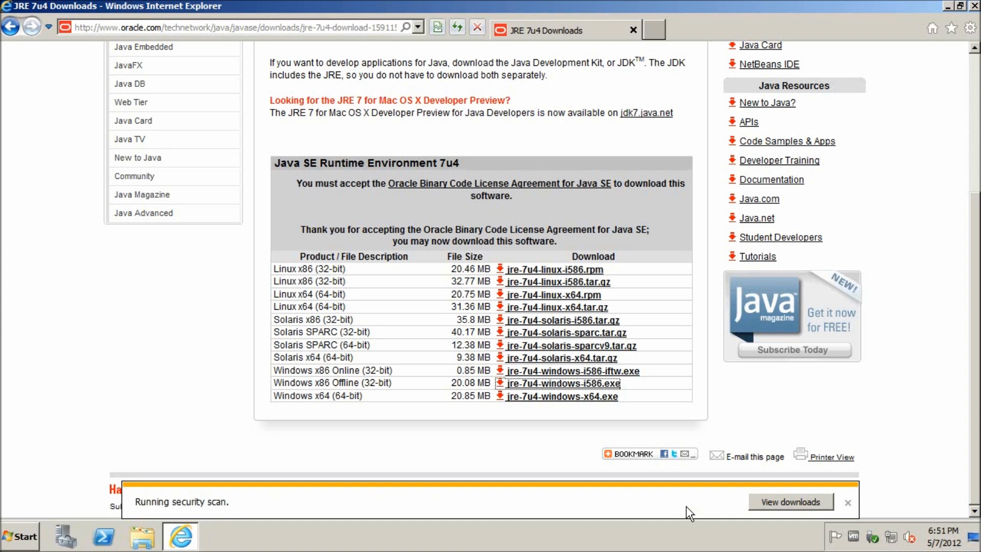
click(848, 502)
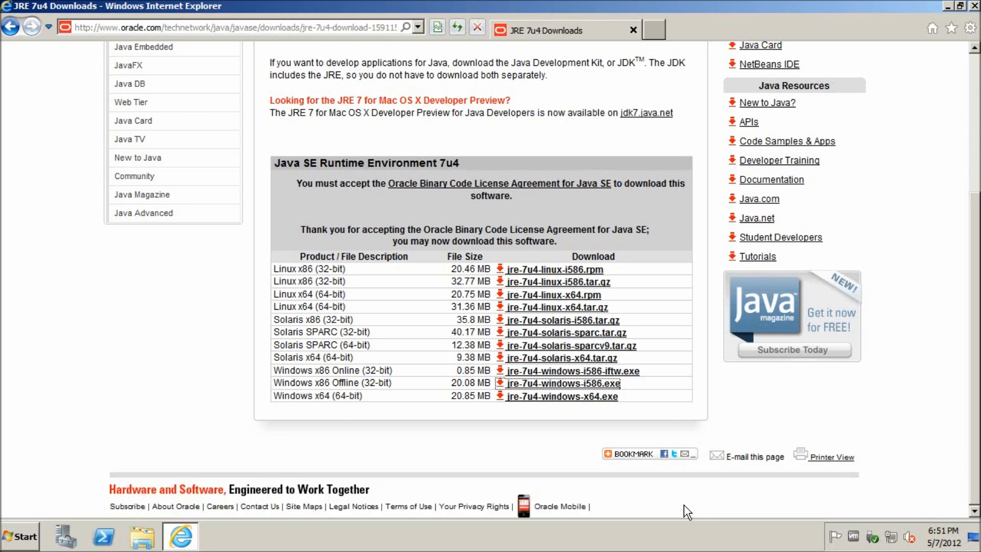
Step: From the Start menu's Run dialog, enter %appdata% in the Open box
click(562, 383)
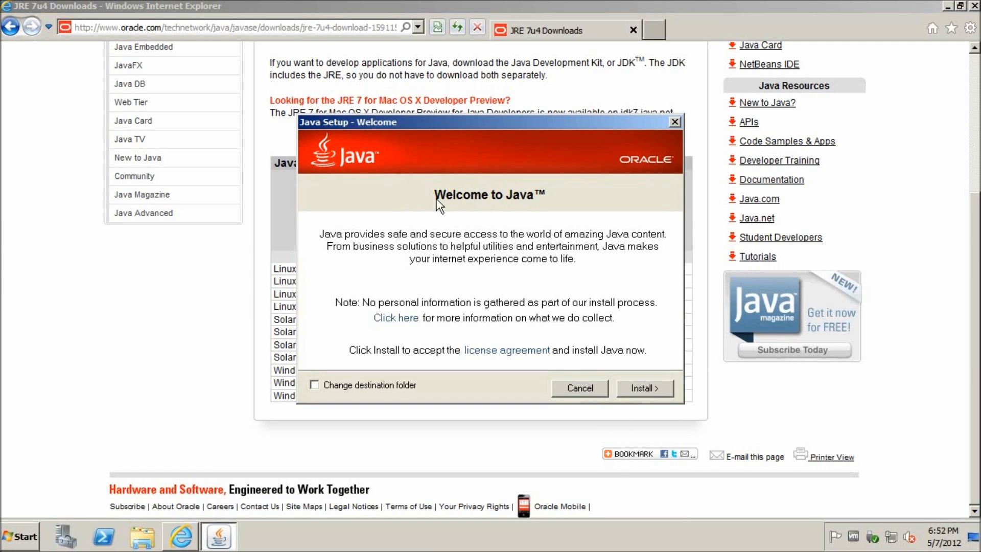
mouse_move(432, 190)
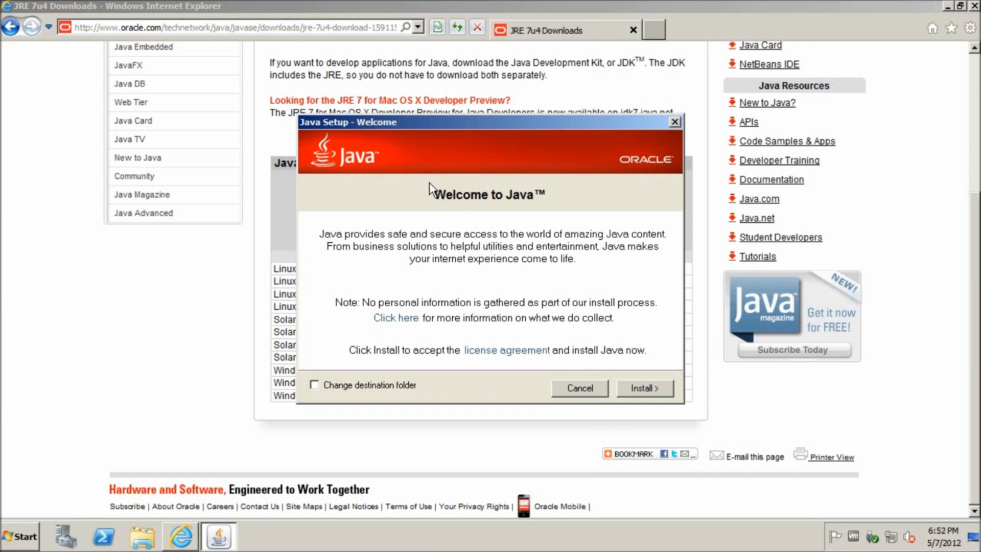
click(20, 536)
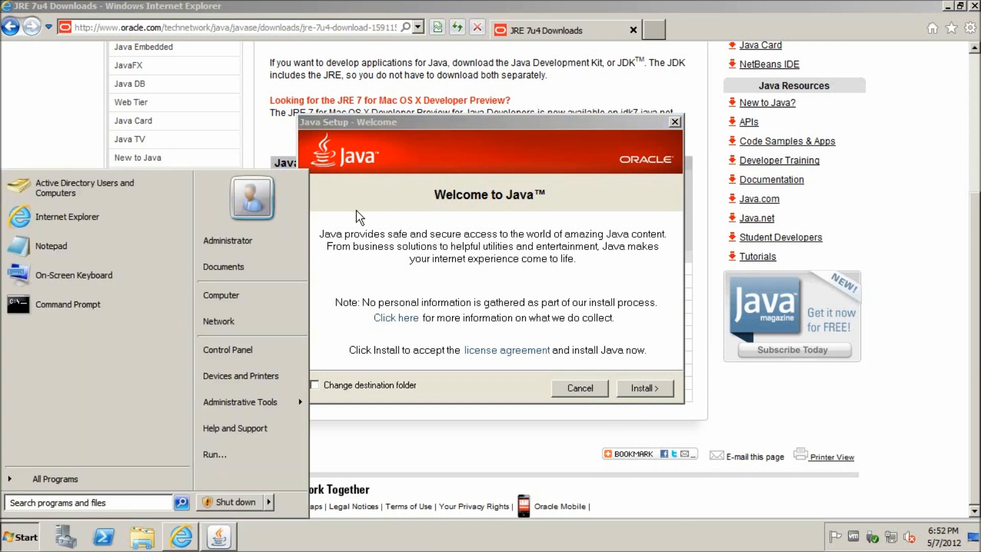
click(214, 454)
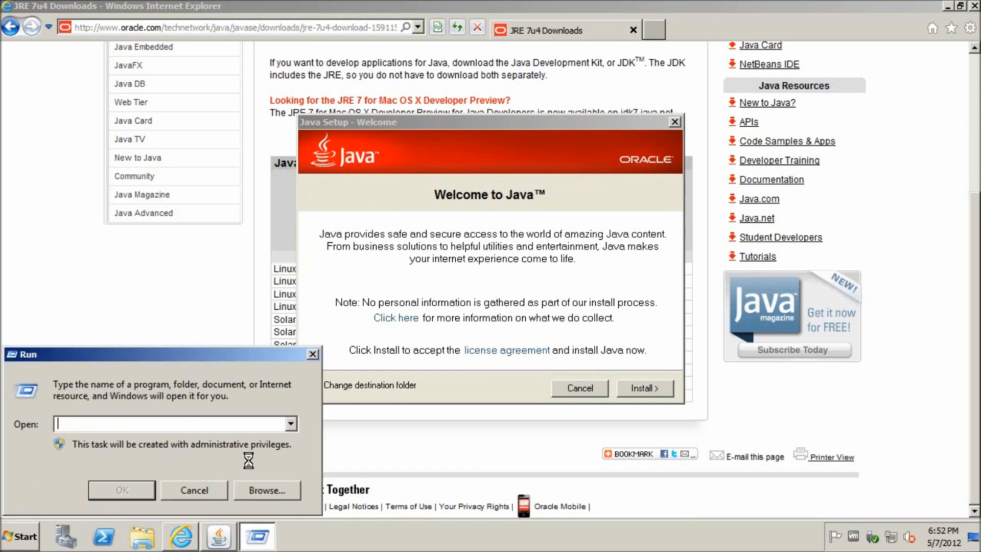
text(%appdata$)
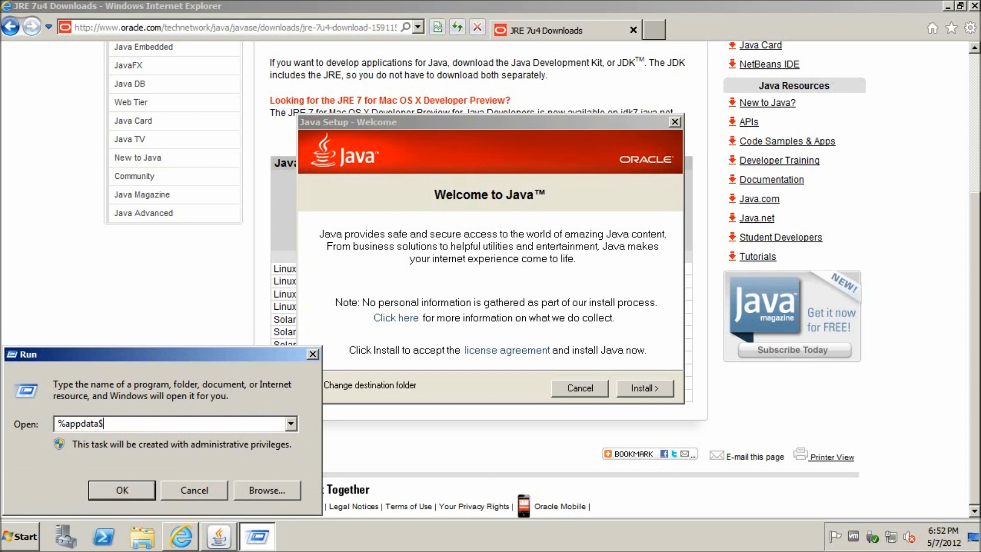
Step: Browse to AppData\LocalLow\Sun\Java\jre1.7.0_04 and select Data1.cab and jre1.7.0_04.msi
click(121, 490)
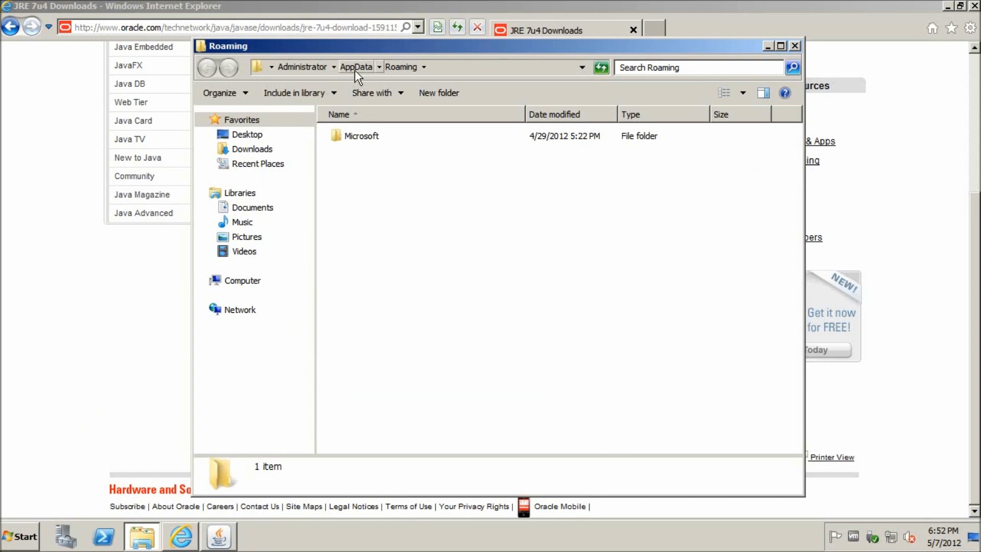
click(356, 67)
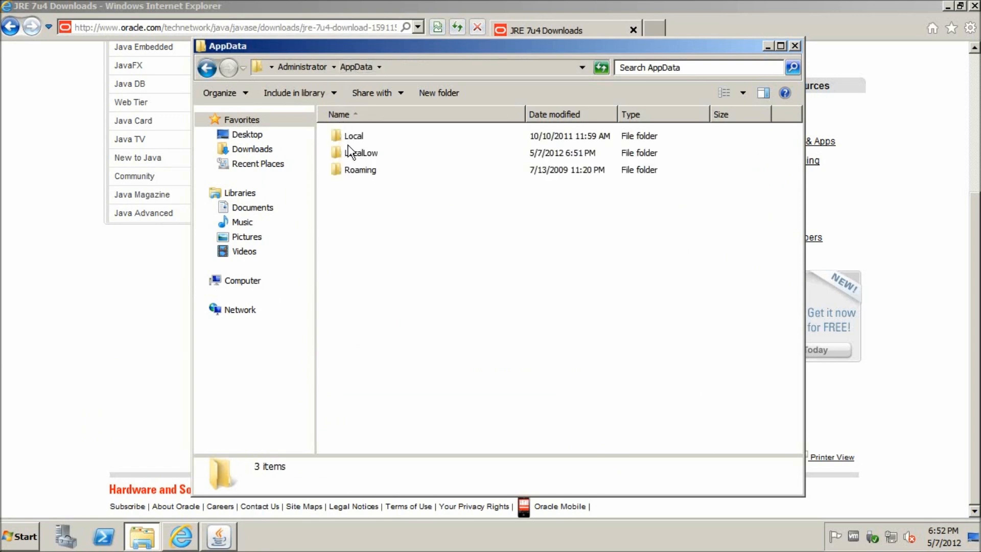
double_click(361, 153)
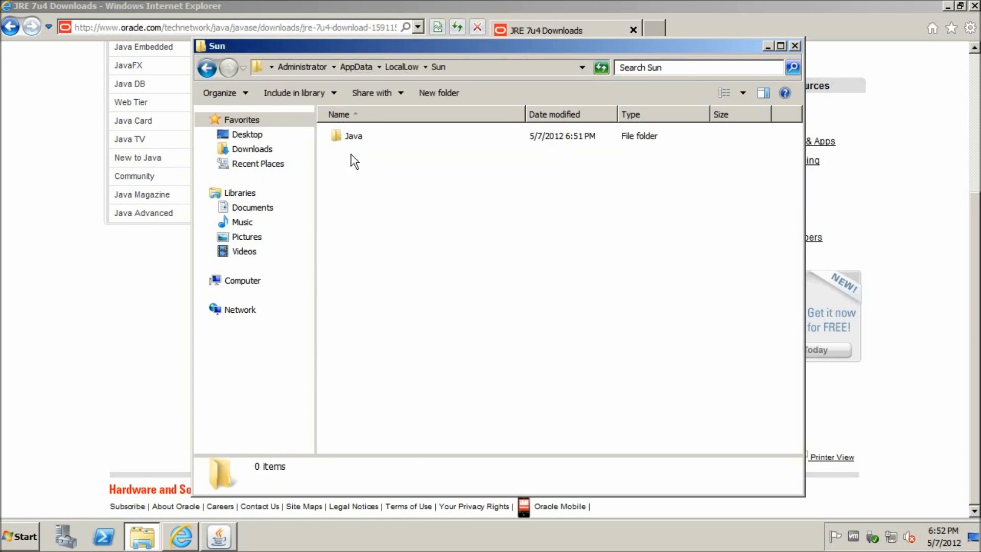
double_click(353, 136)
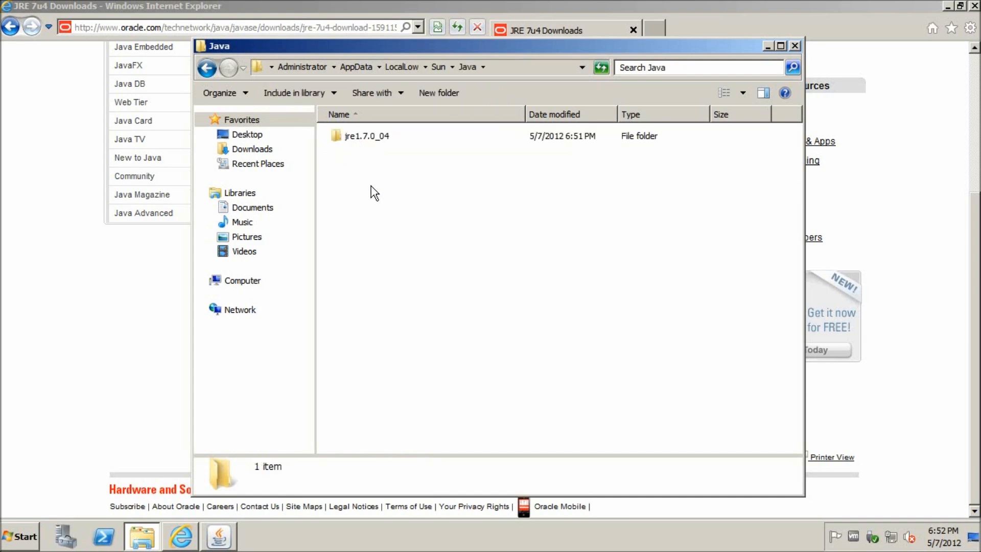
mouse_move(381, 148)
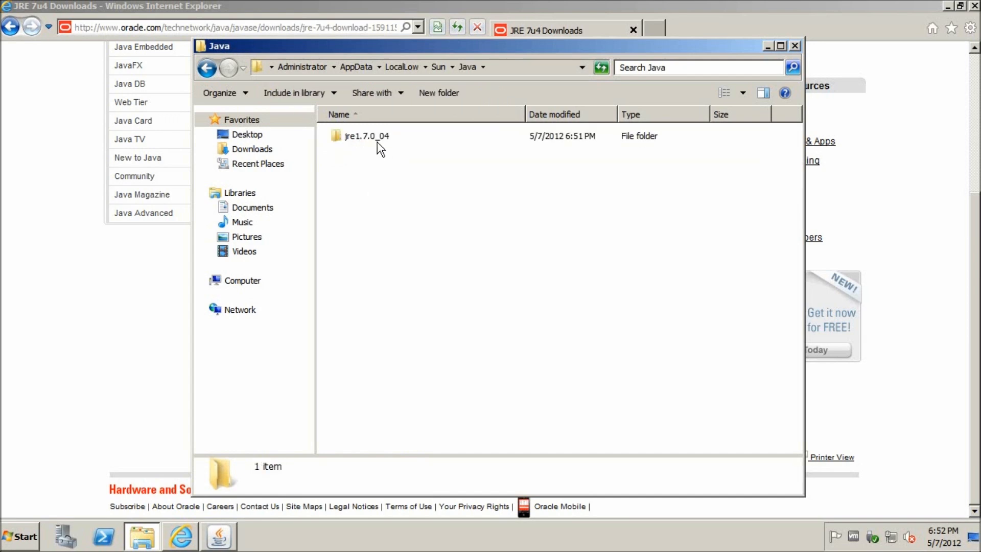
double_click(366, 136)
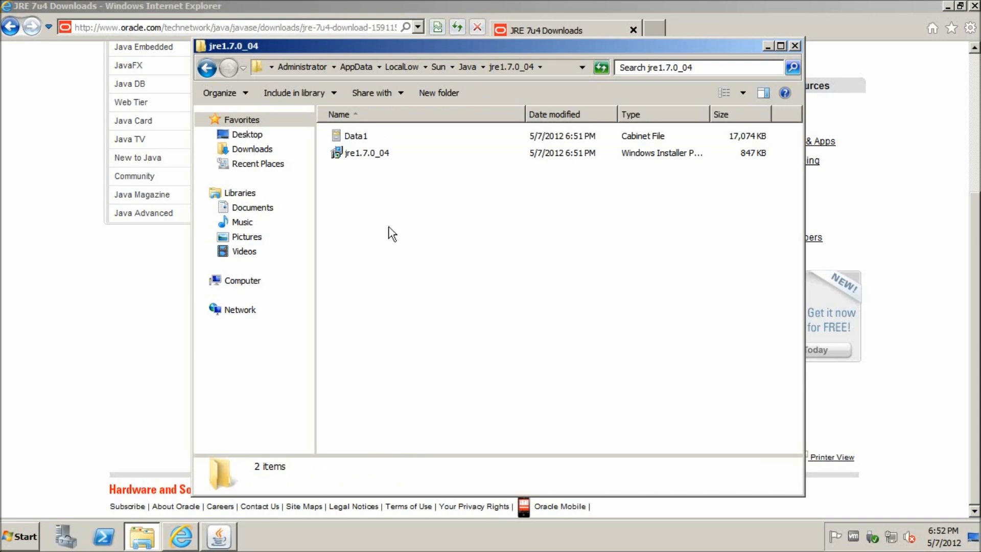
key(ctrl+a)
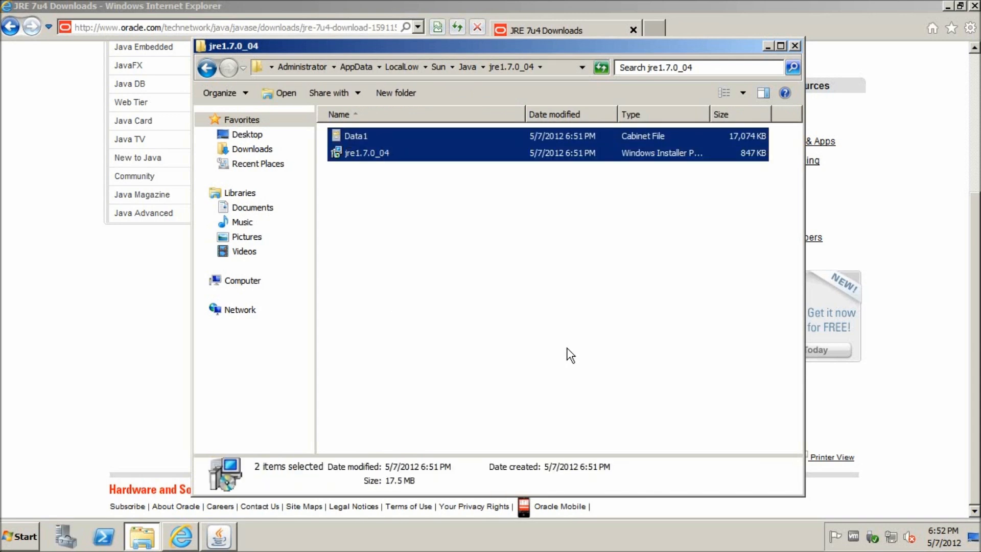
mouse_move(536, 289)
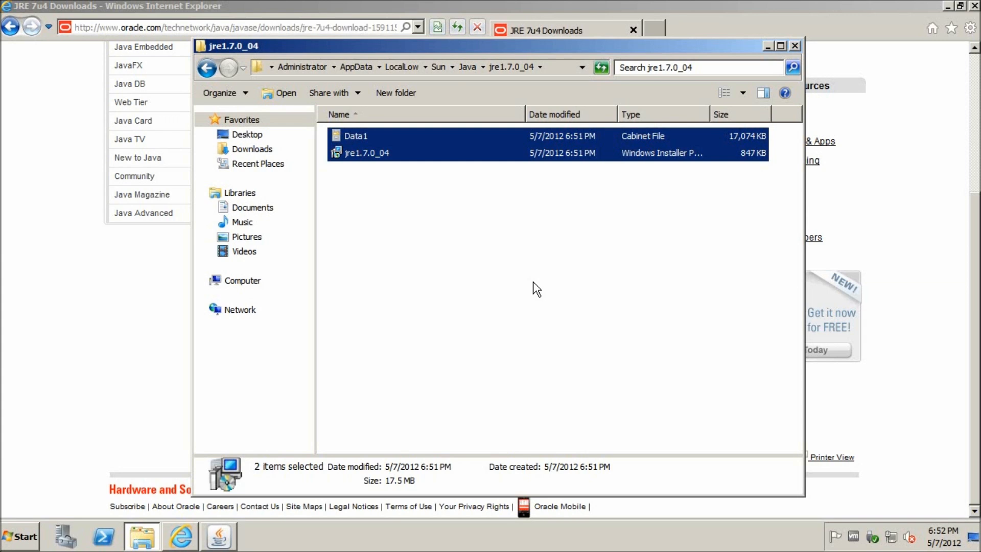
mouse_move(438, 257)
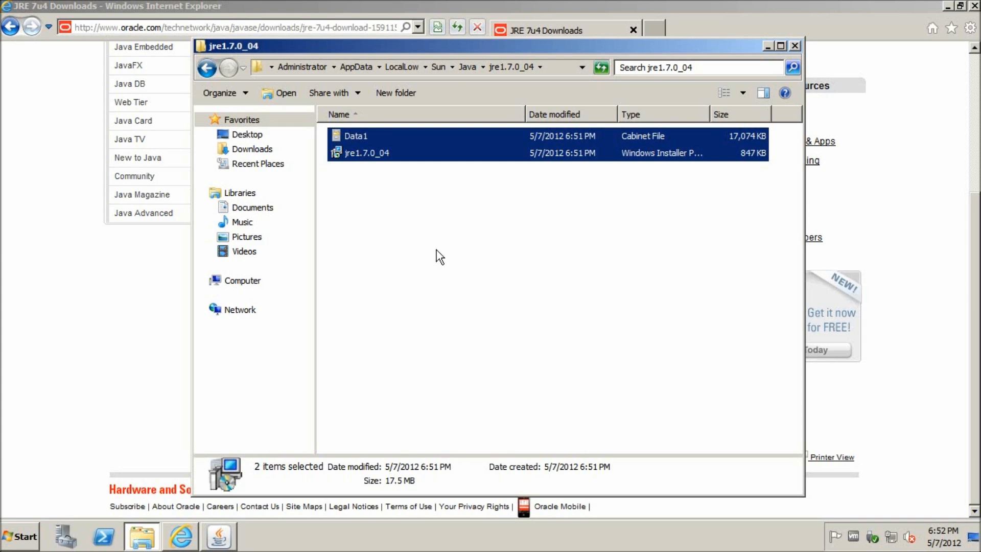
mouse_move(436, 194)
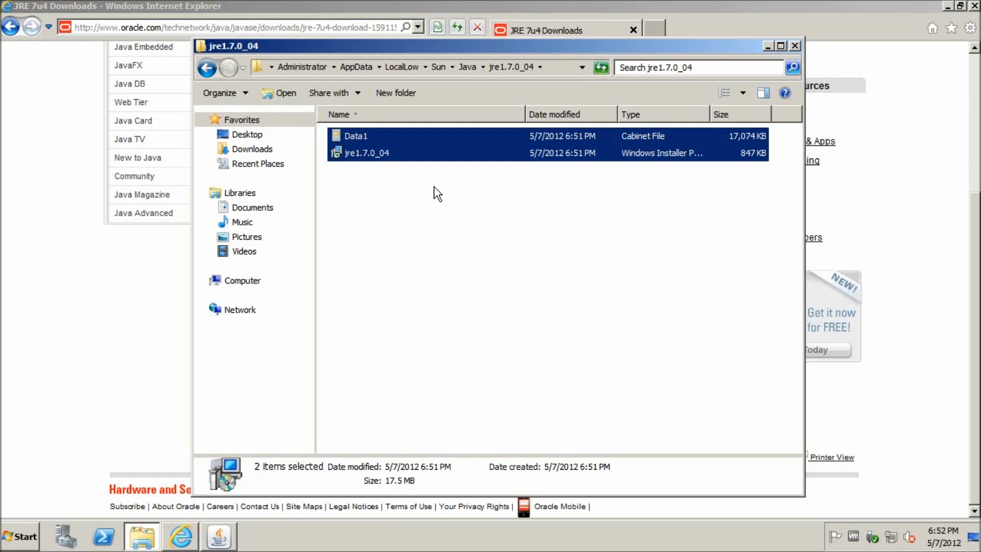
mouse_move(411, 257)
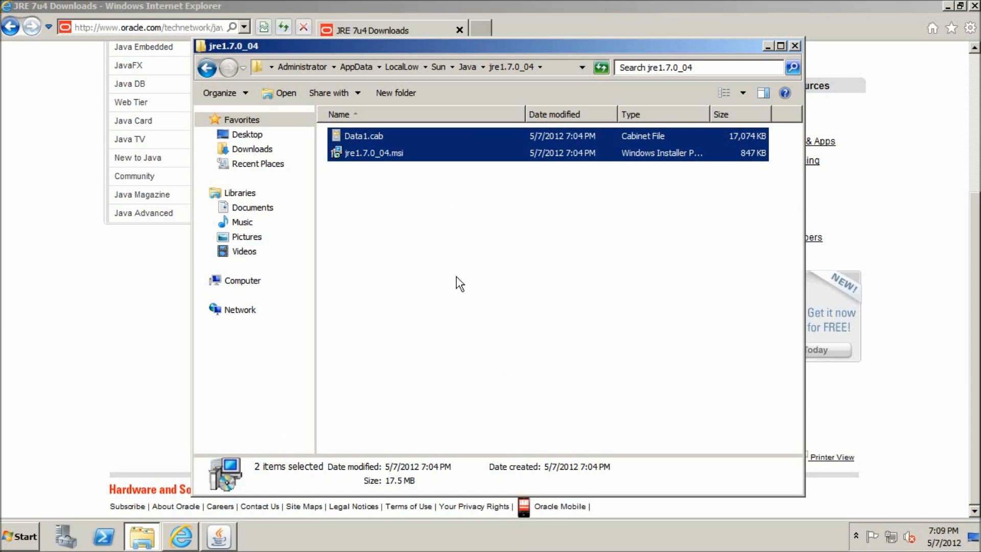
mouse_move(462, 283)
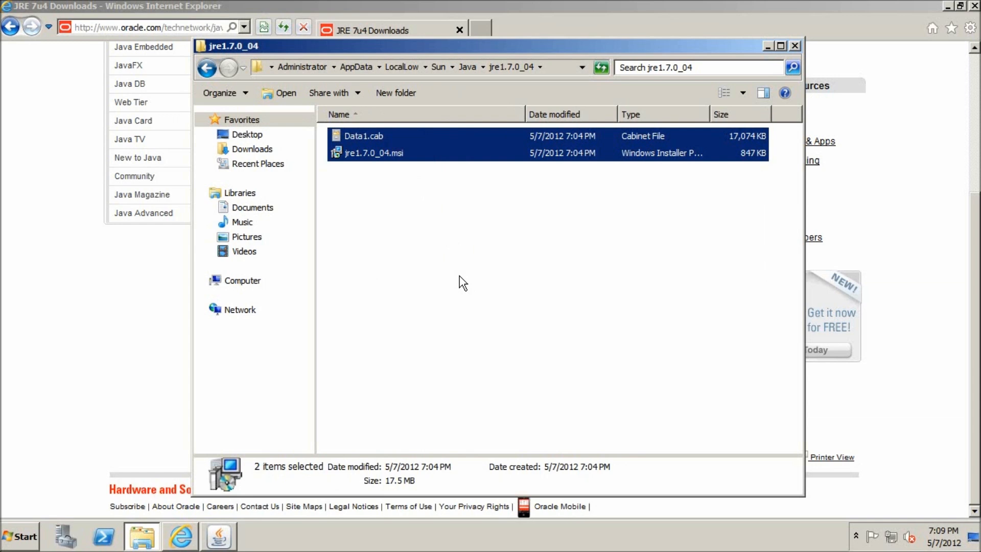
mouse_move(58, 524)
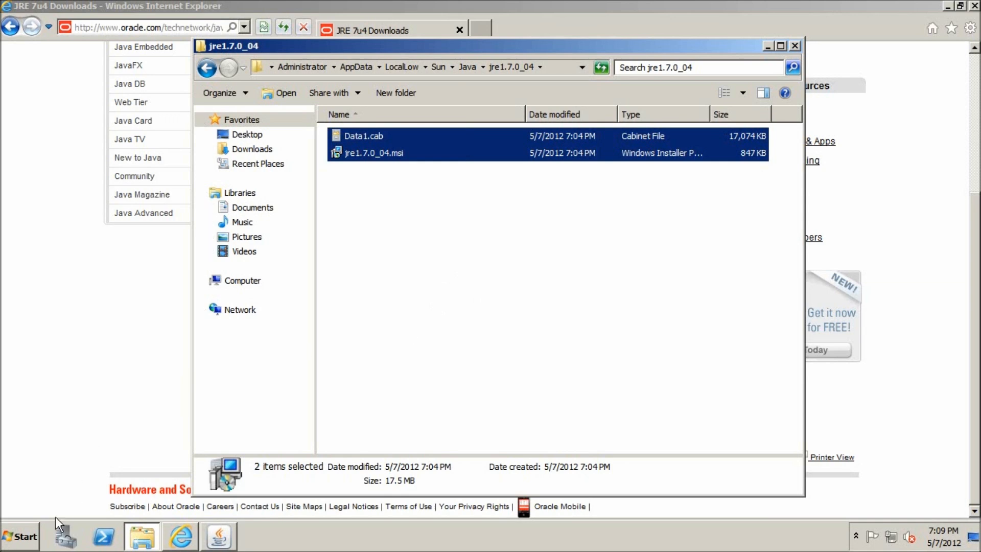
mouse_move(419, 212)
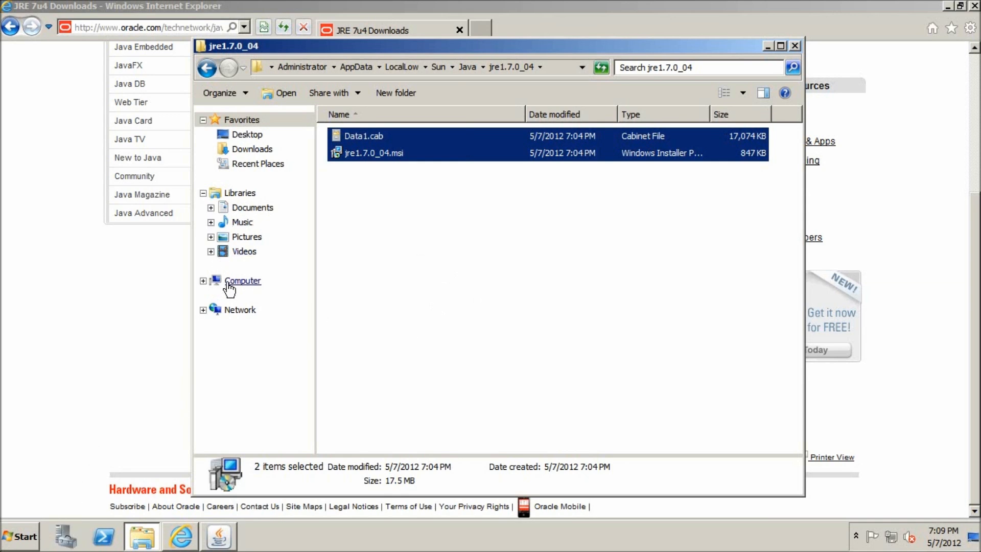
Step: Create a jre1.7.0_04 folder in C:\Software holding Data1.cab and jre1.7.0_04.msi
click(242, 281)
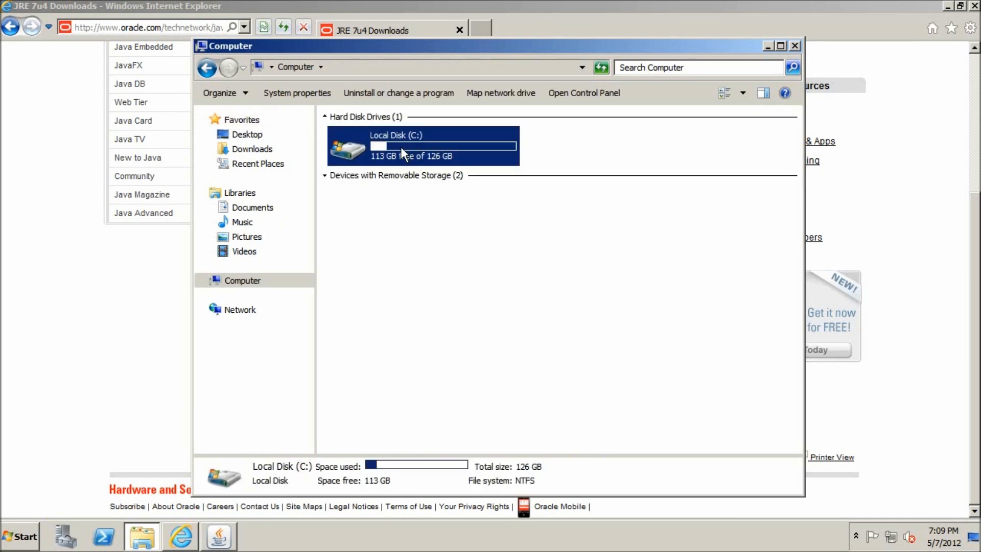
double_click(422, 146)
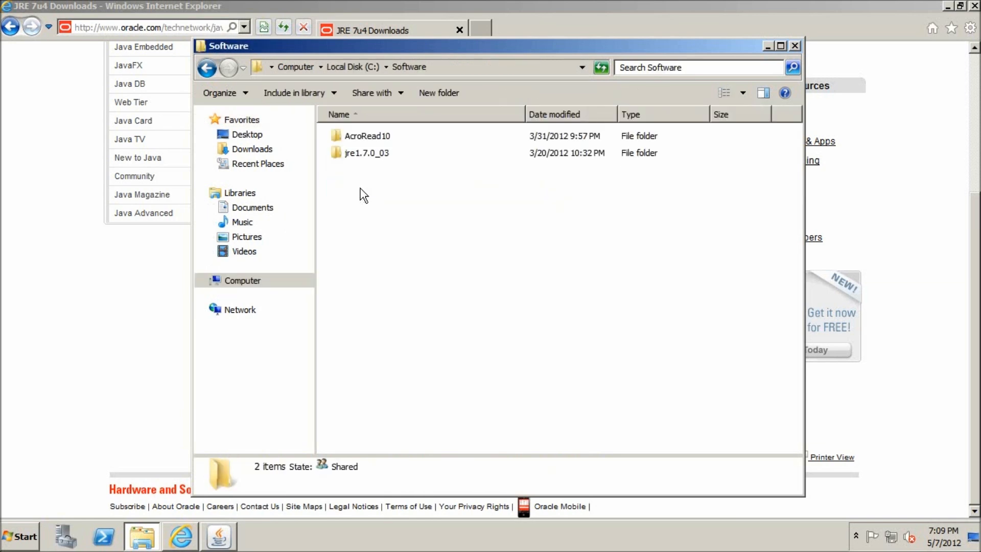
mouse_move(441, 253)
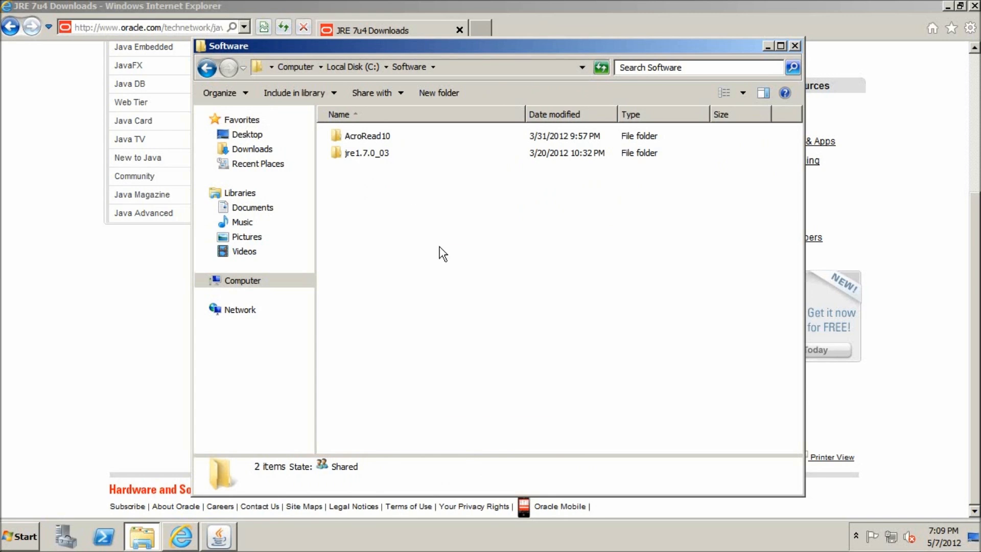
right_click(443, 253)
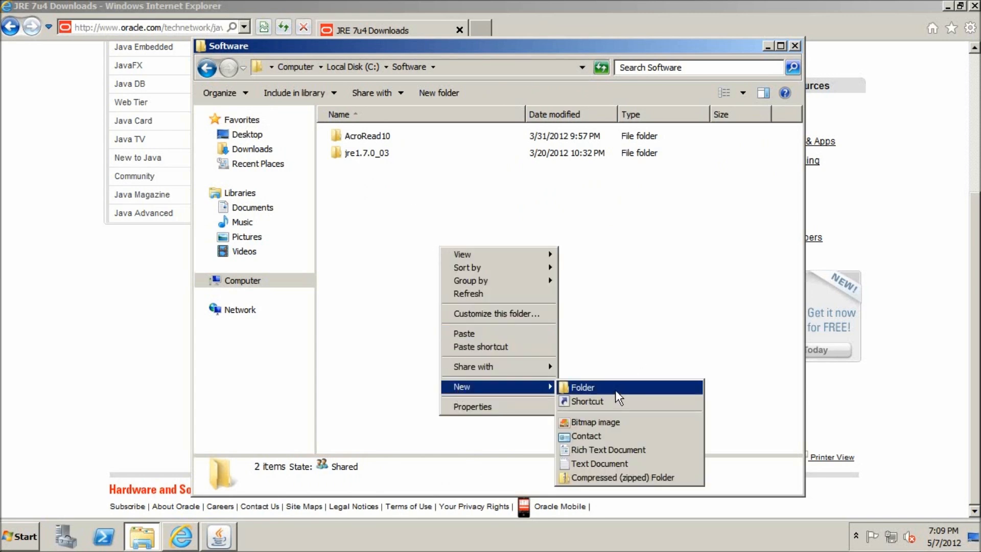
click(582, 387)
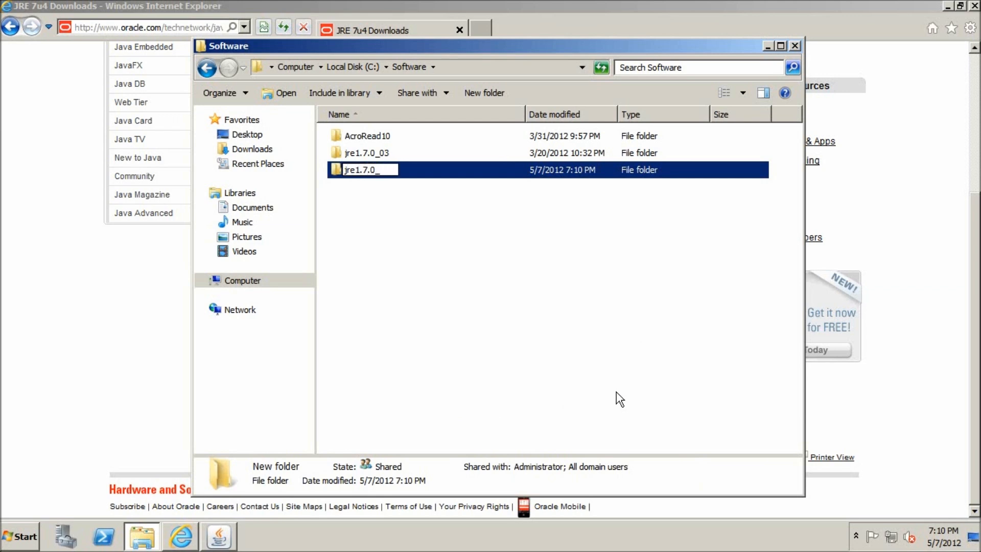
double_click(365, 170)
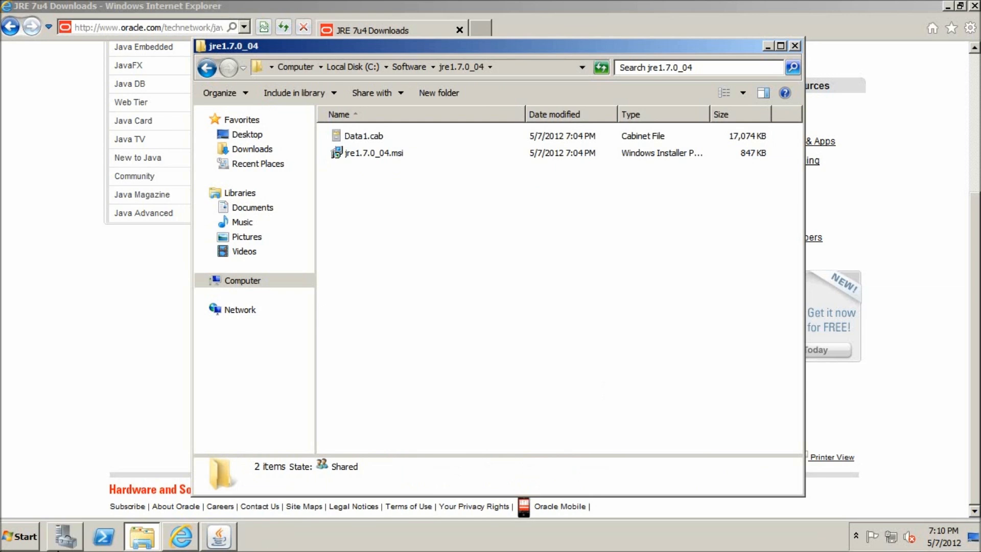
click(20, 536)
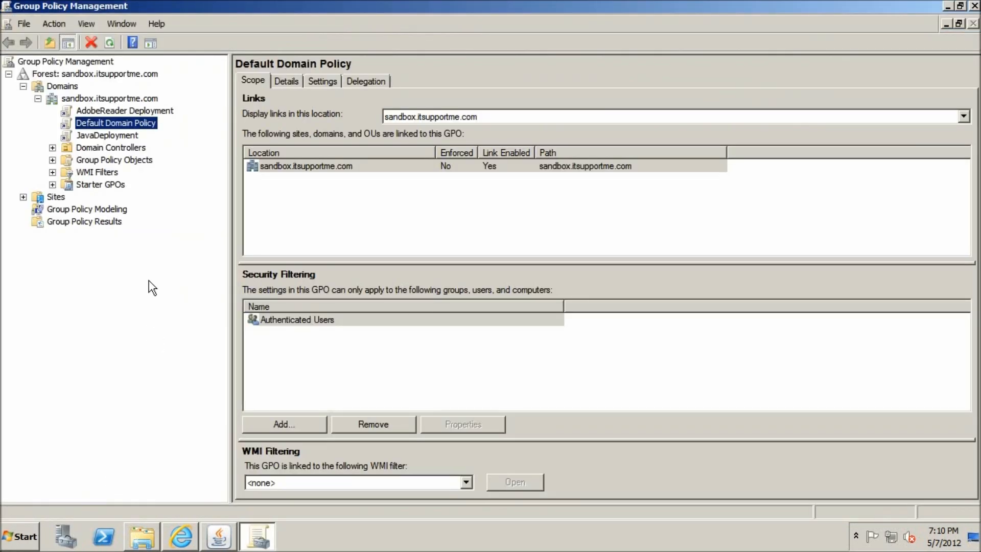
mouse_move(103, 145)
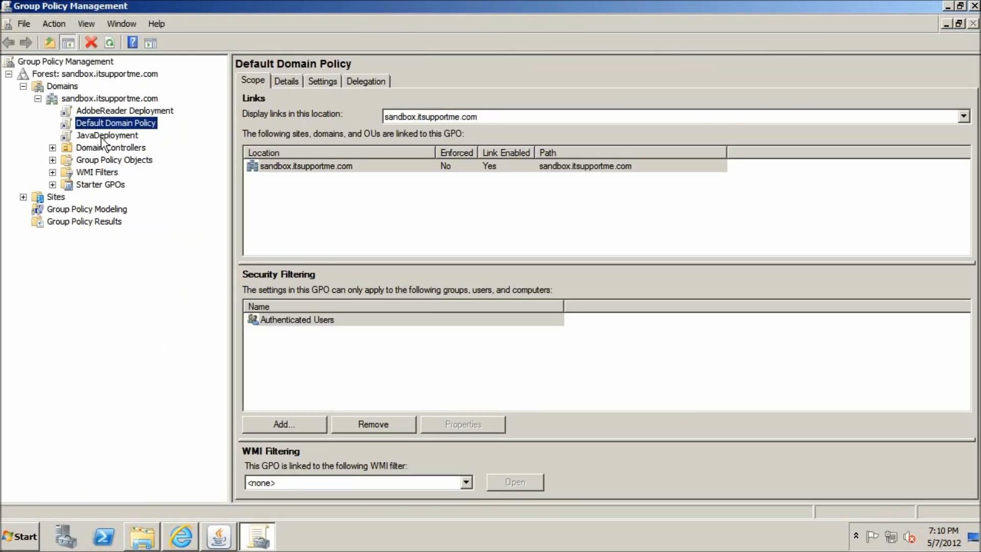
Step: Edit the JavaDeployment GPO and expand Computer Configuration > Policies > Software Settings
click(106, 135)
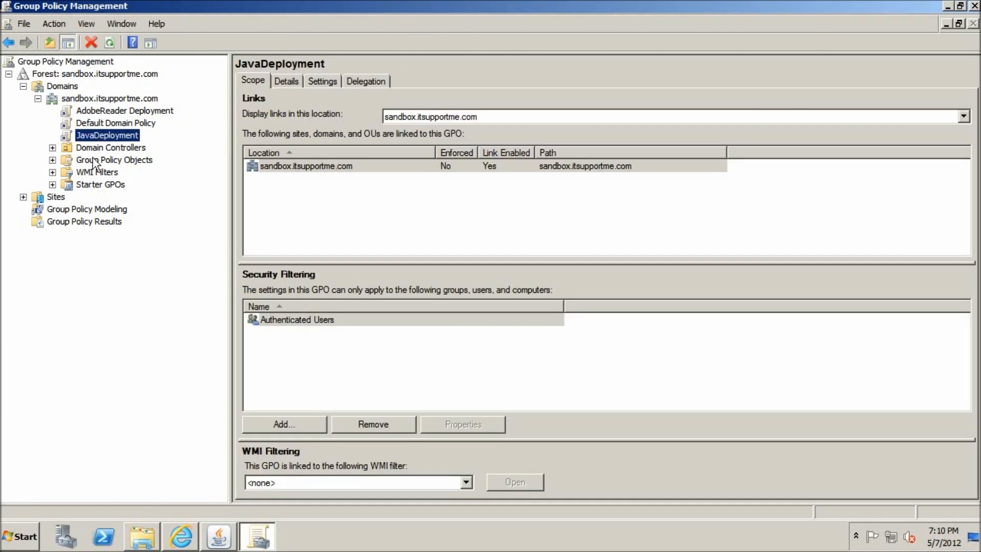
click(52, 159)
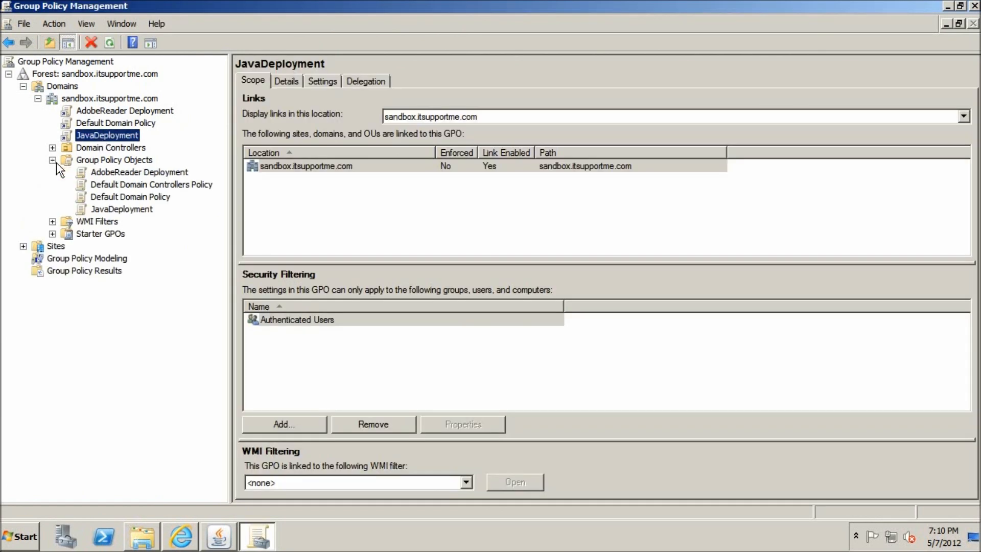
mouse_move(123, 211)
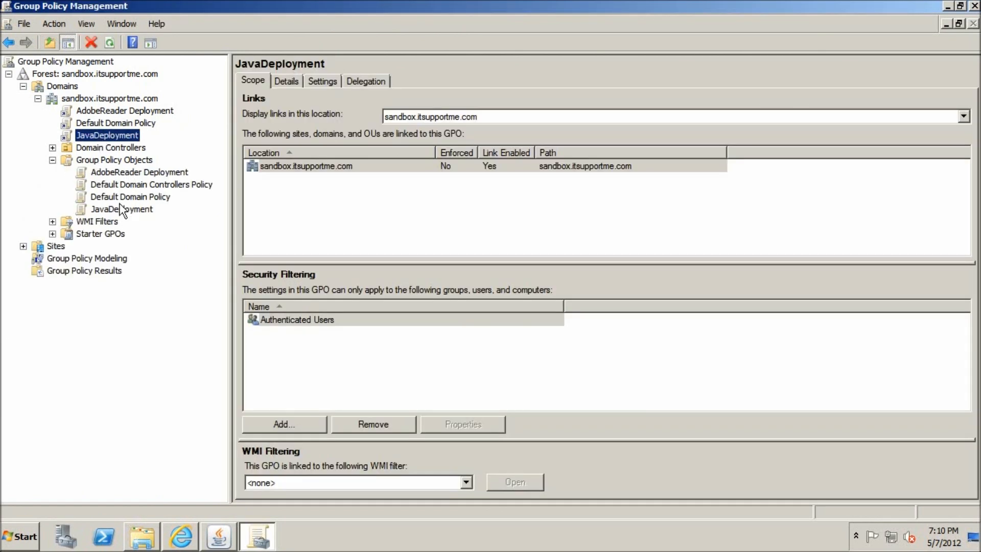
mouse_move(112, 214)
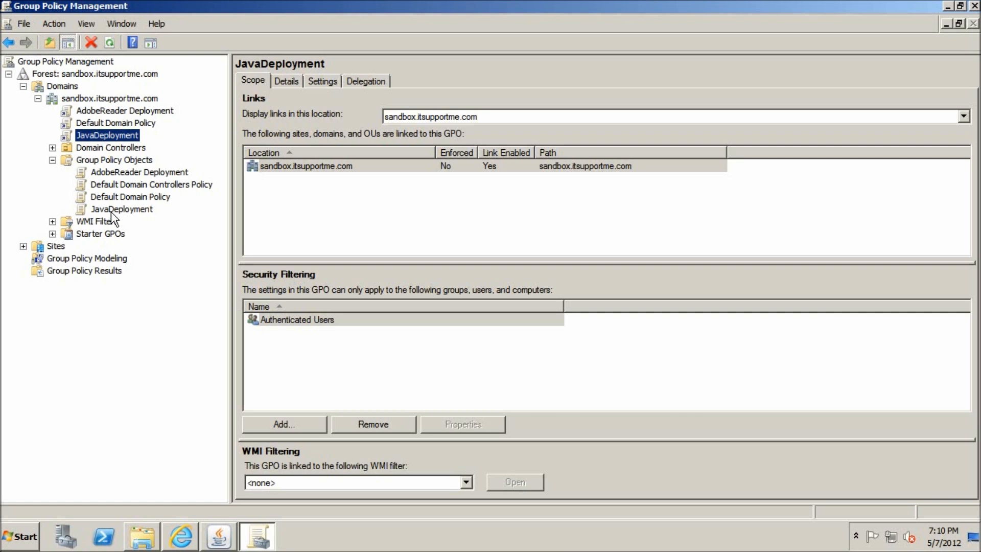
right_click(122, 209)
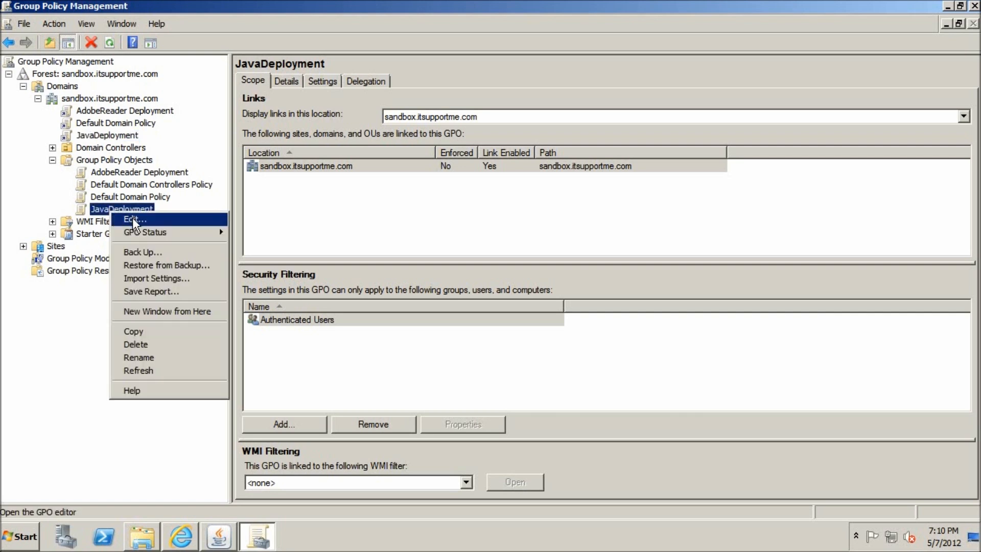
click(133, 219)
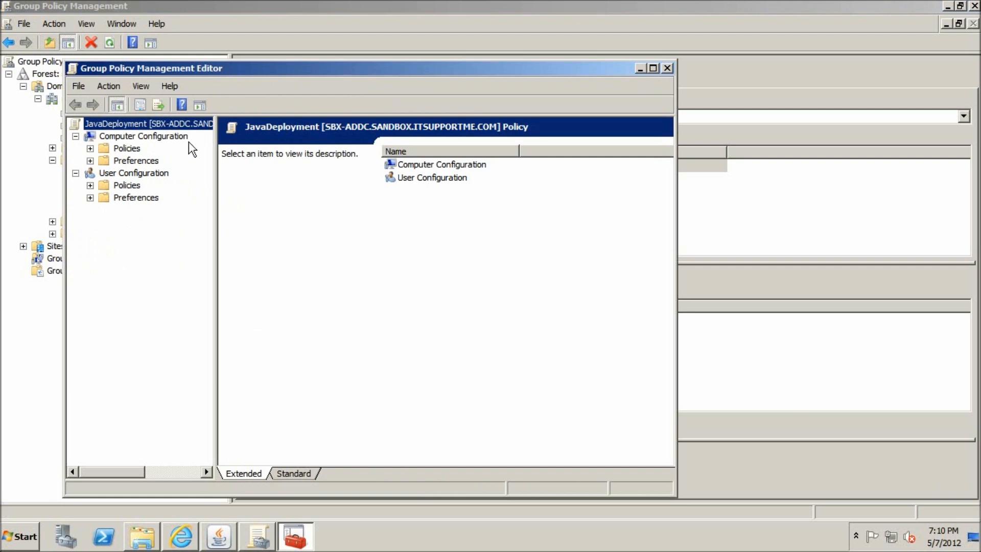
click(89, 148)
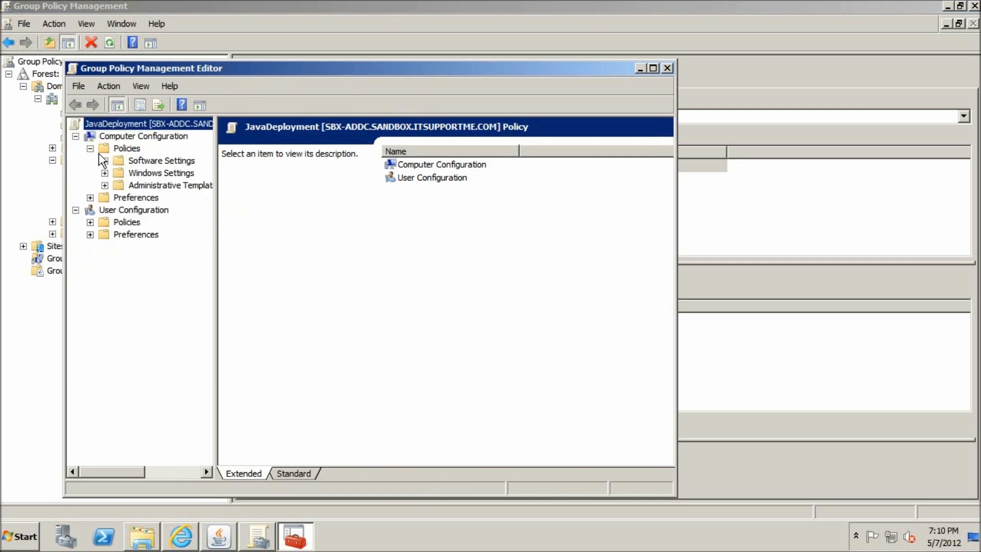
click(105, 160)
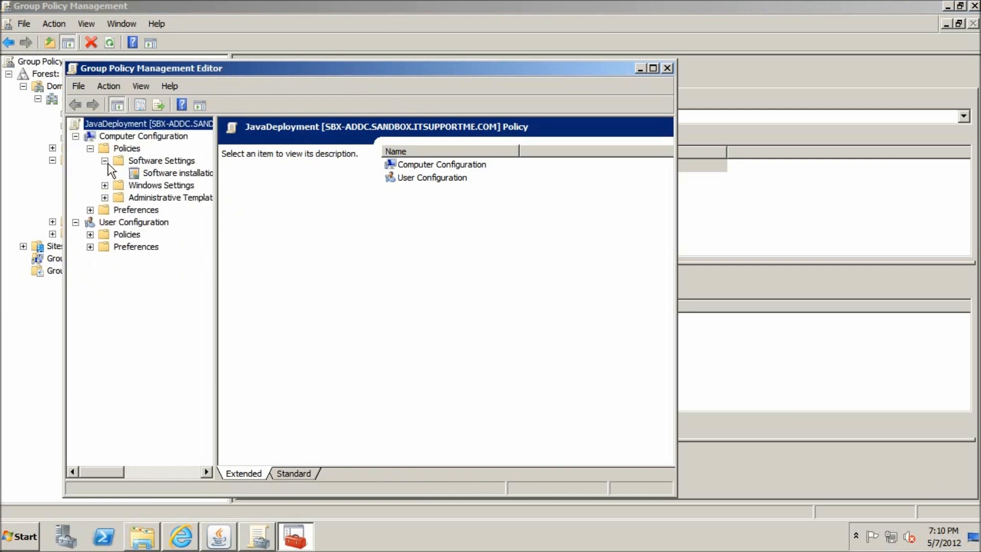
Step: Add a new Software installation package from \\sbx-addc\Software\jre1.7.0_04\jre1.7.0_04.msi
click(178, 172)
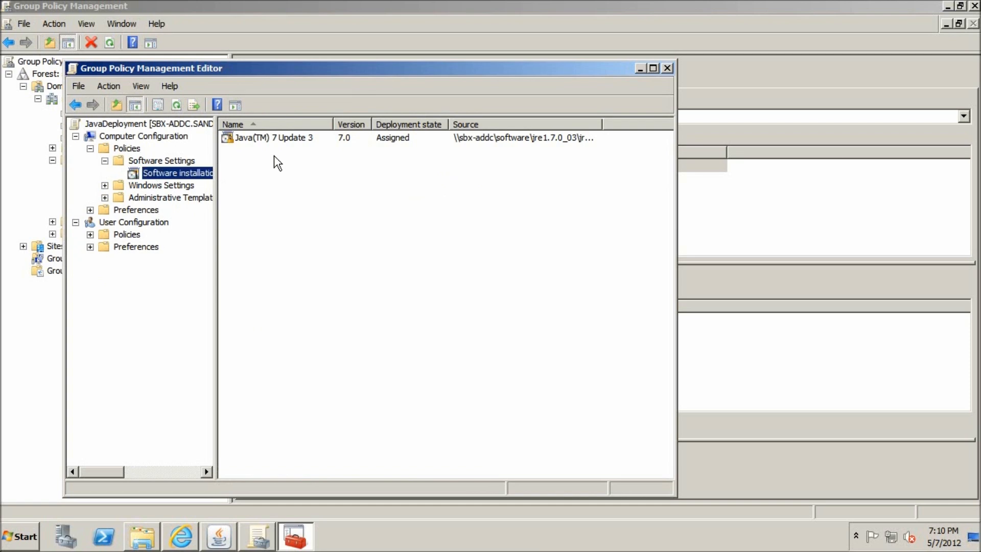
right_click(278, 161)
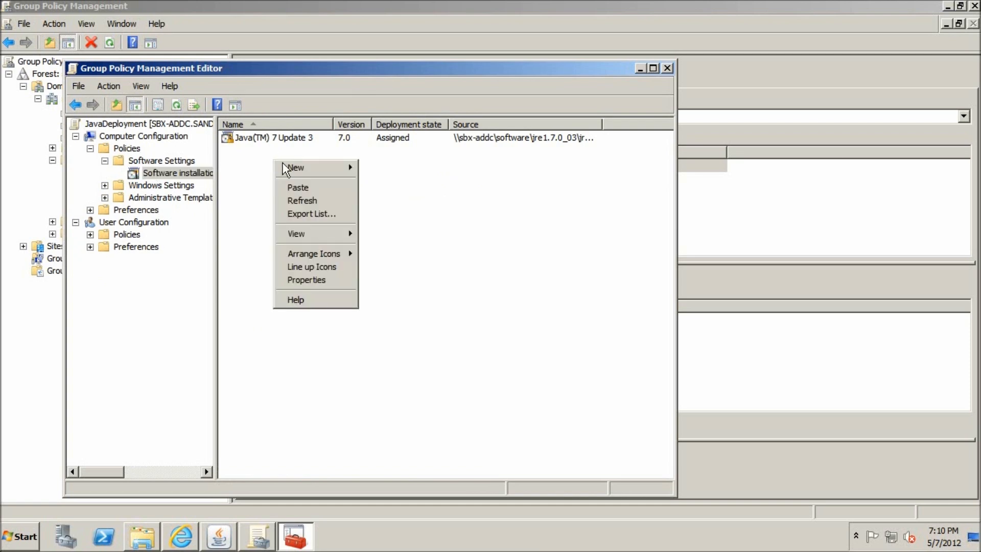
click(295, 167)
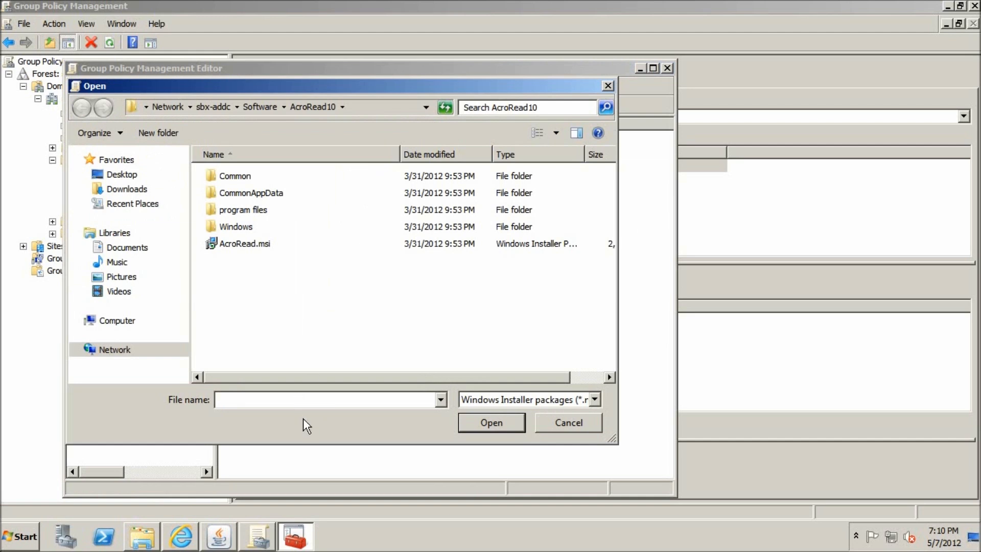
mouse_move(369, 108)
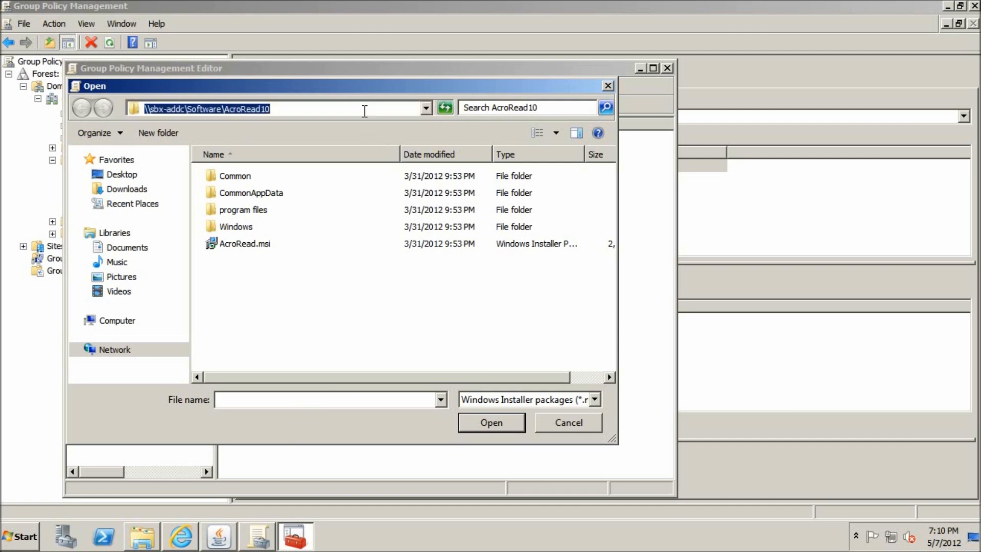
mouse_move(153, 121)
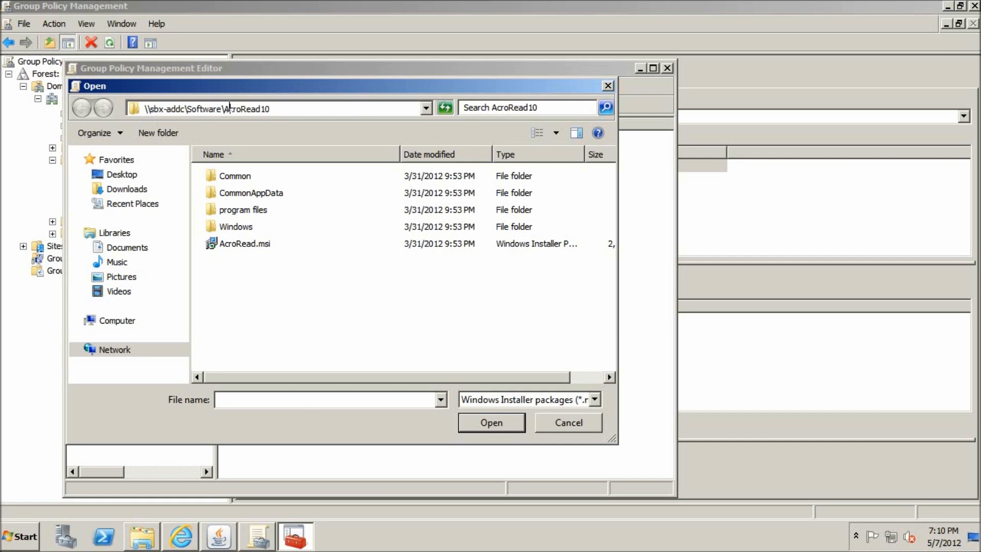
click(284, 108)
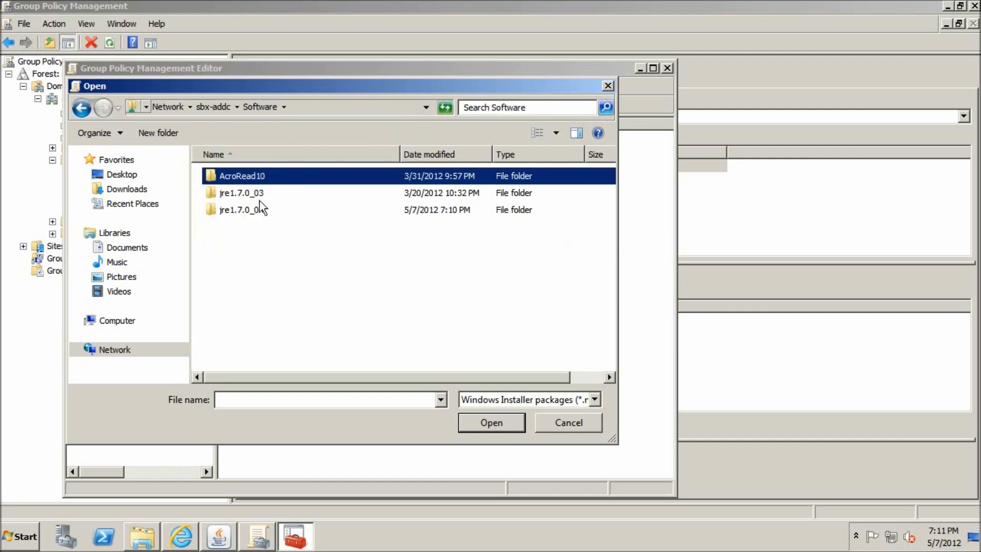
double_click(240, 209)
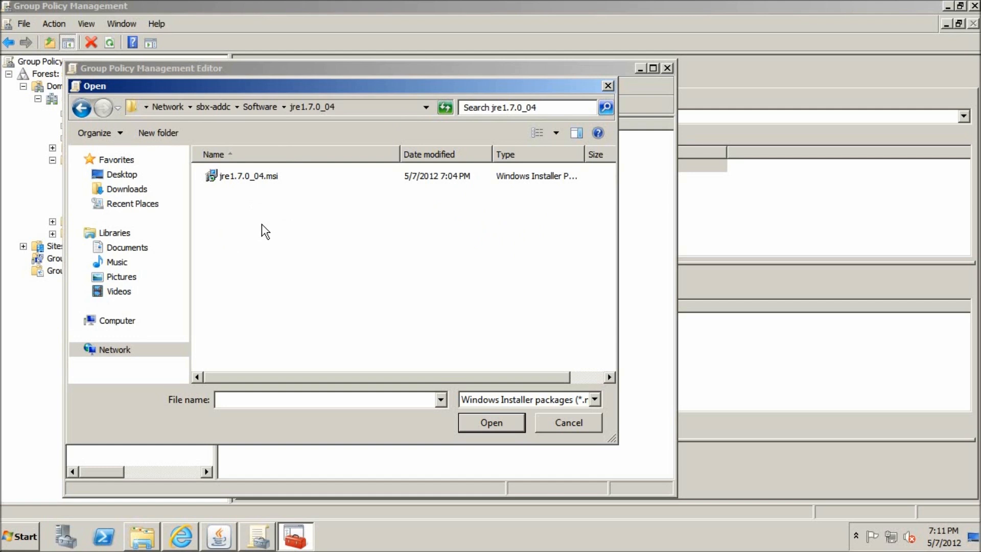
click(490, 422)
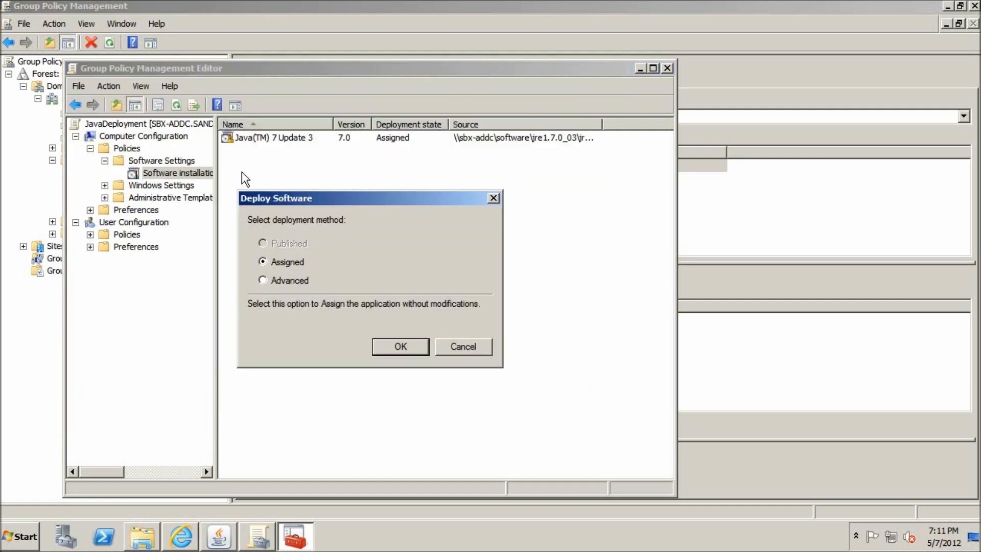
mouse_move(382, 239)
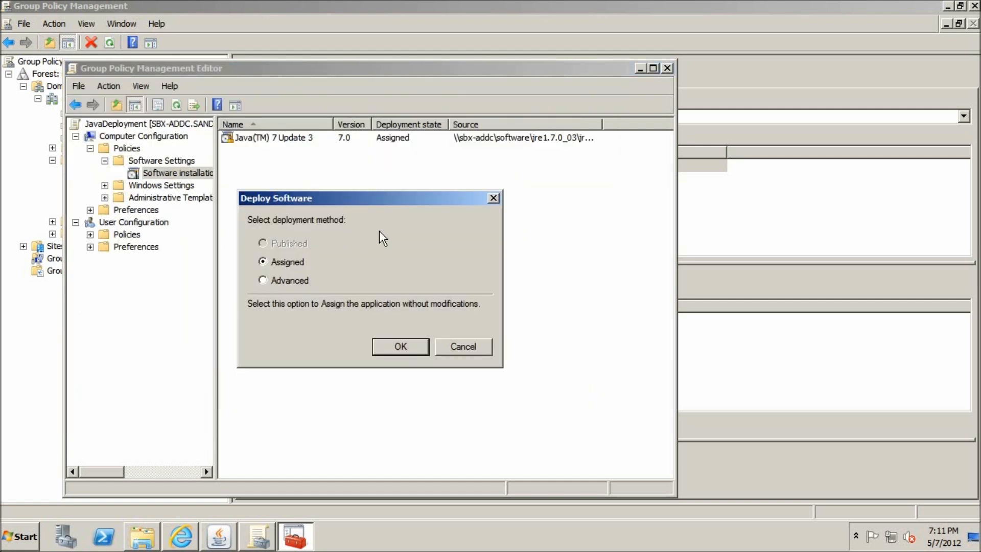
mouse_move(289, 279)
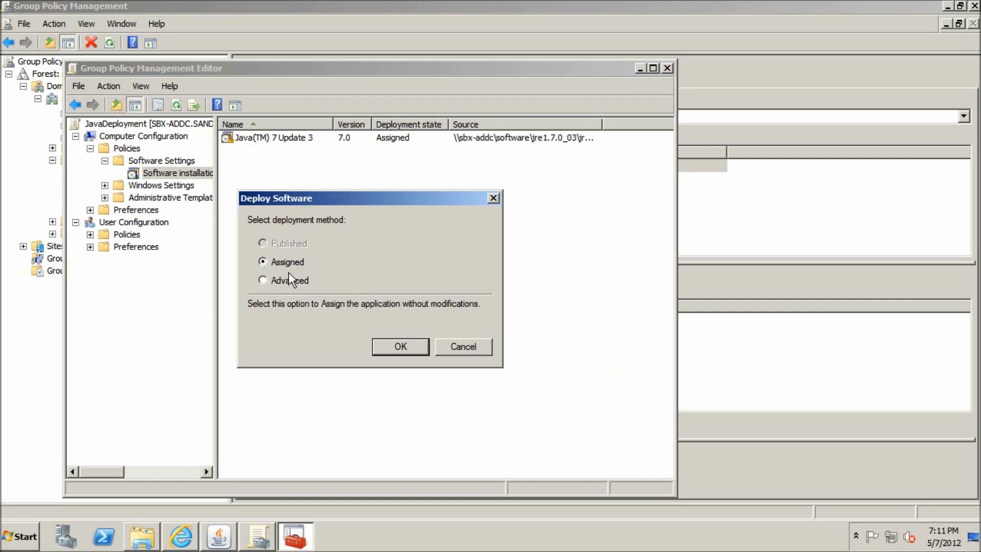
Step: Deploy Java 7 Update 4 with the Advanced method and remove its auto-added Update 3 upgrade
click(262, 279)
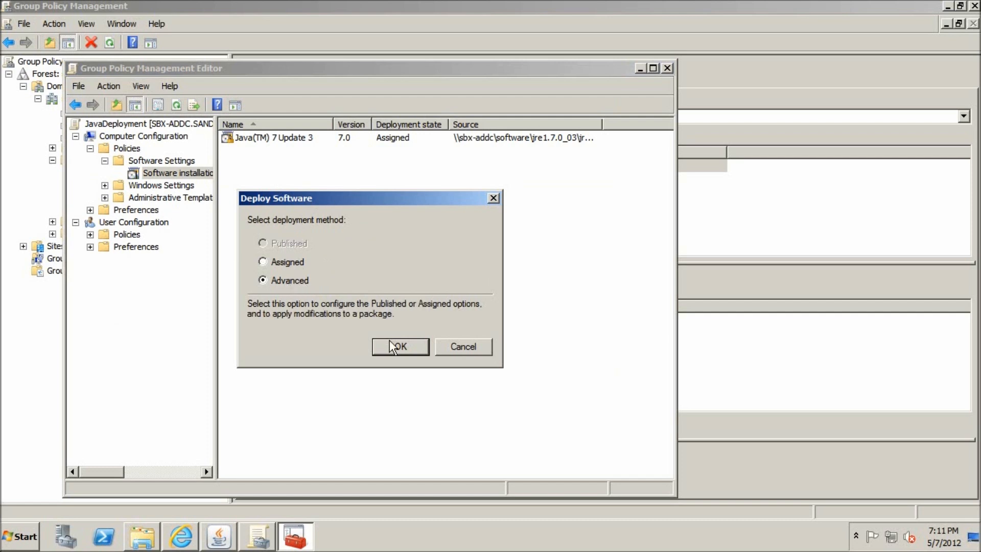
click(399, 346)
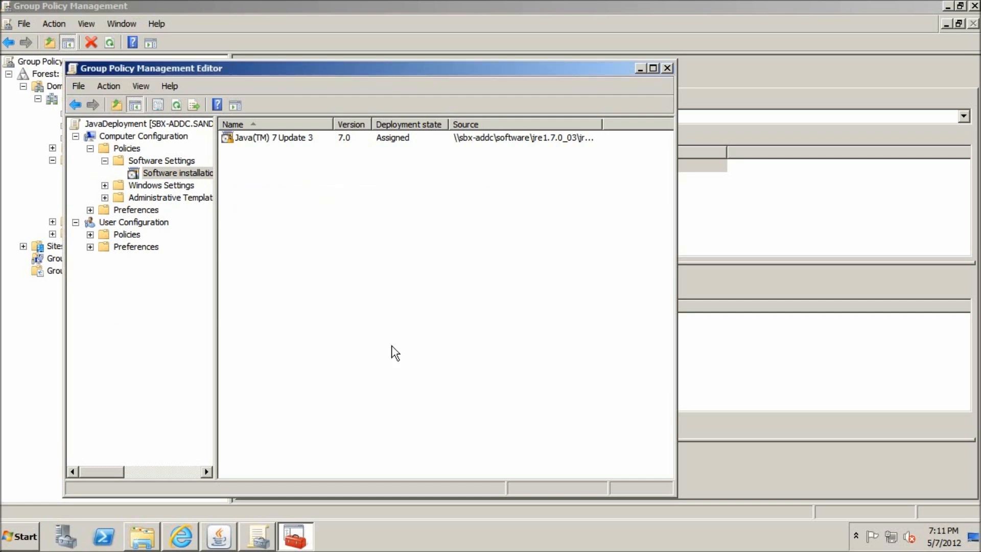
double_click(274, 137)
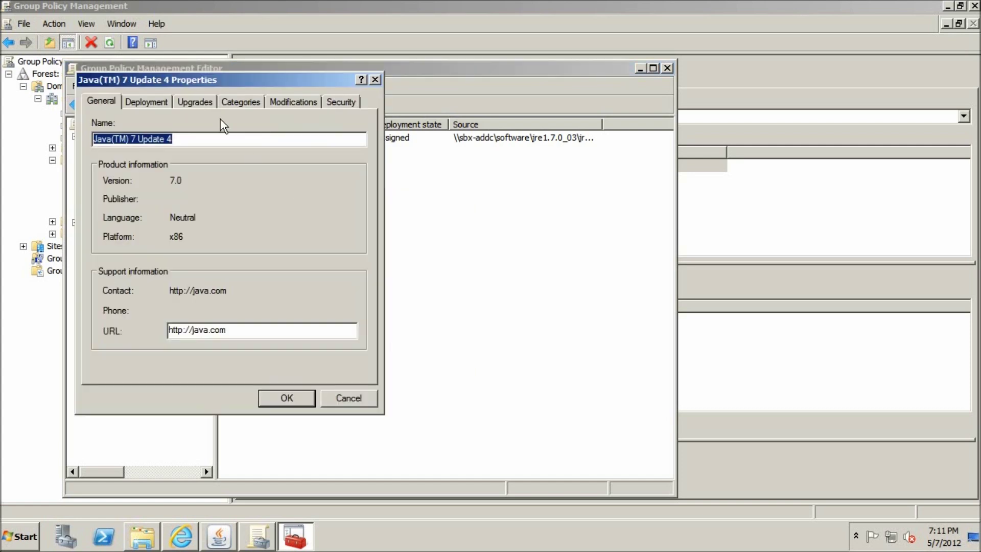
click(195, 101)
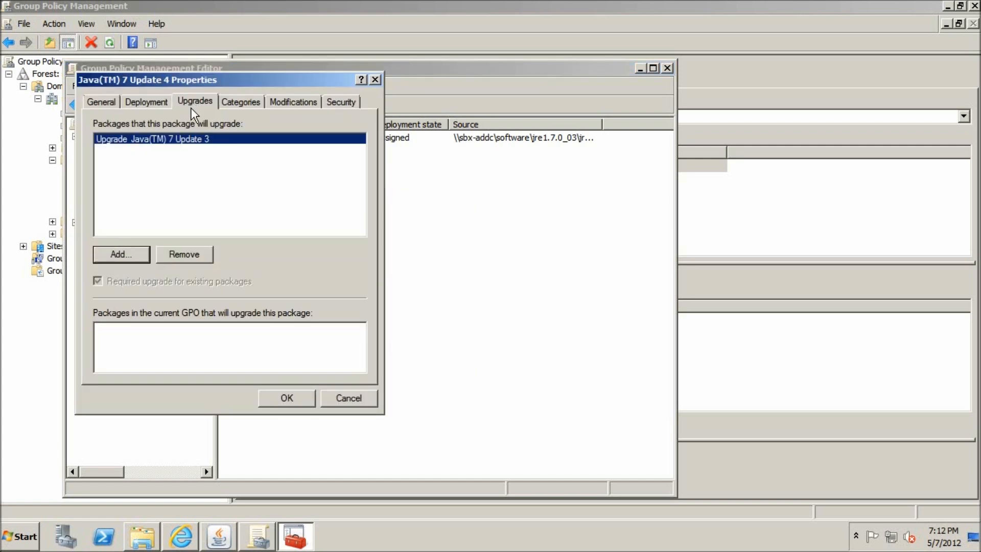
mouse_move(80, 188)
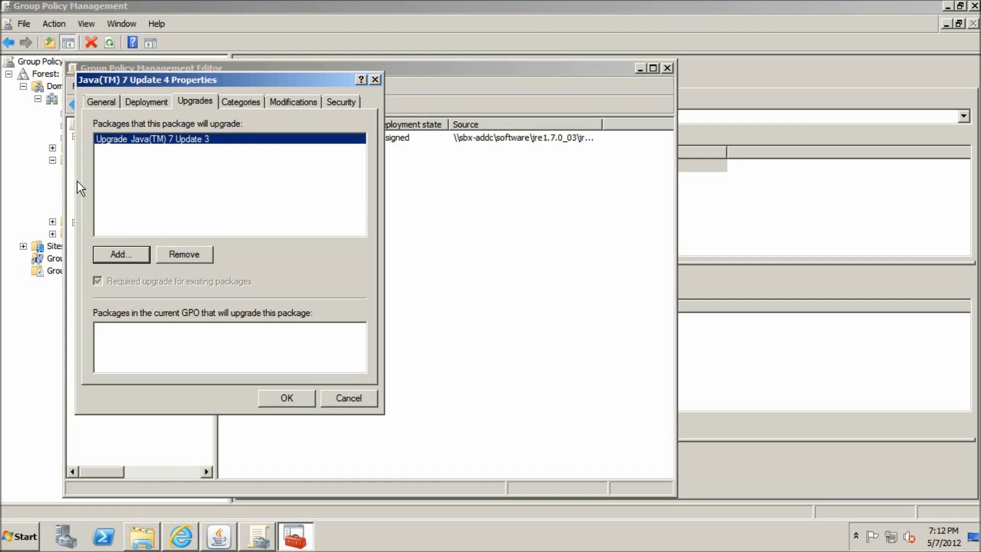
mouse_move(167, 154)
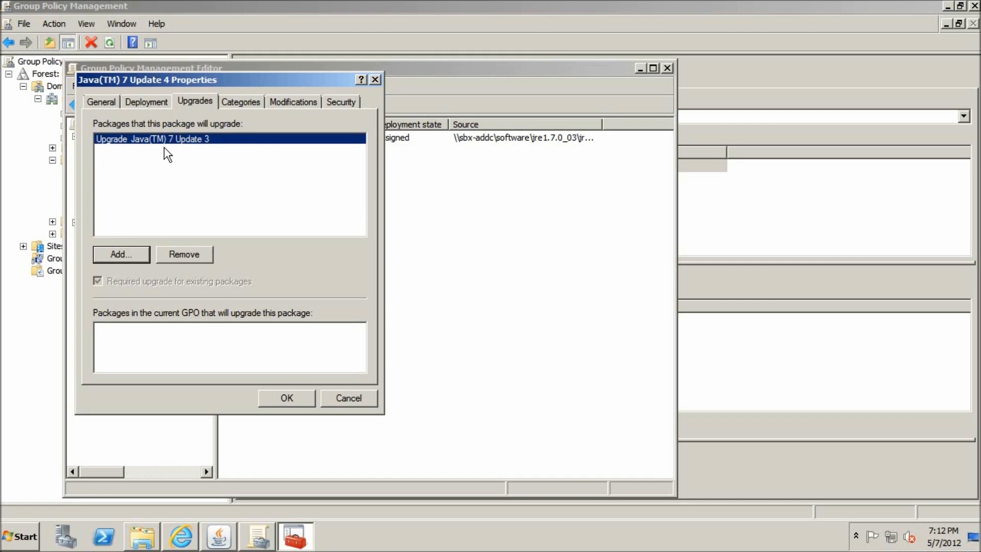
mouse_move(172, 144)
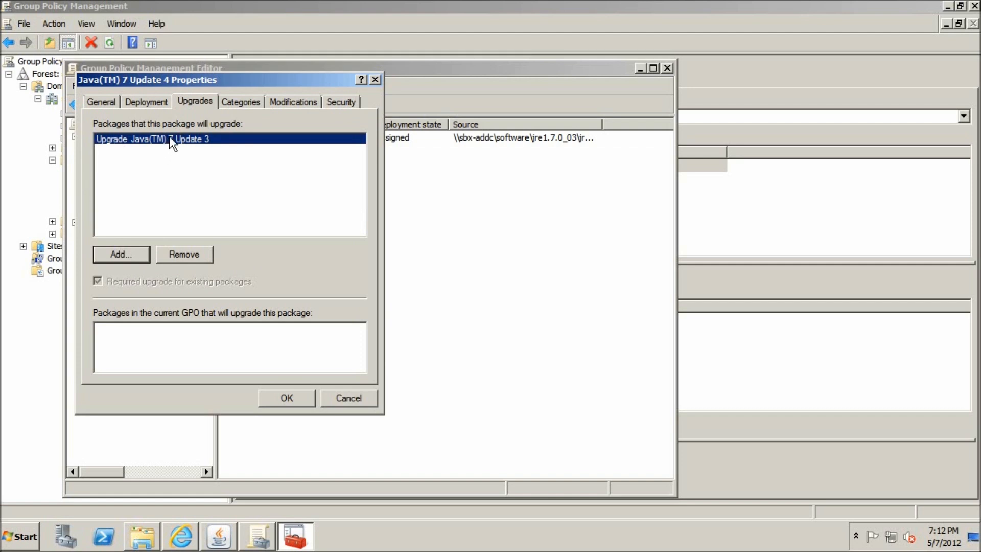
mouse_move(199, 218)
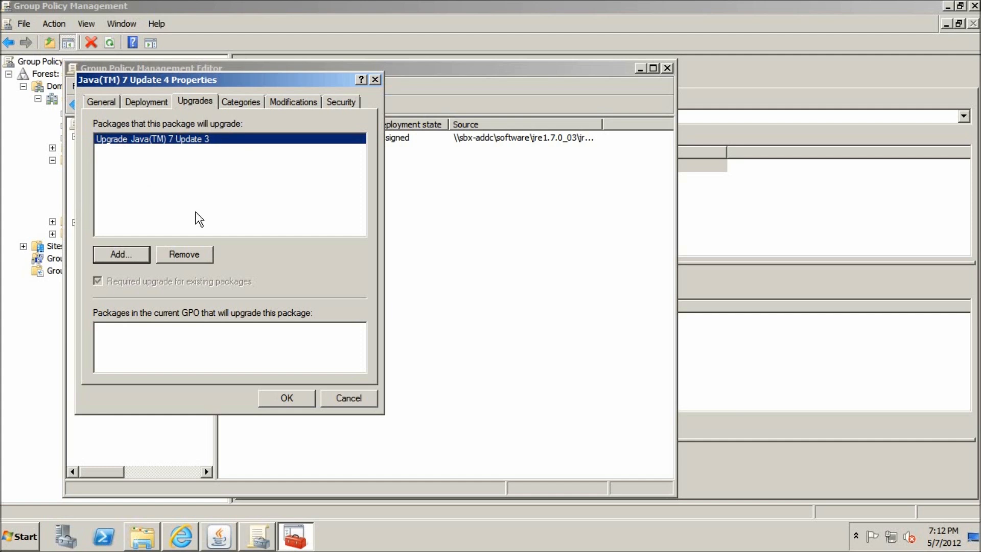
click(184, 254)
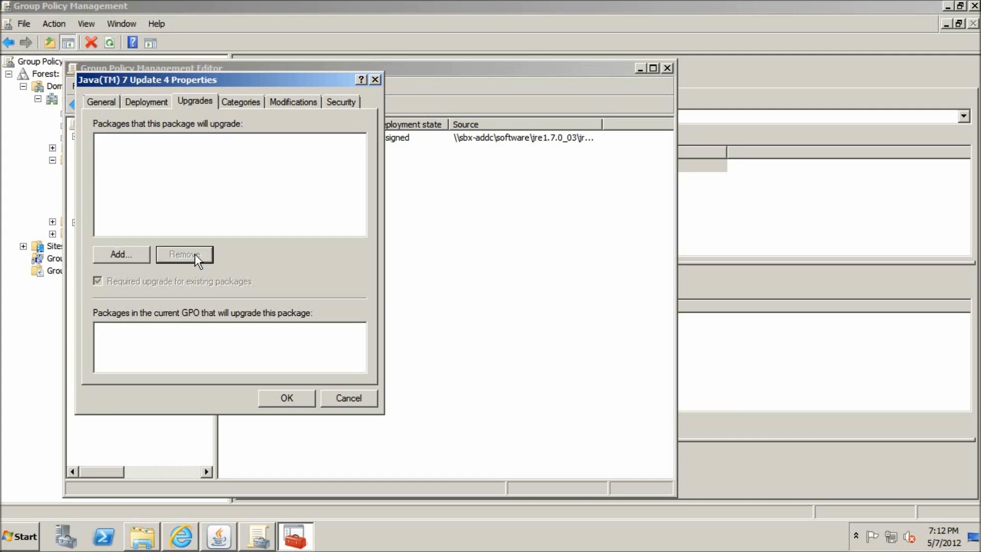
click(120, 254)
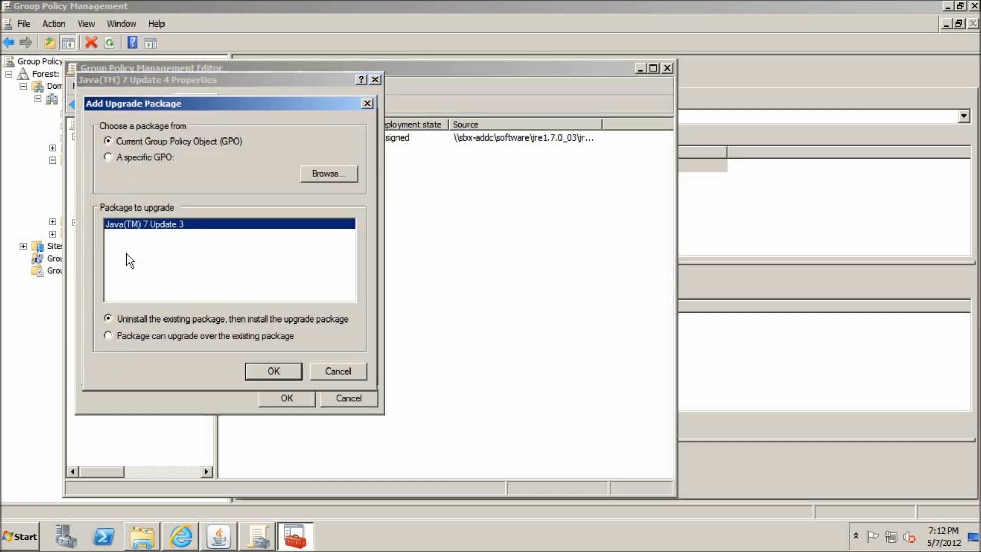
mouse_move(156, 196)
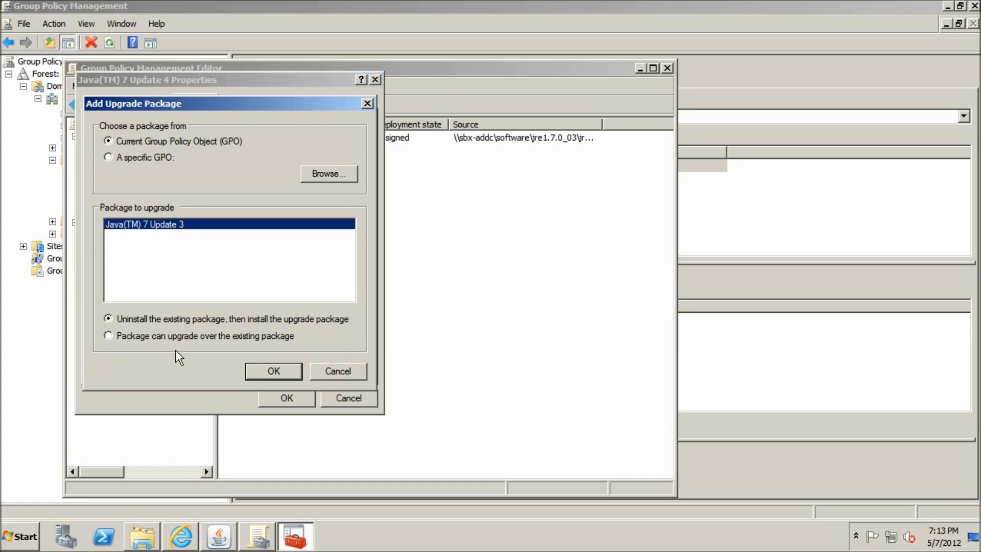
mouse_move(223, 307)
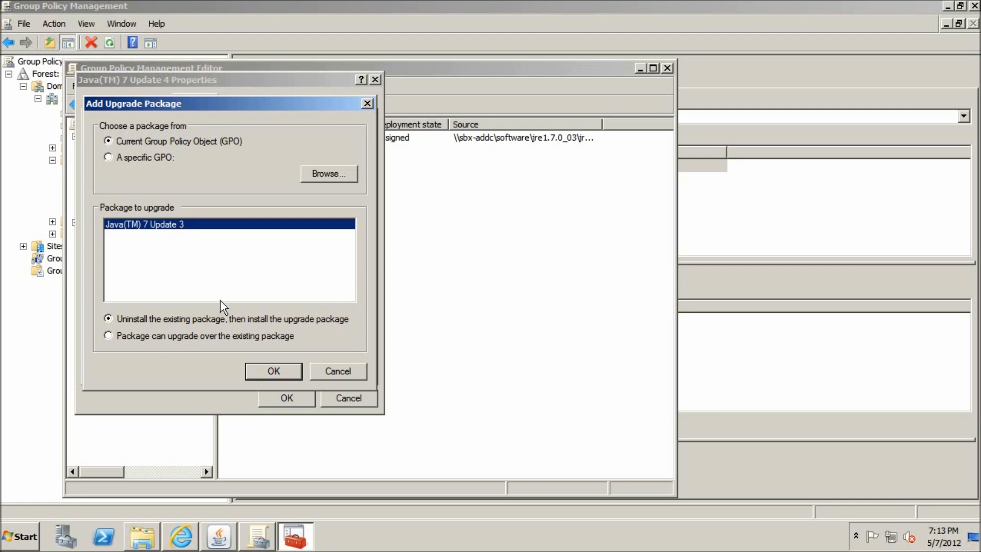
mouse_move(249, 329)
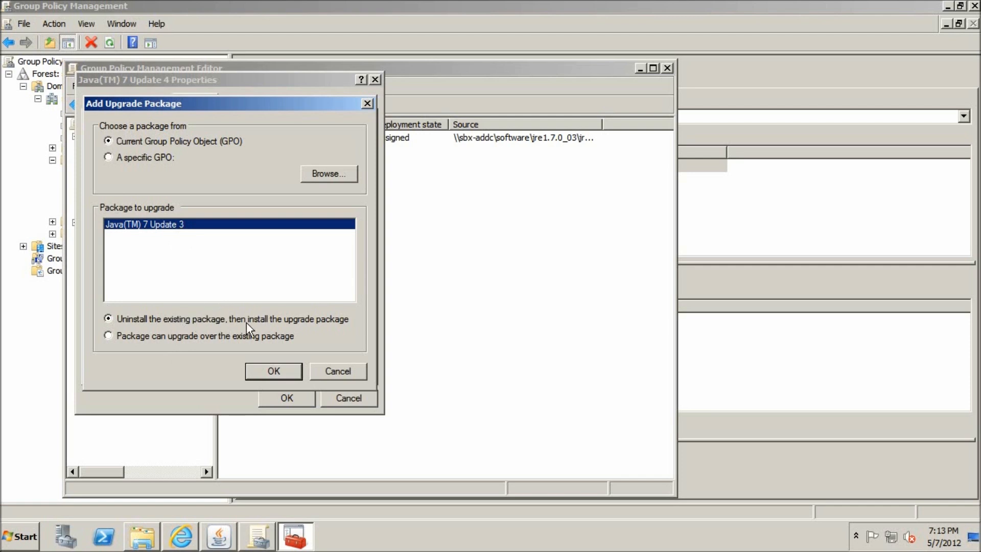
mouse_move(338, 335)
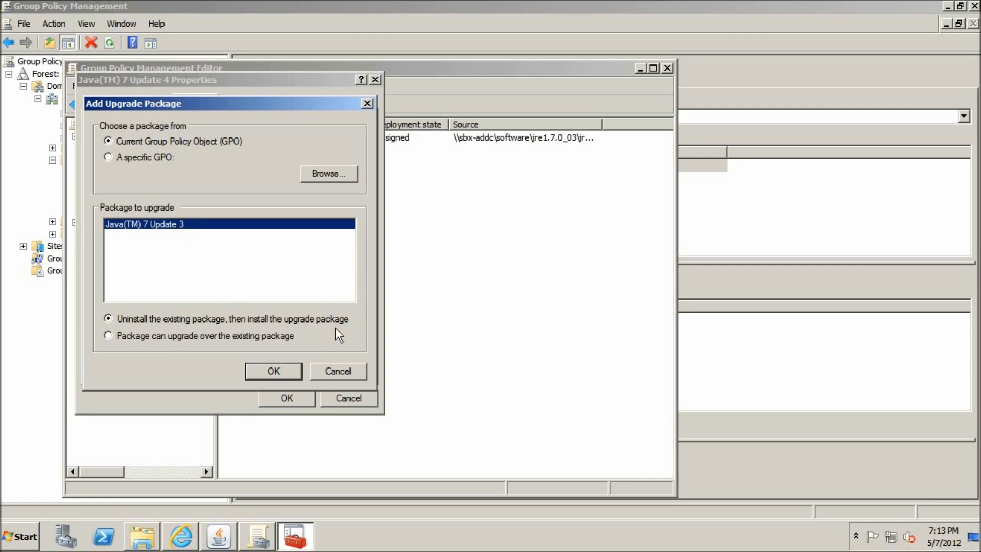
mouse_move(195, 346)
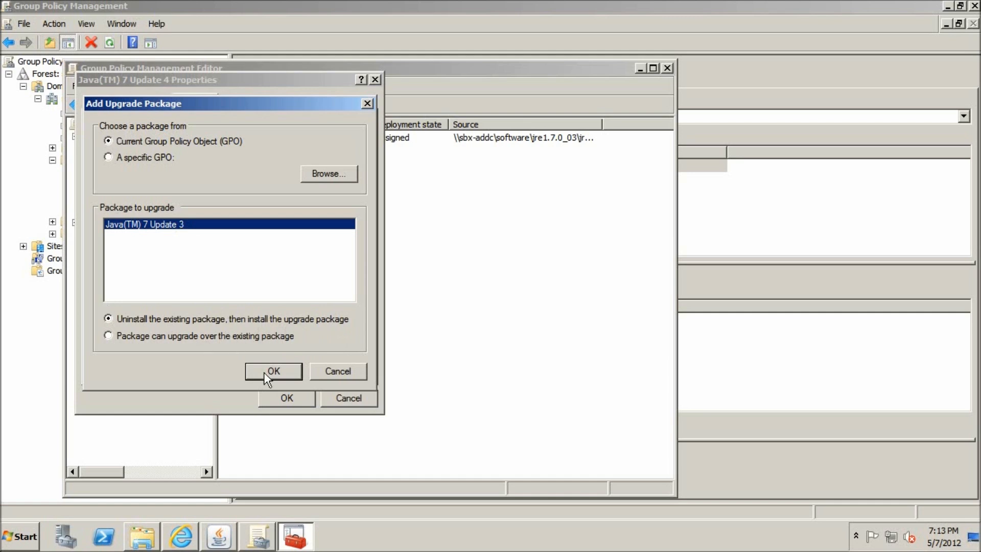
mouse_move(226, 361)
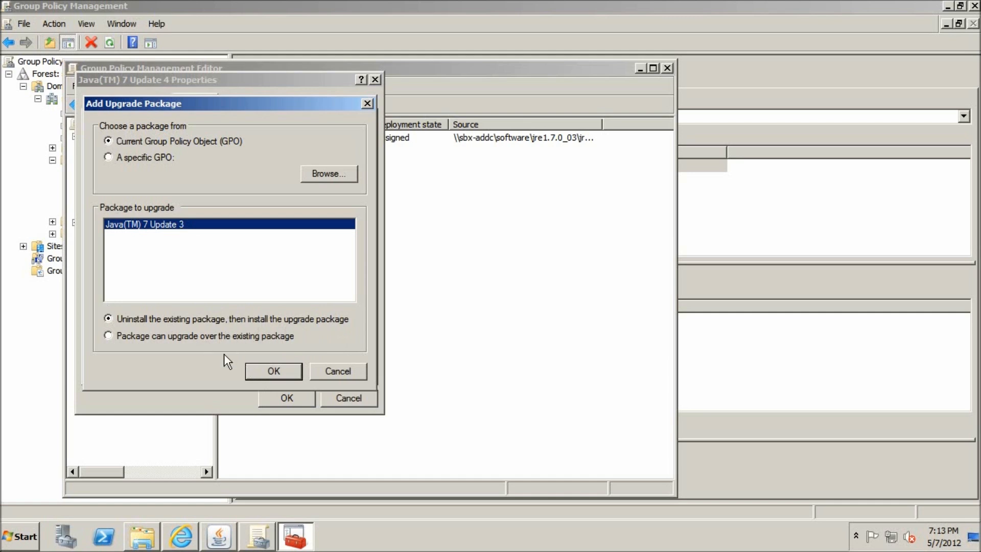
mouse_move(146, 334)
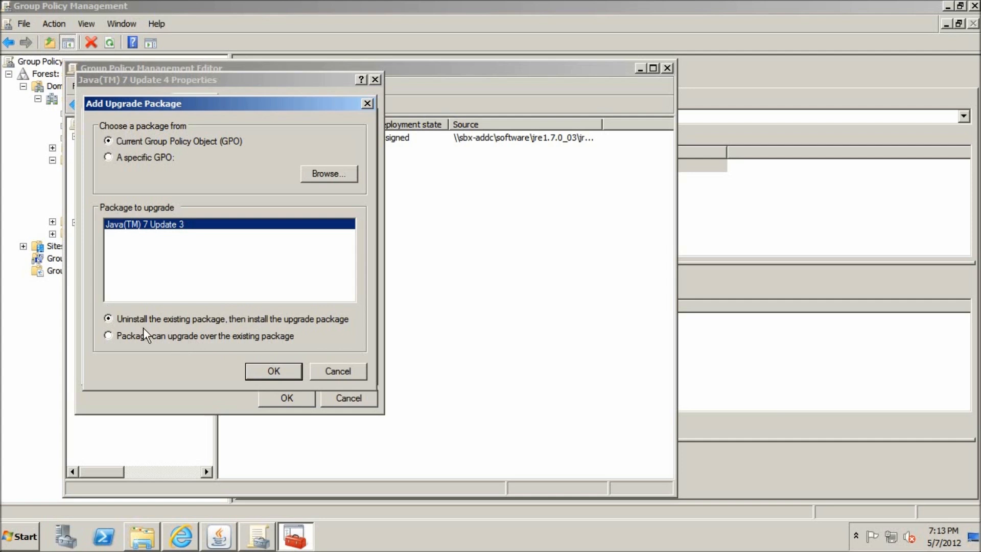
mouse_move(155, 326)
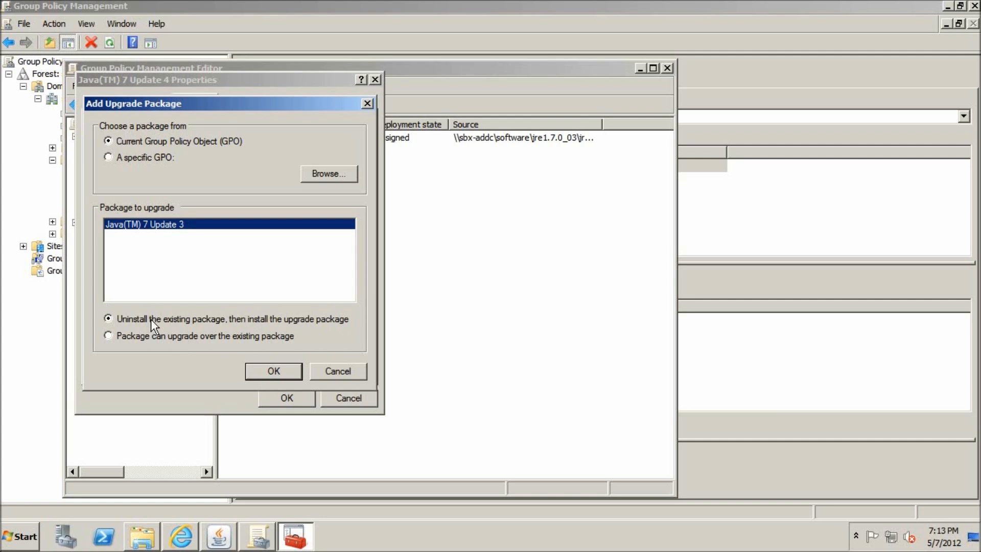
mouse_move(294, 363)
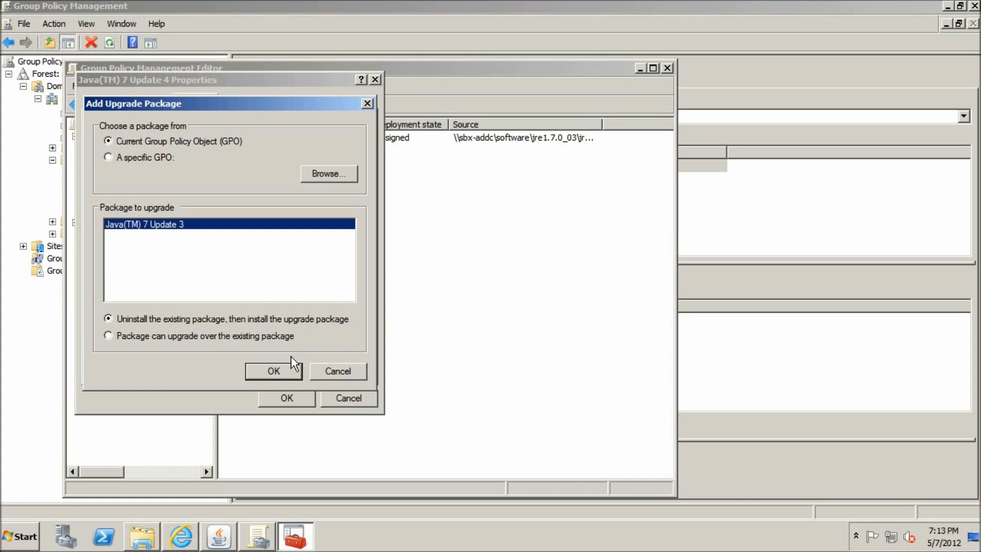
Step: Set Update 4 to uninstall and replace Java(TM) 7 Update 3, and apply the properties
click(273, 370)
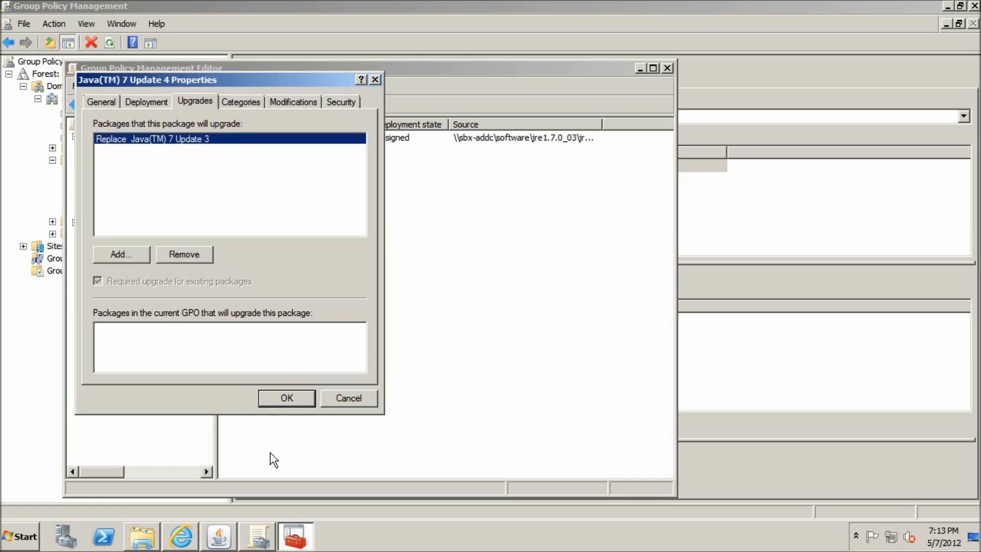
click(286, 398)
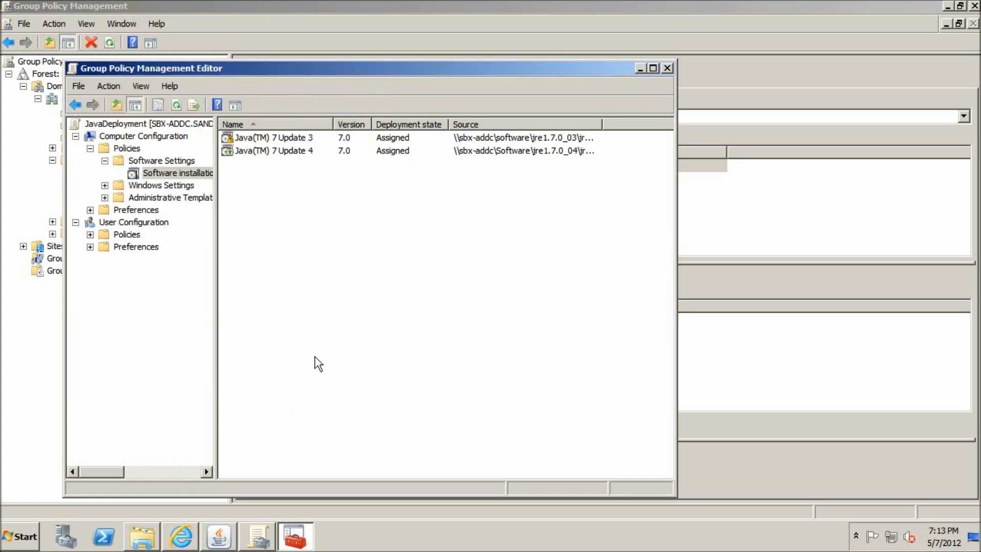
click(177, 173)
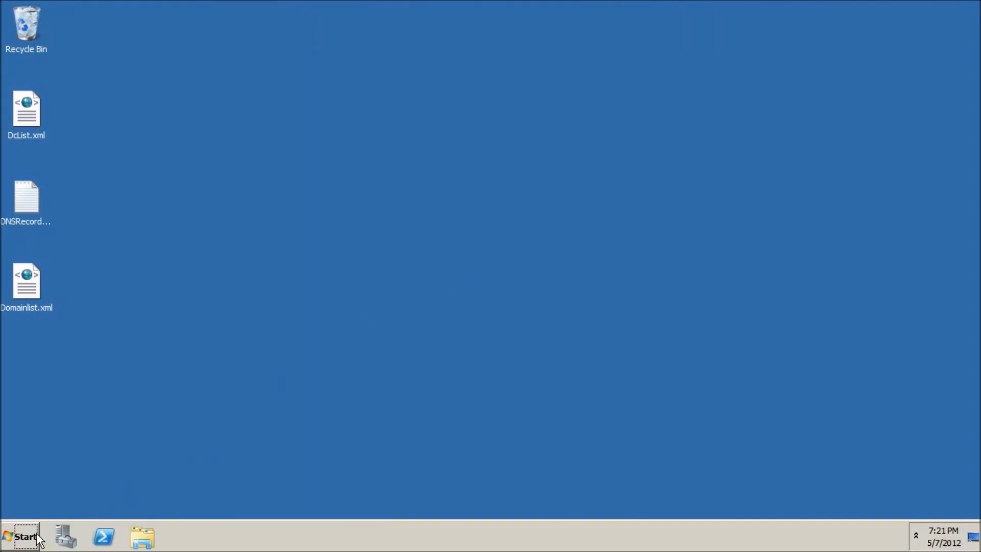
Step: Confirm Java(TM) 7 Update 4 is listed in Control Panel's installed programs, then close it
click(25, 535)
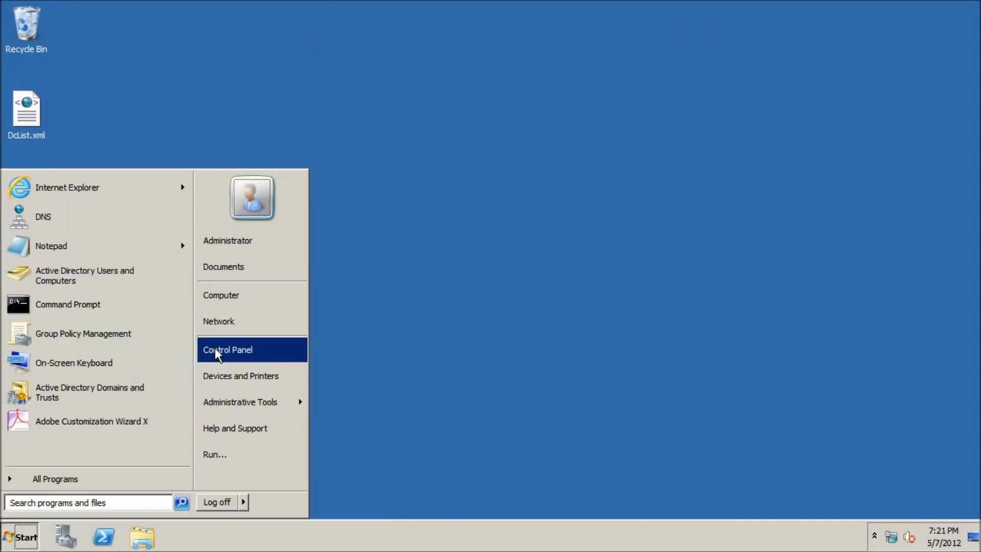
click(228, 349)
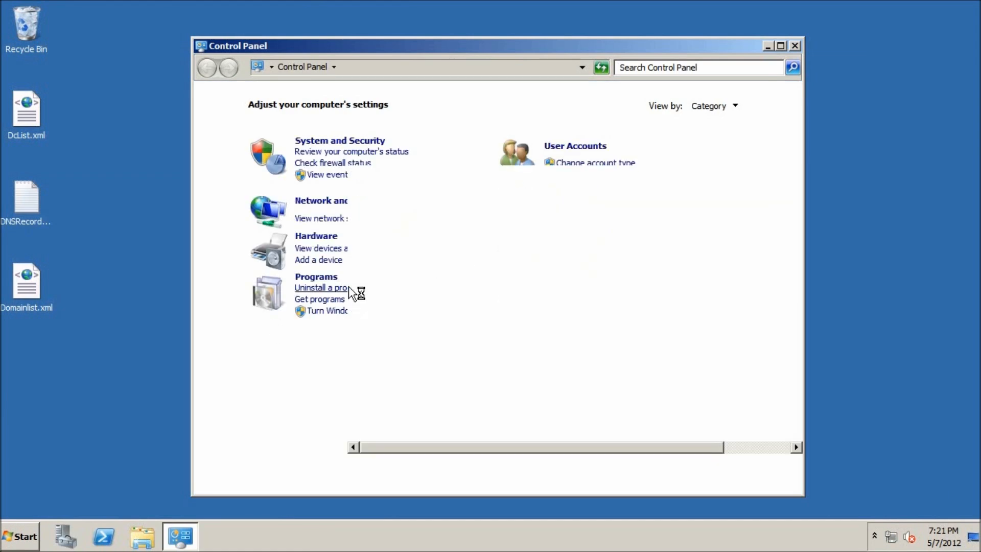
click(320, 287)
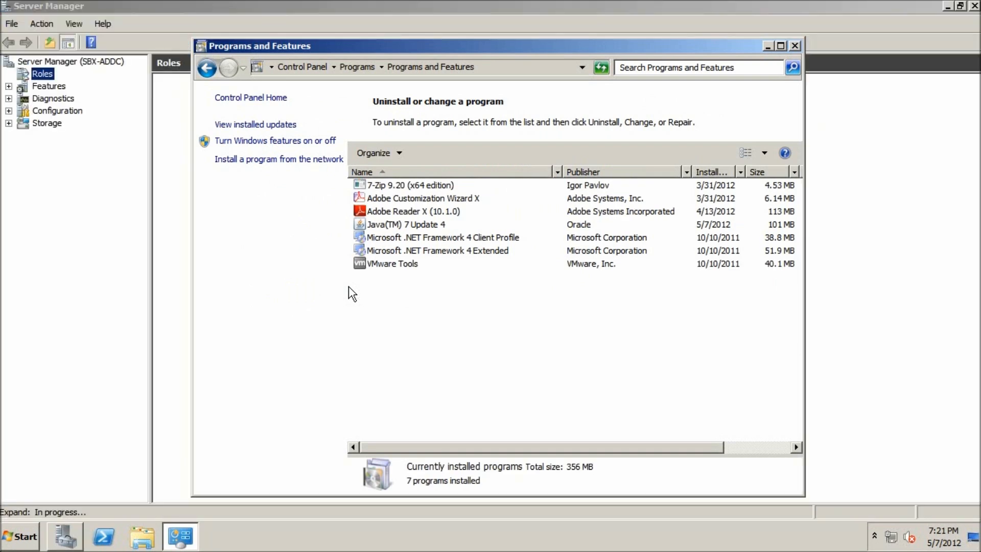
click(406, 224)
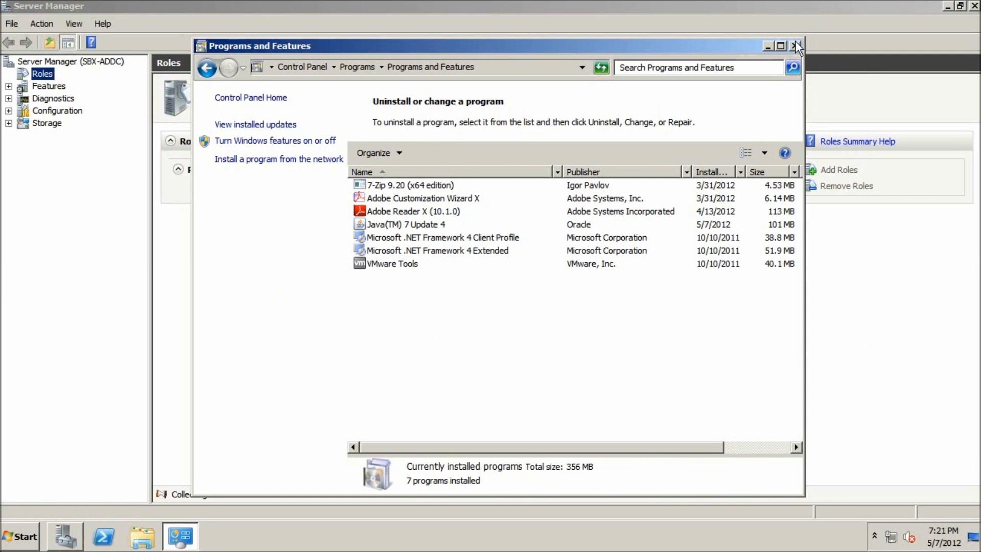
click(796, 46)
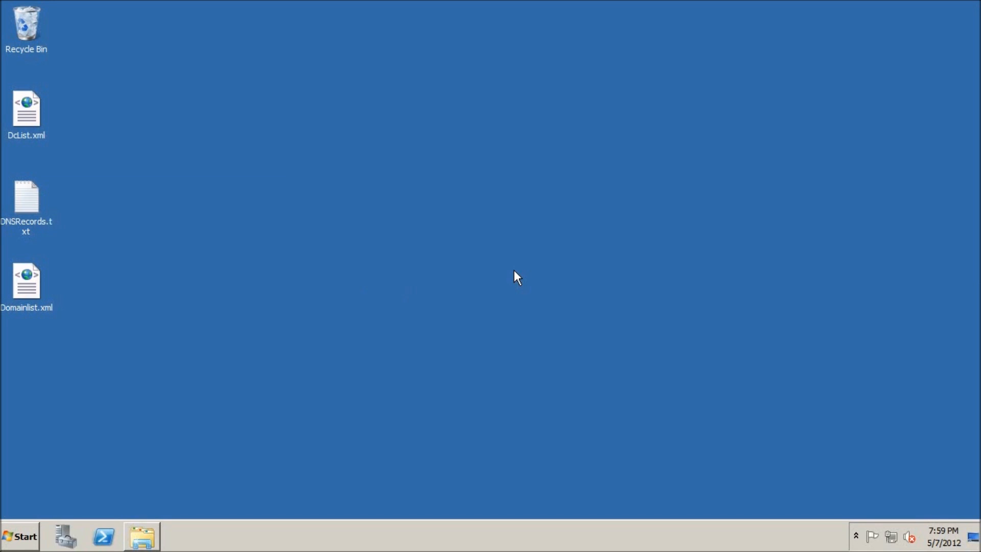
mouse_move(480, 293)
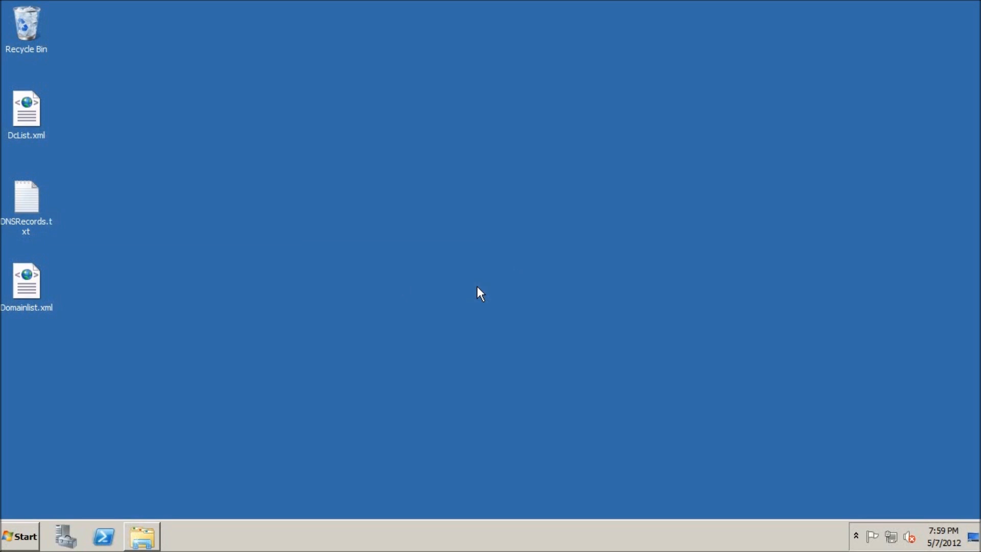
mouse_move(355, 348)
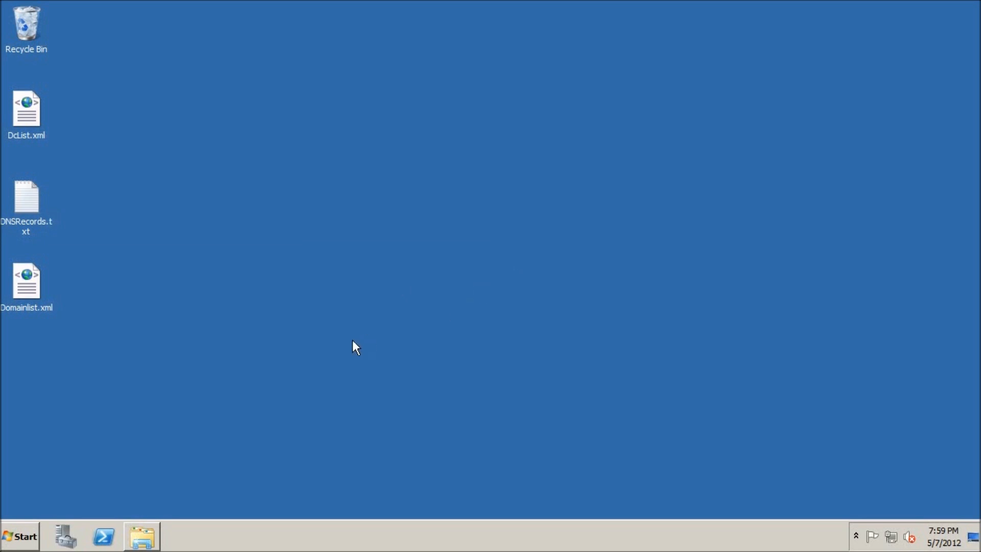
mouse_move(267, 406)
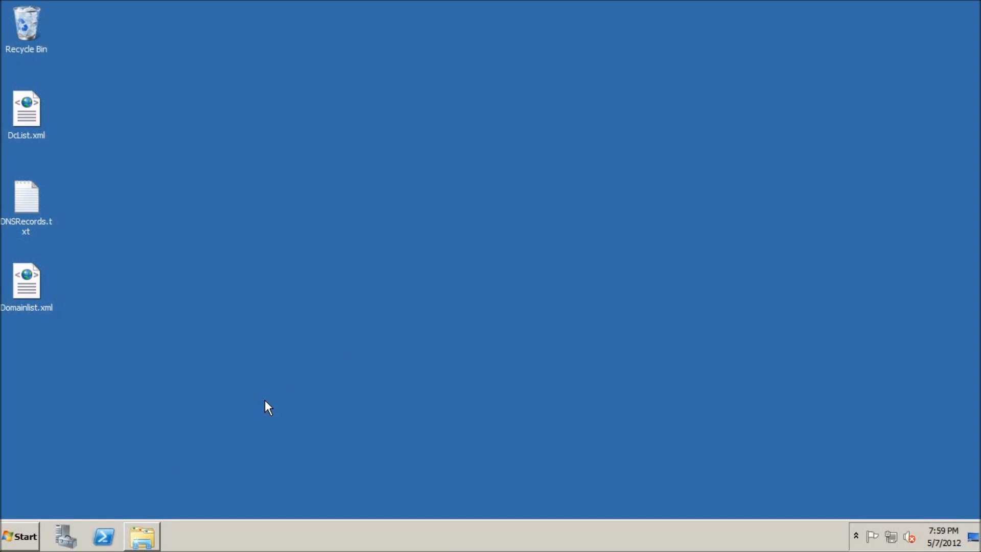
mouse_move(250, 418)
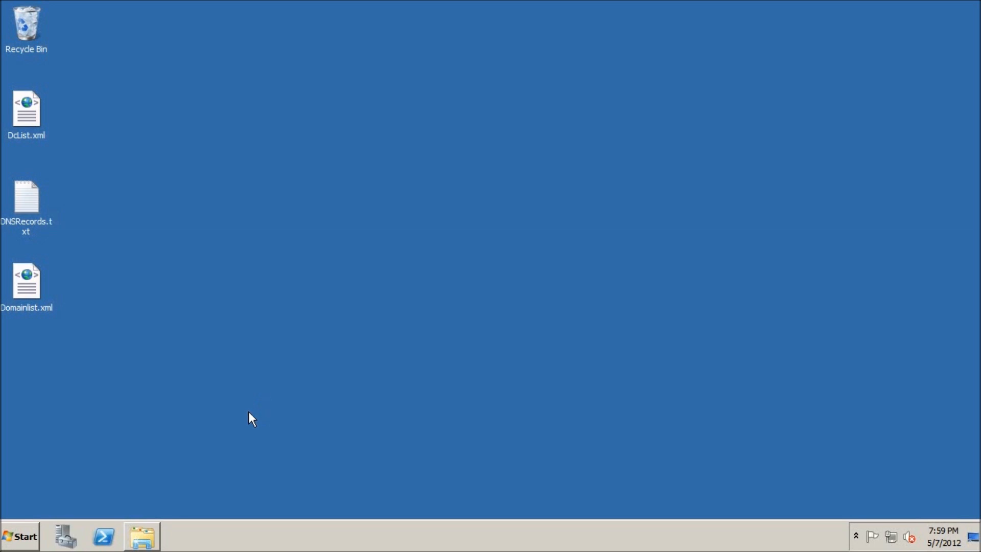
Step: Open the Start menu to reach Group Policy Management
click(19, 536)
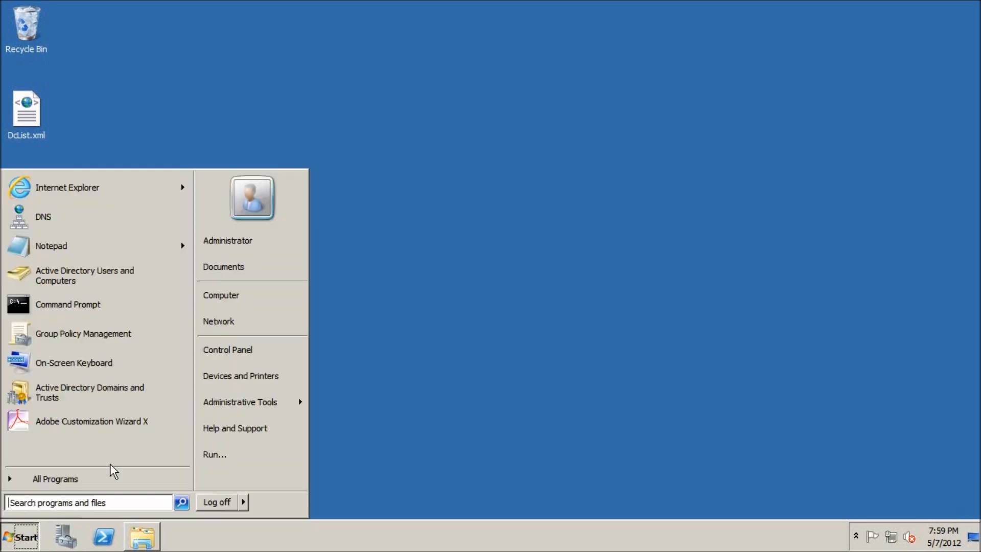
Step: Edit the JavaDeployment GPO and browse to Computer Configuration > Preferences > Windows Settings > Files
click(84, 334)
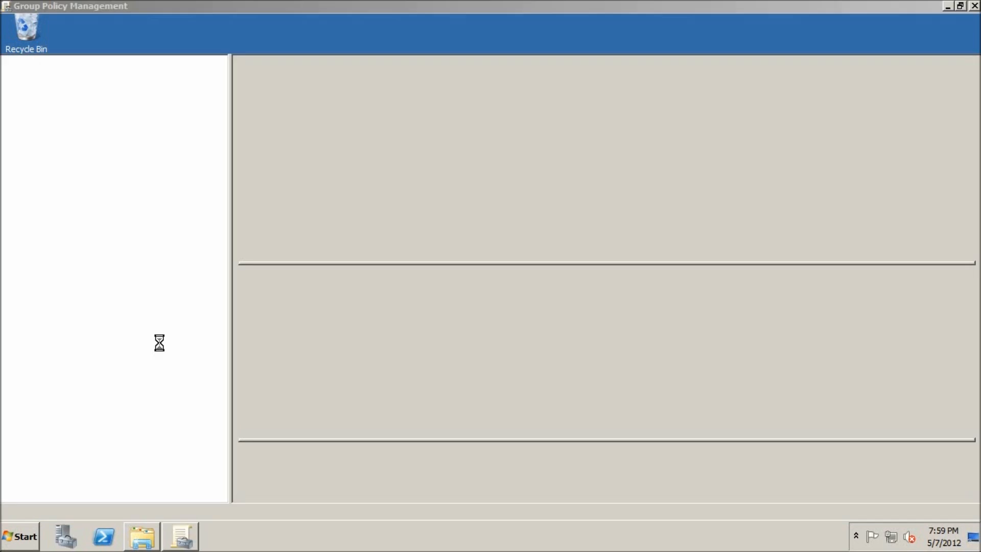
click(107, 135)
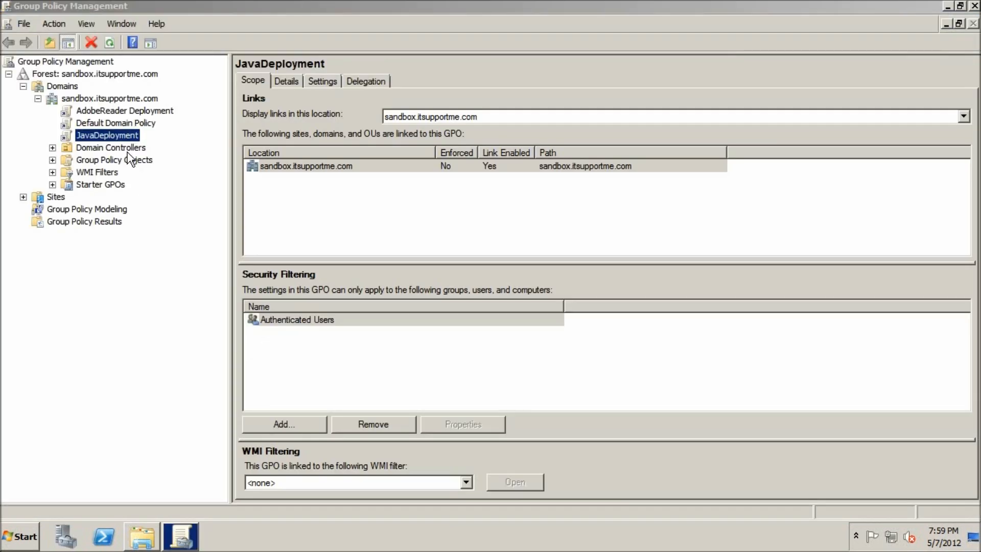
right_click(107, 135)
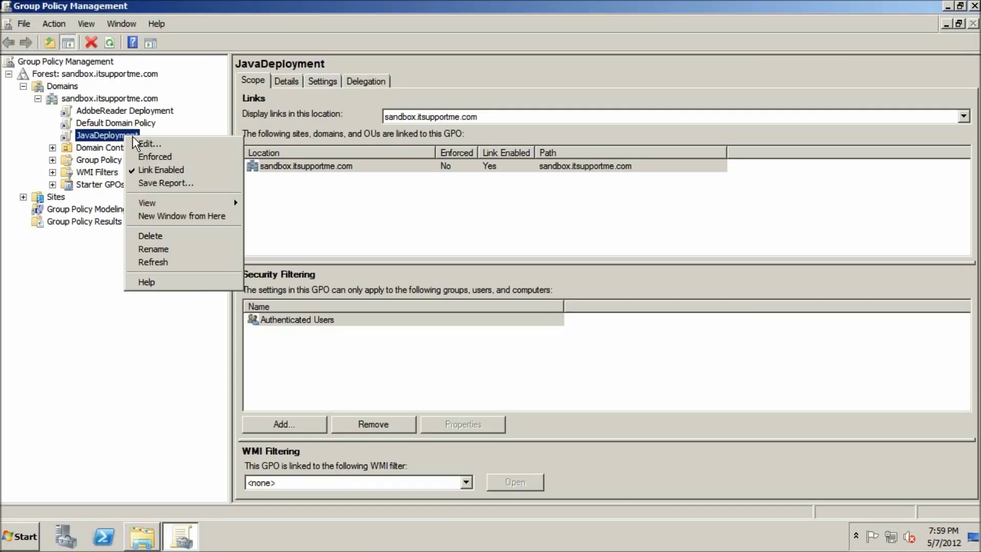
click(149, 144)
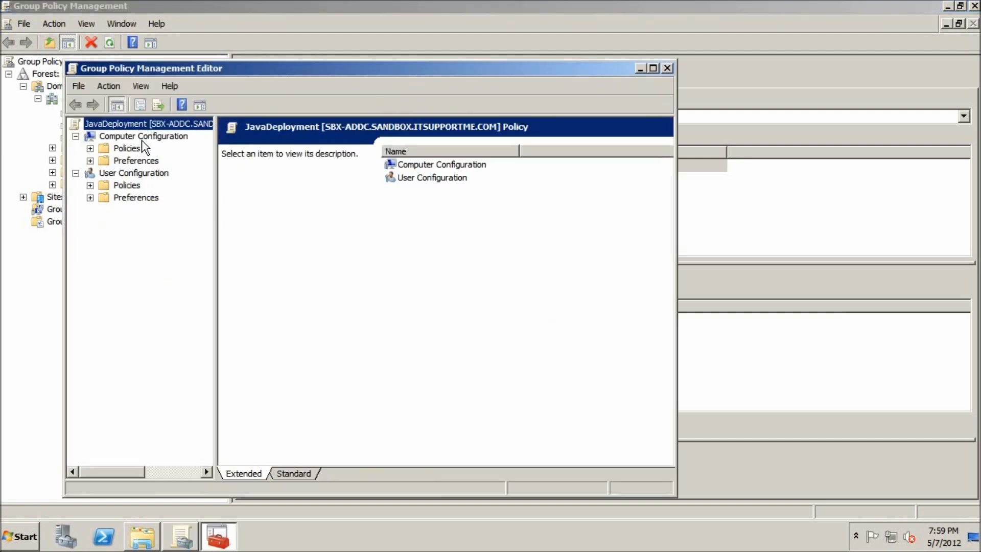
click(90, 160)
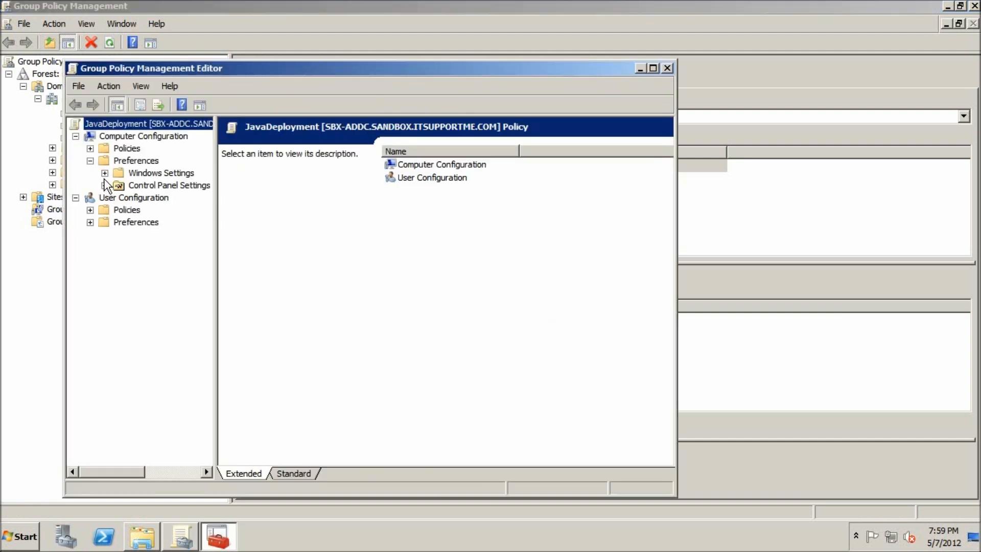
click(106, 173)
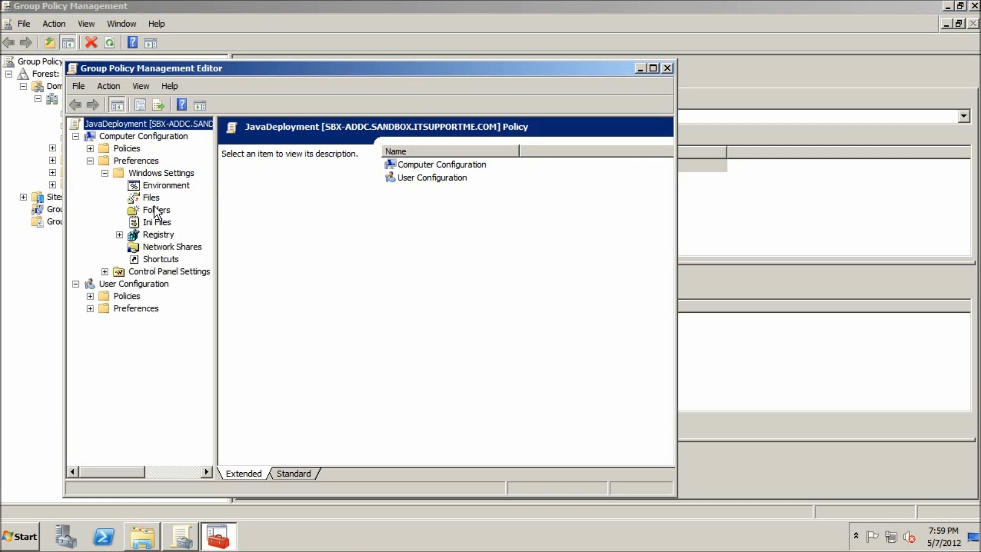
click(150, 198)
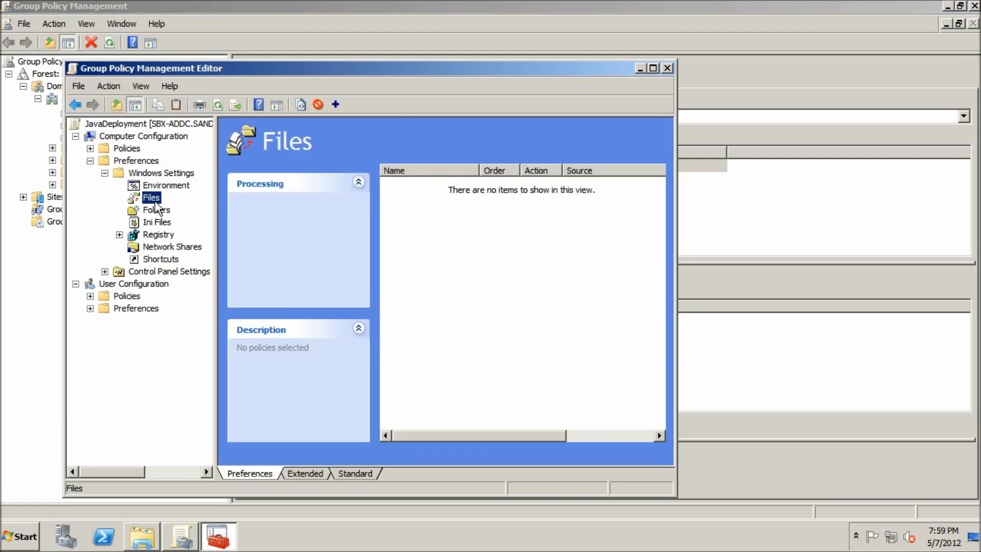
Step: Add a Delete file item for jucheck.exe with individual file errors suppressed
right_click(457, 226)
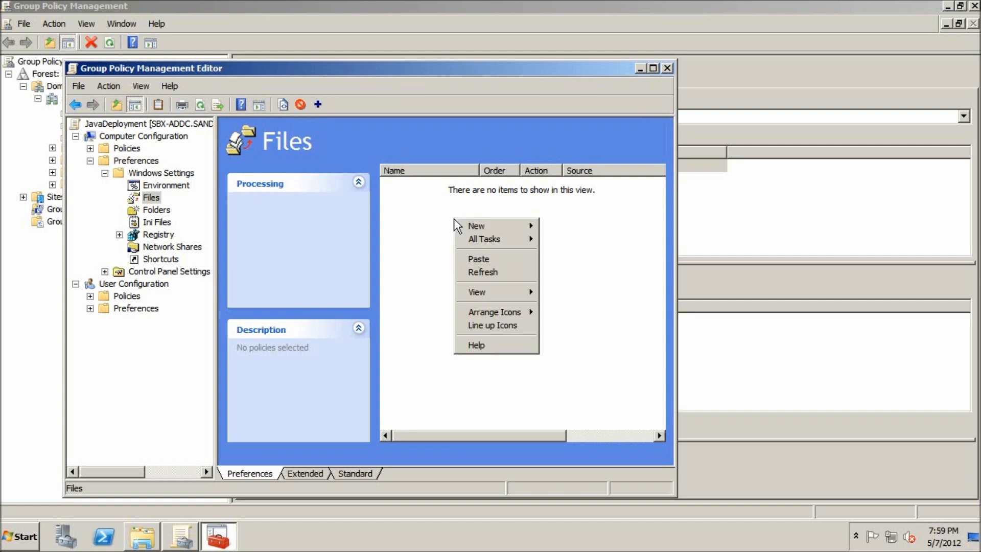
click(476, 226)
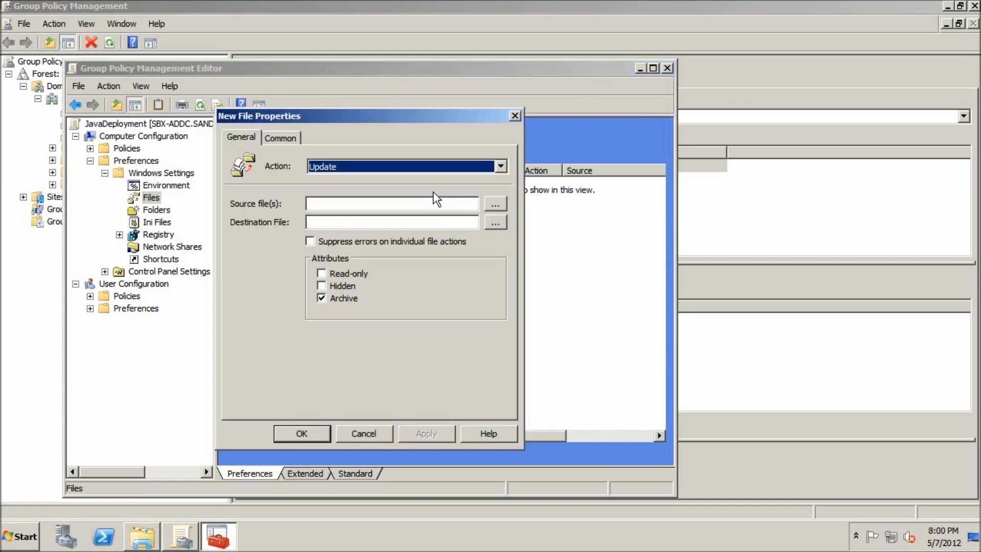
click(498, 165)
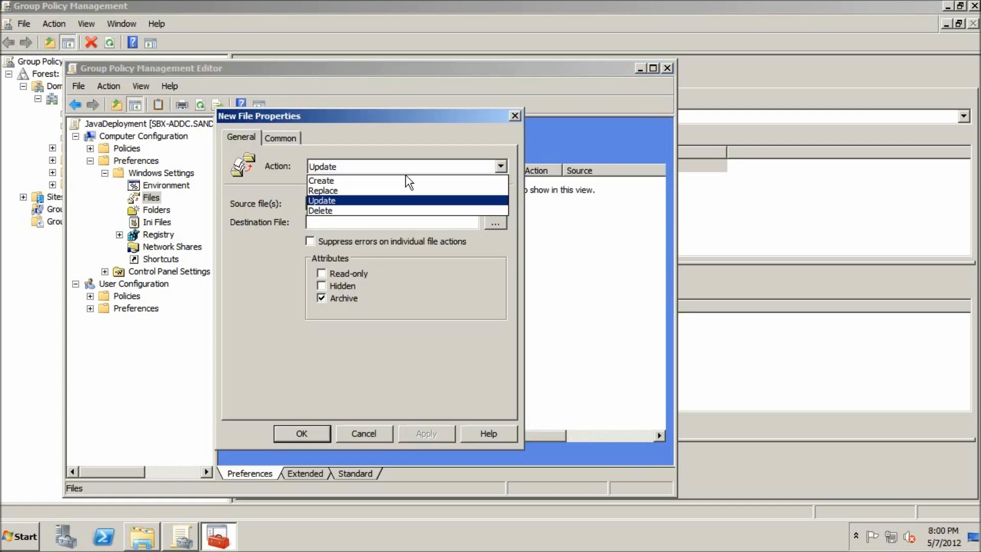
click(320, 210)
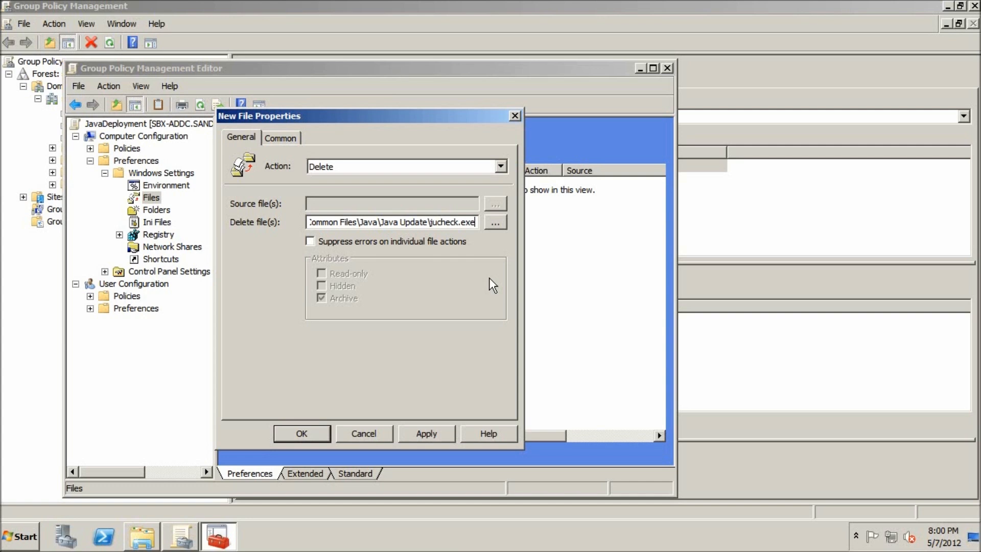
mouse_move(455, 240)
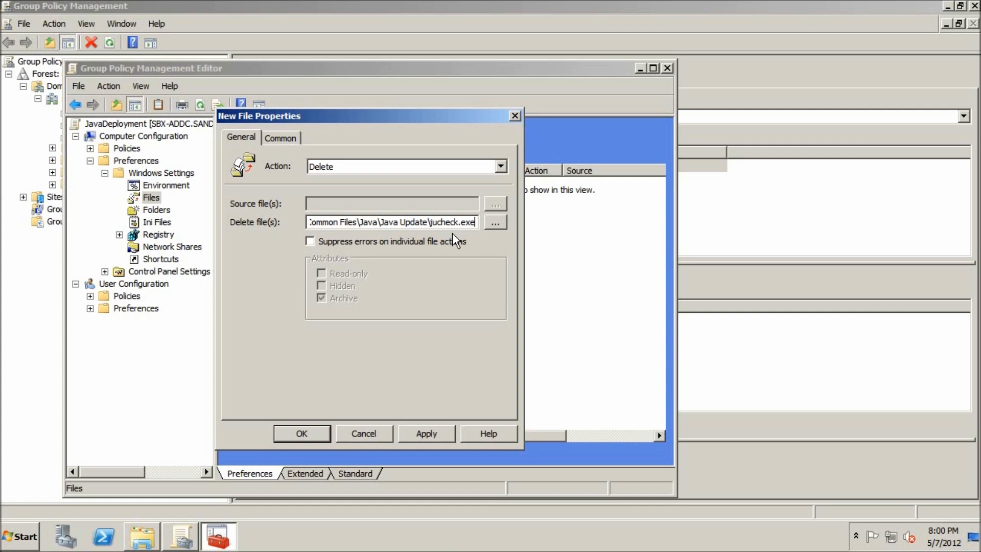
mouse_move(504, 224)
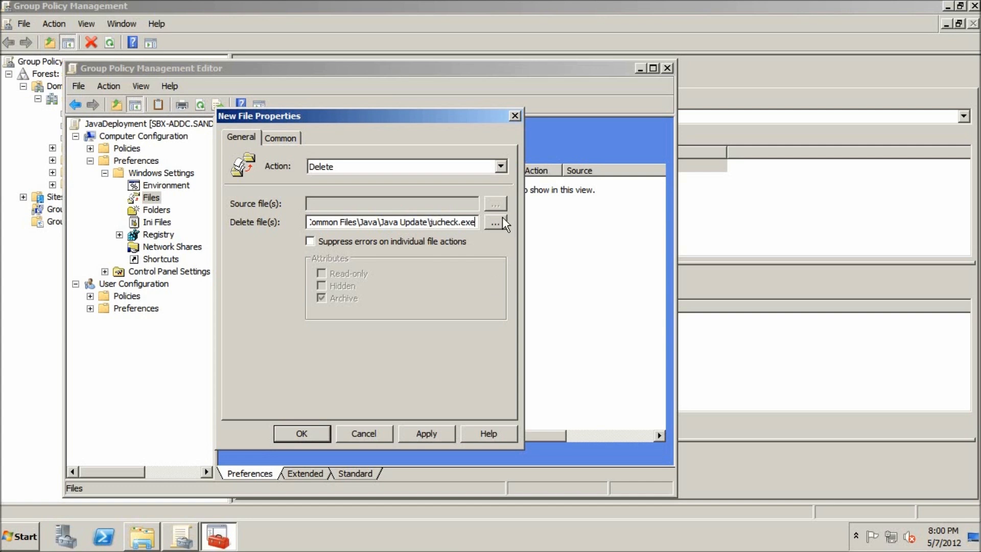
mouse_move(491, 242)
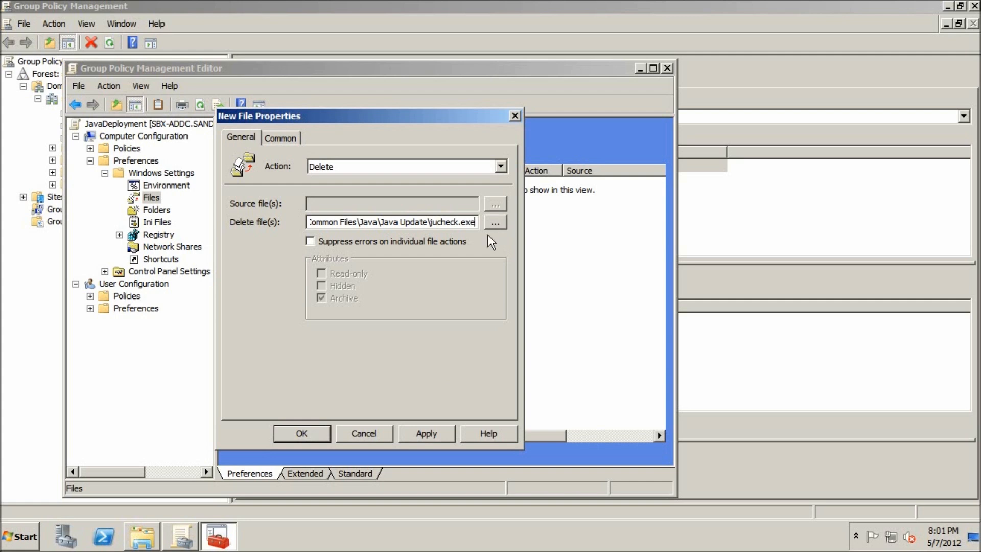
mouse_move(337, 257)
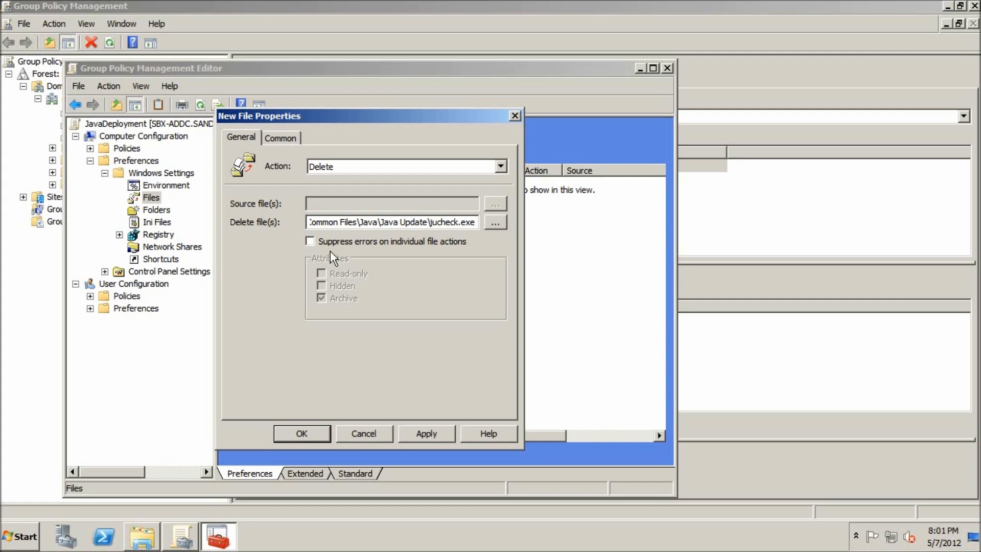
mouse_move(343, 244)
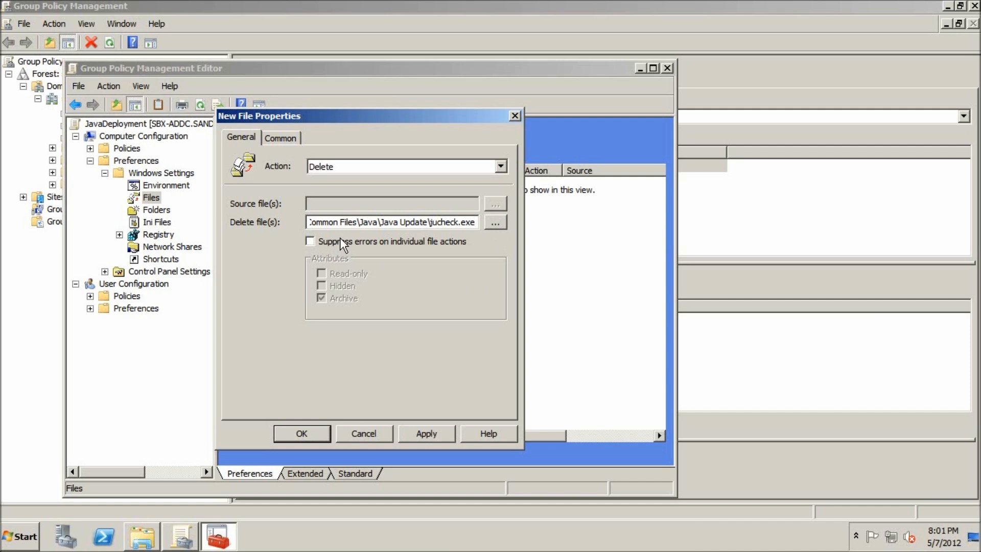
click(310, 241)
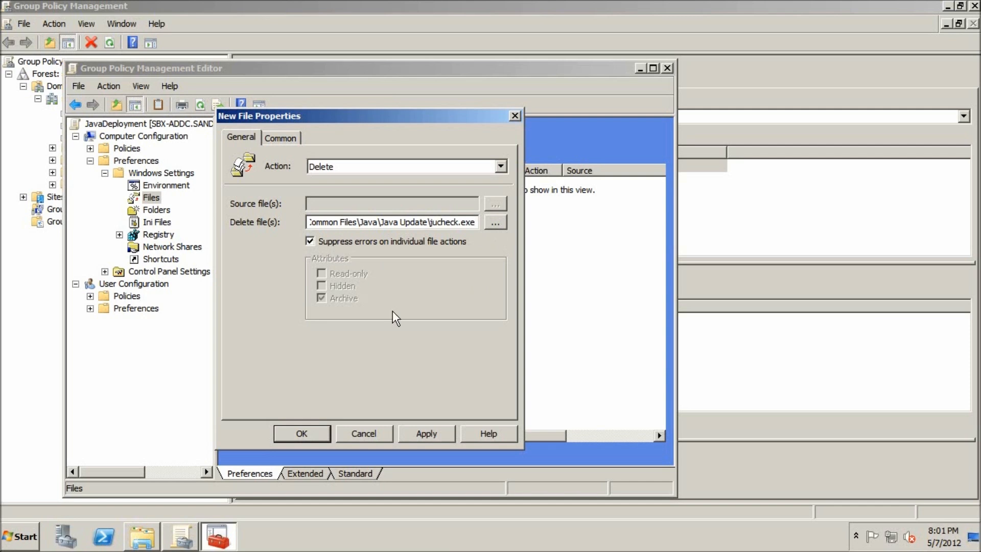
mouse_move(414, 382)
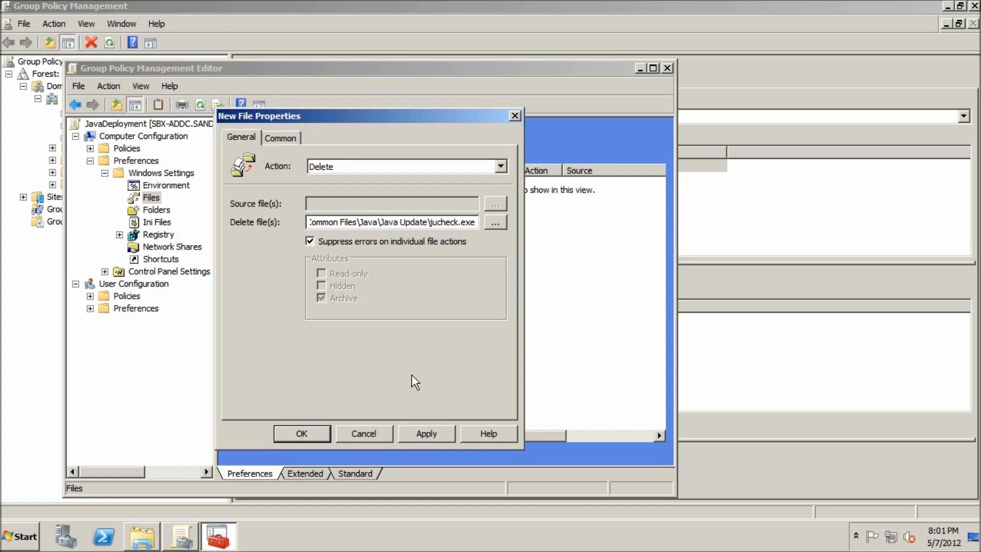
click(301, 433)
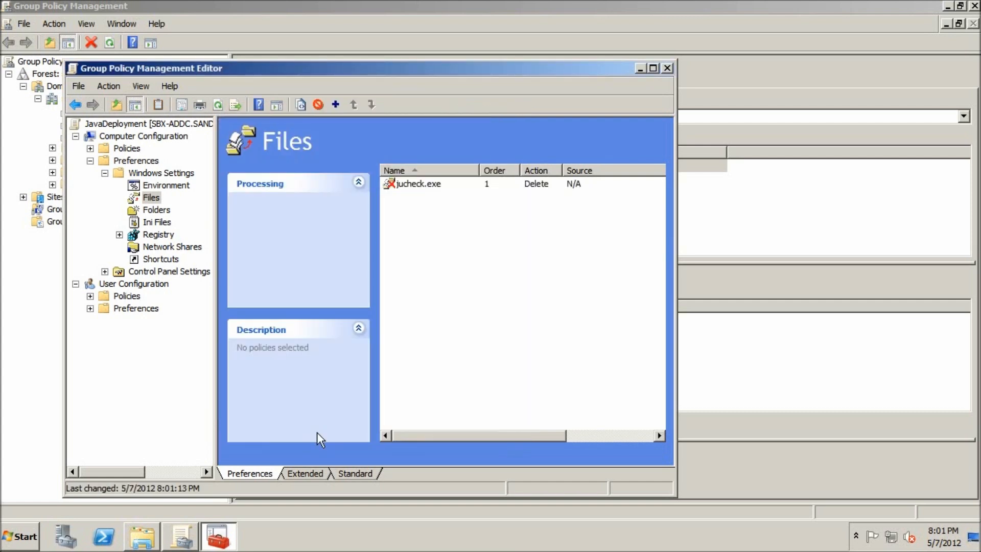
mouse_move(235, 280)
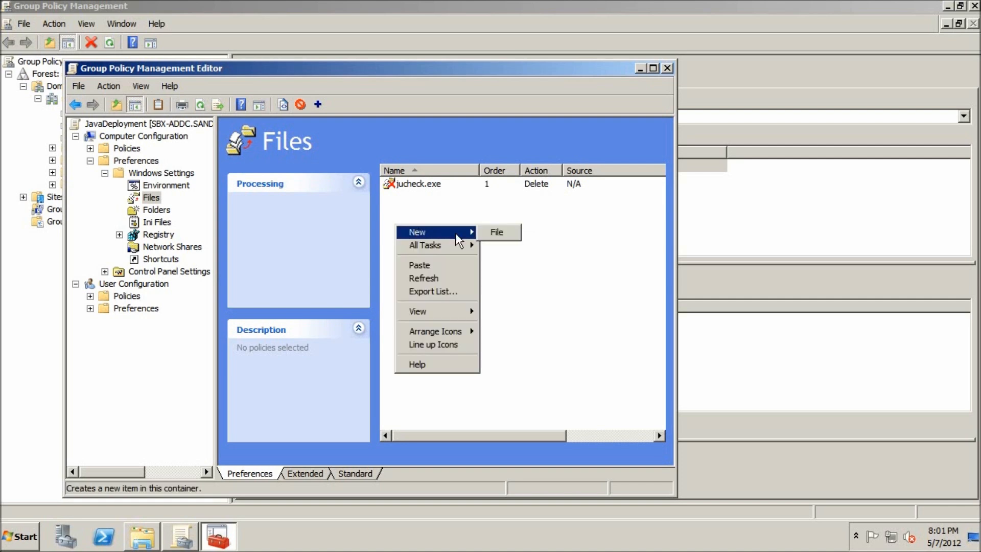
Step: Add a second jucheck.exe Delete item using %programfiles% instead of %programfiles(x86)%, suppressing errors
click(496, 231)
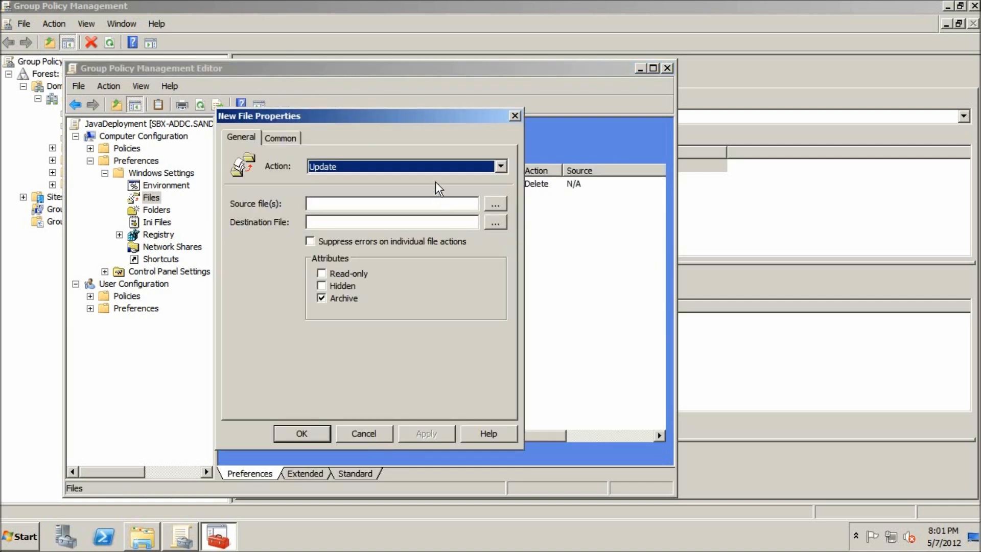
click(498, 165)
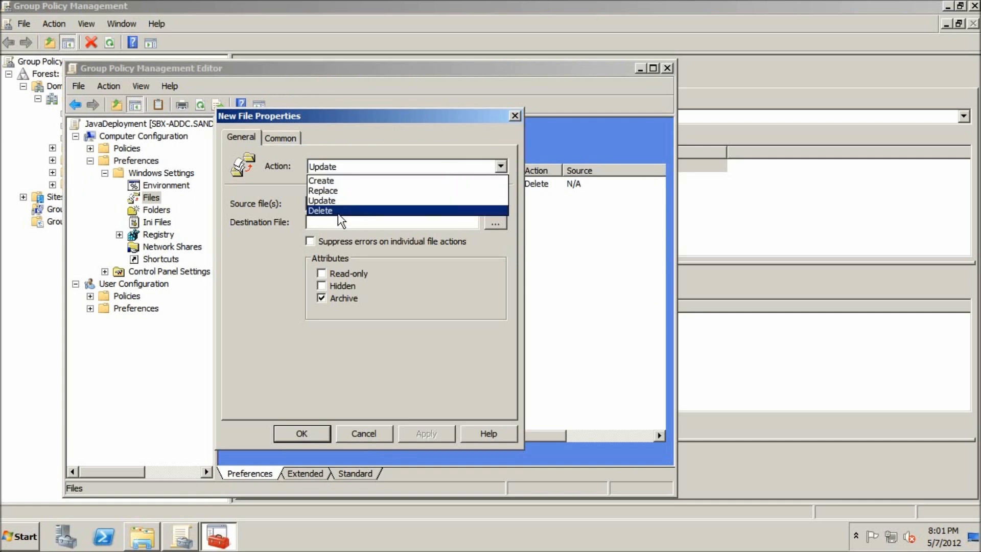
click(321, 210)
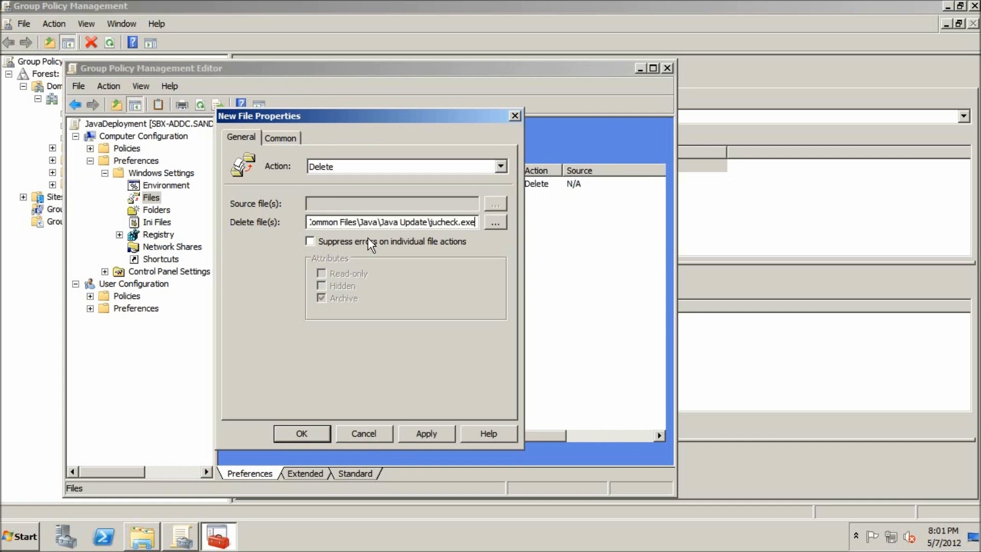
text(%programfiles(x86)%\Common Files\Java\Ja)
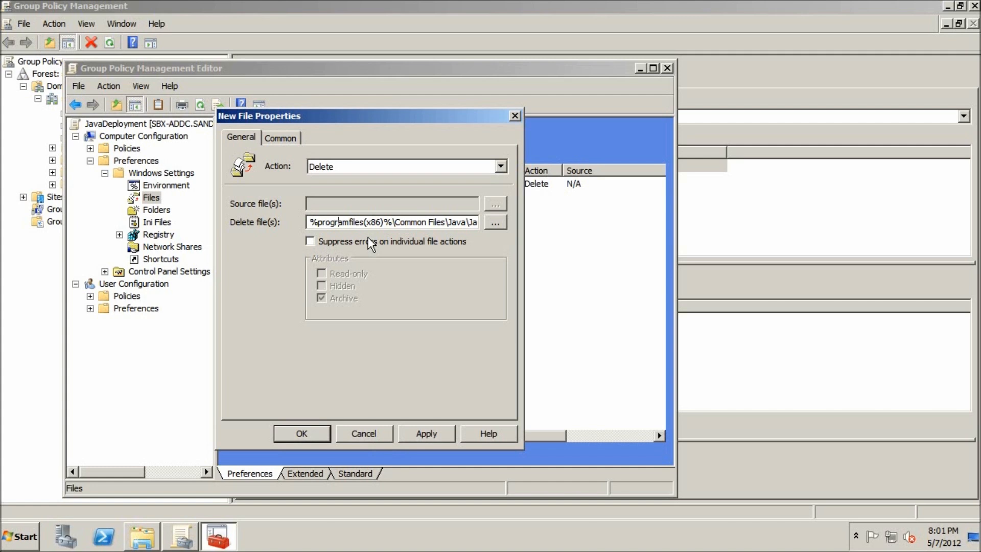
double_click(373, 221)
text(va Up)
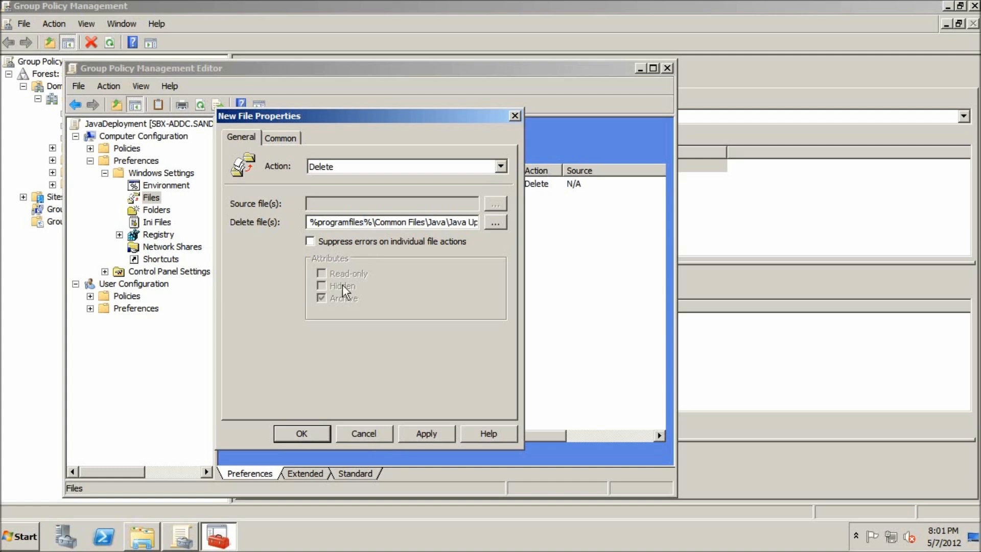
click(309, 240)
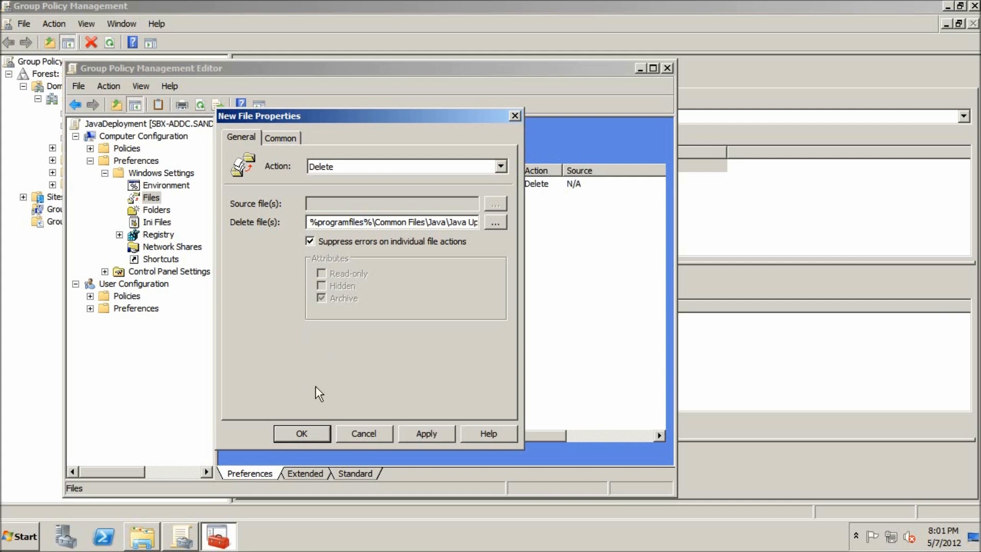
click(301, 433)
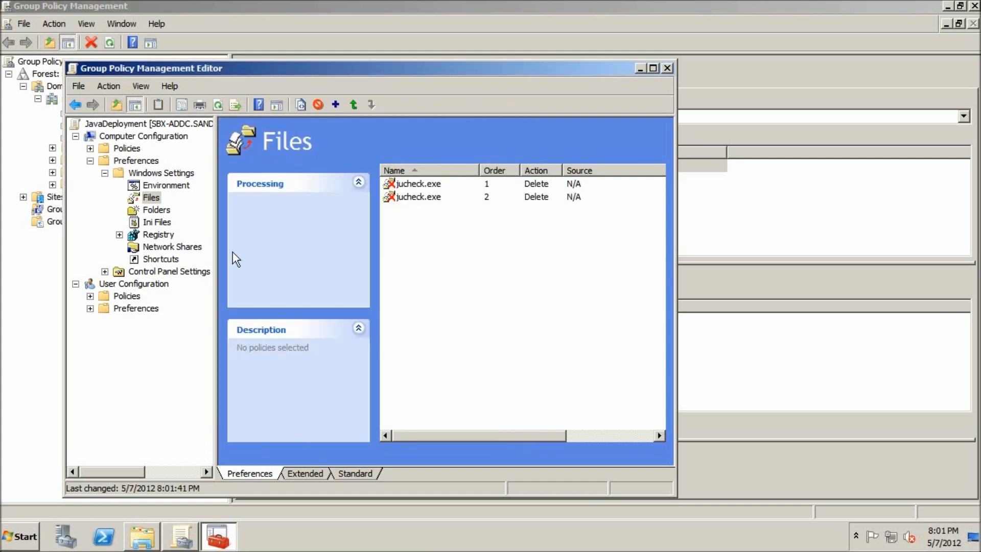
Step: Add registry item JavaSoft\Java Update\Policy, value EnableJavaUpdate, REG_DWORD data 0
right_click(158, 233)
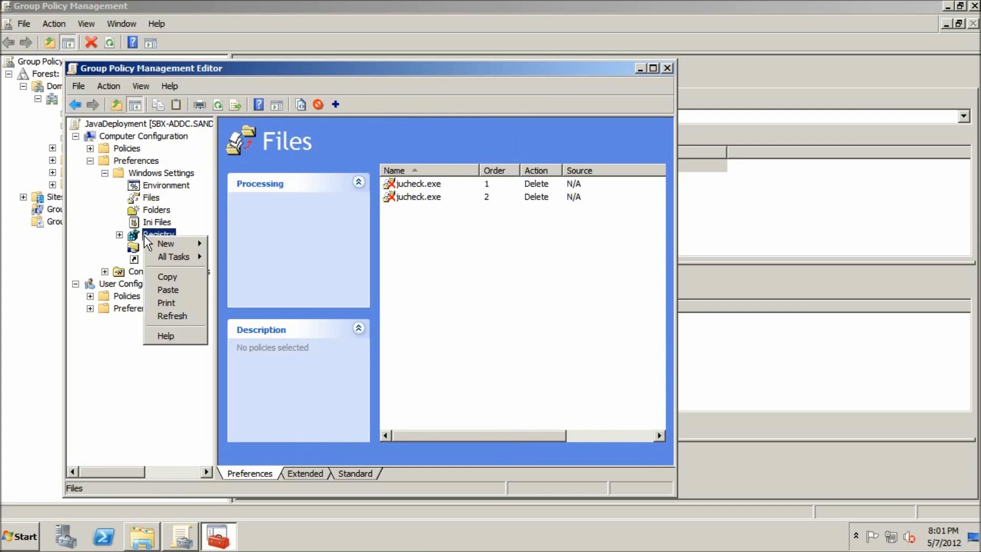
mouse_move(165, 243)
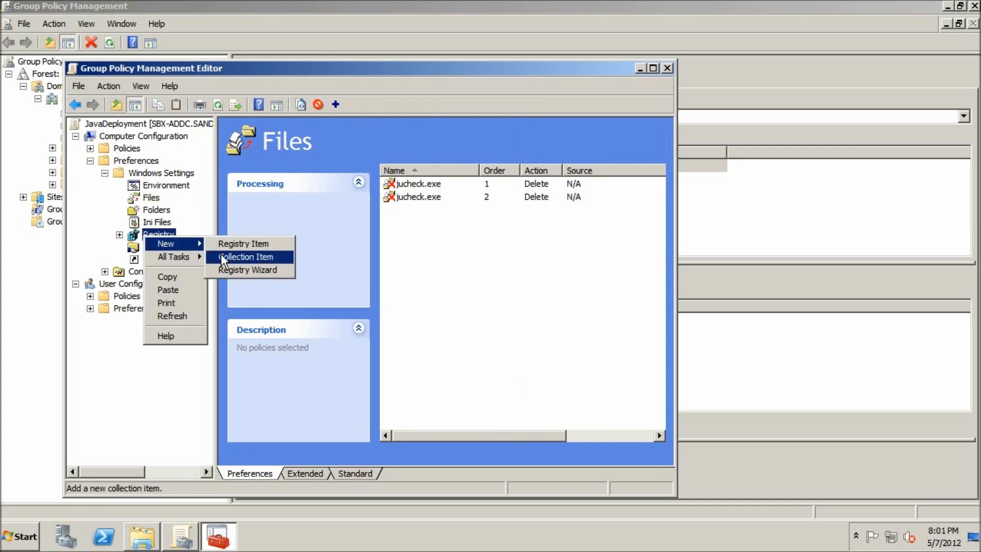
click(243, 243)
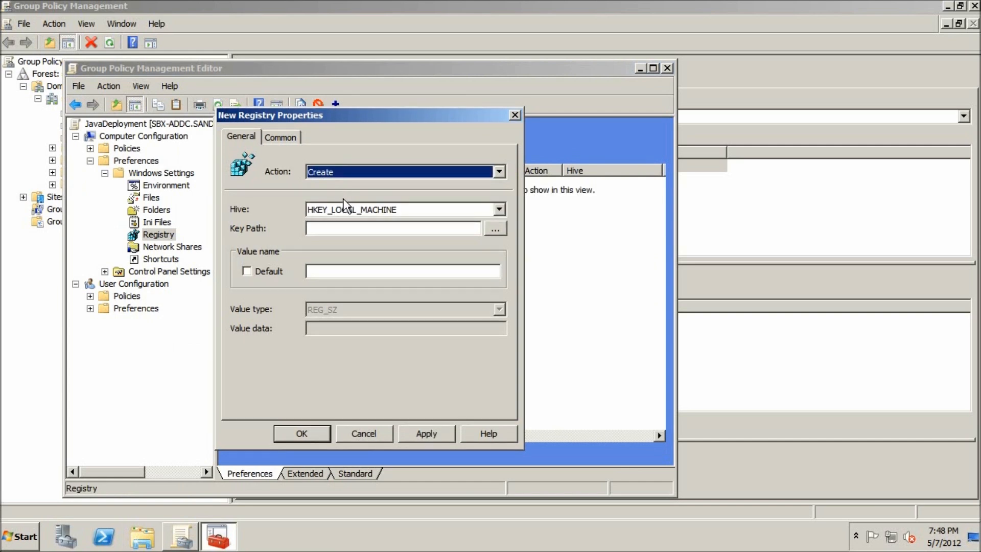
click(392, 227)
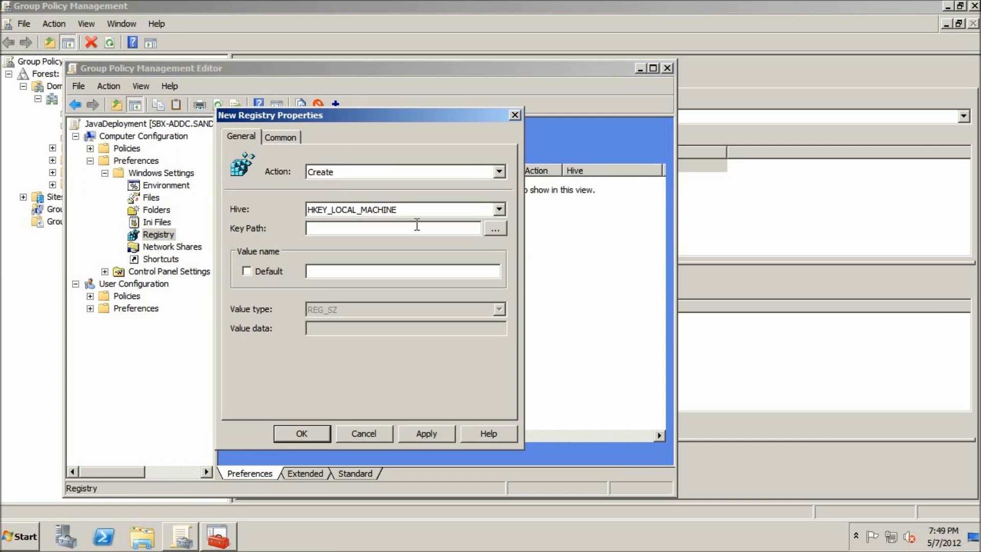
text(JavaSoft\Java Update)
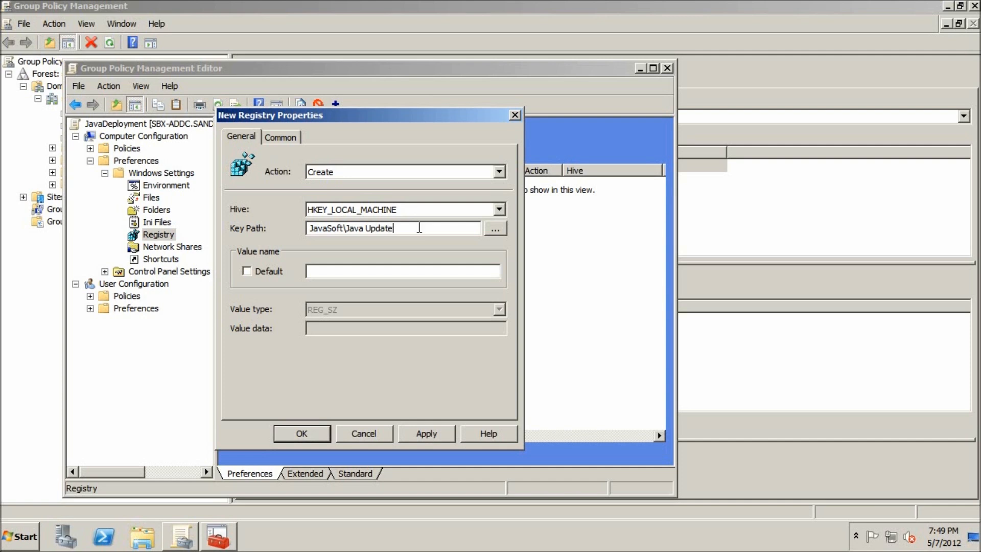
text(\Policy)
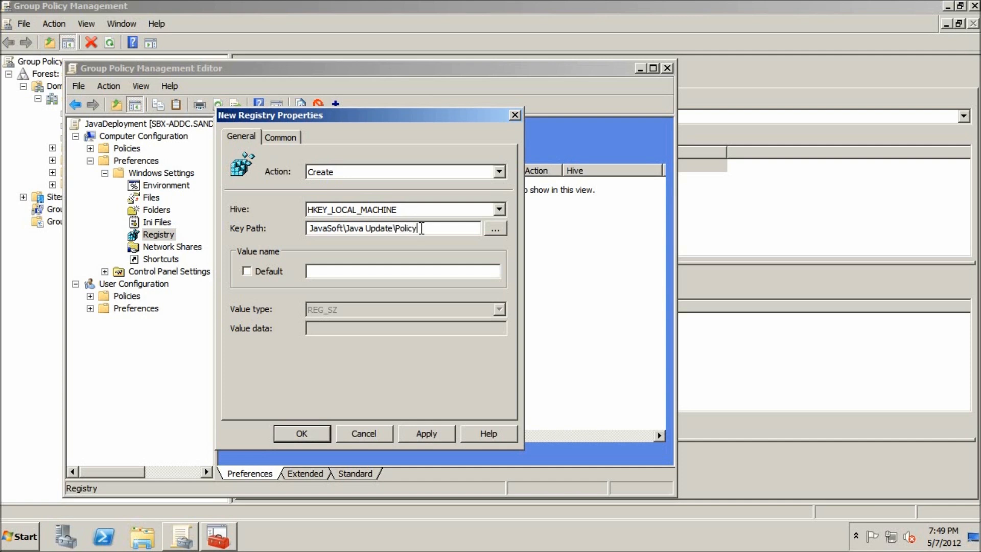
mouse_move(337, 259)
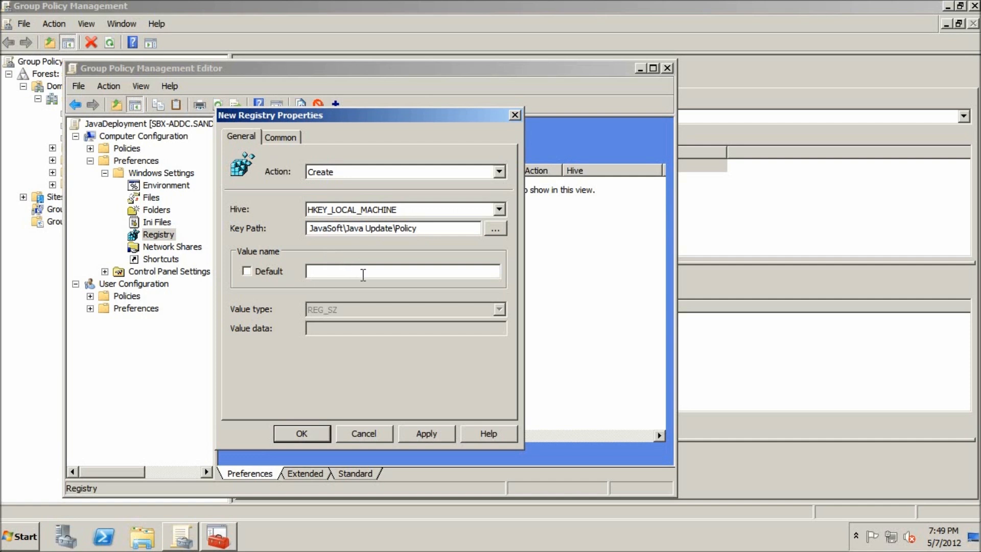
text(EnableJavaU)
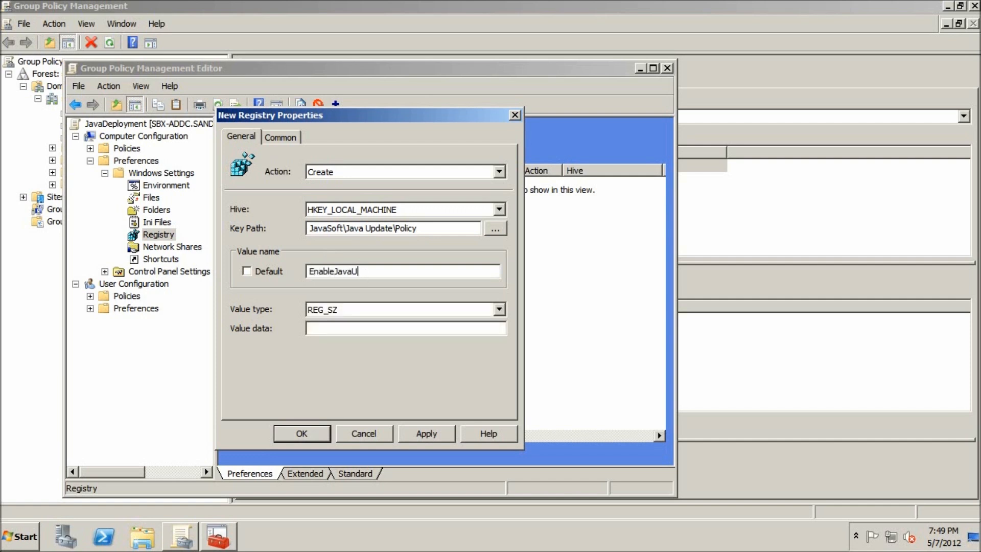
text(pdate)
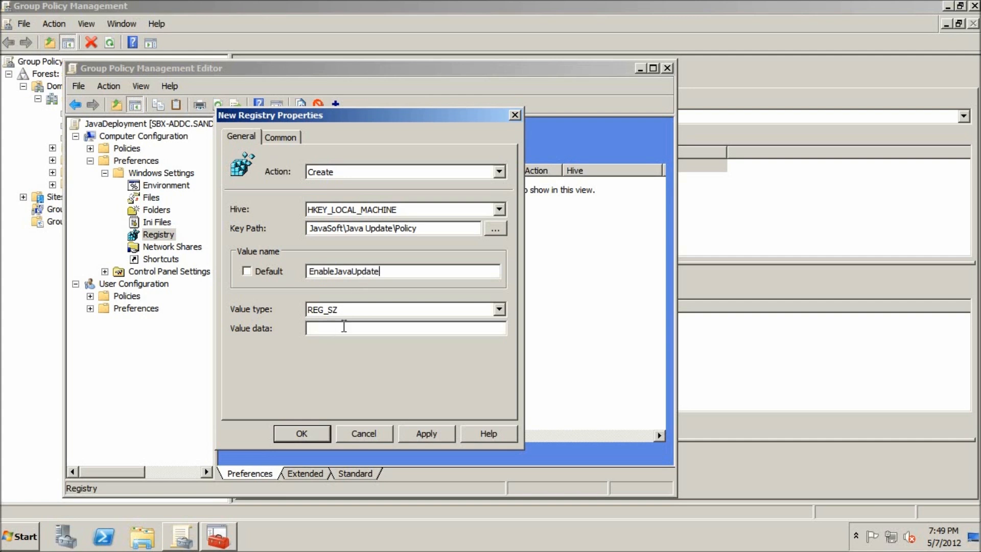
click(498, 309)
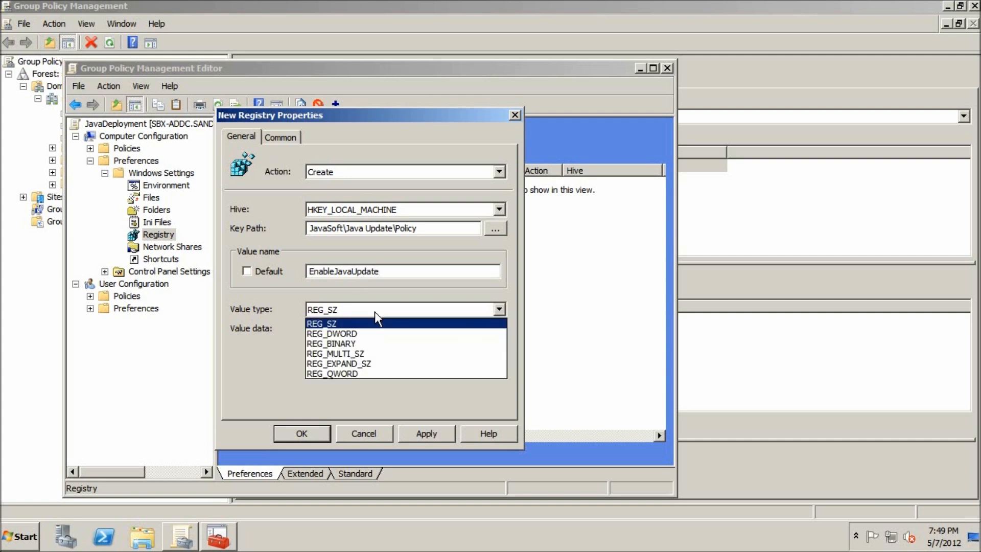
click(332, 333)
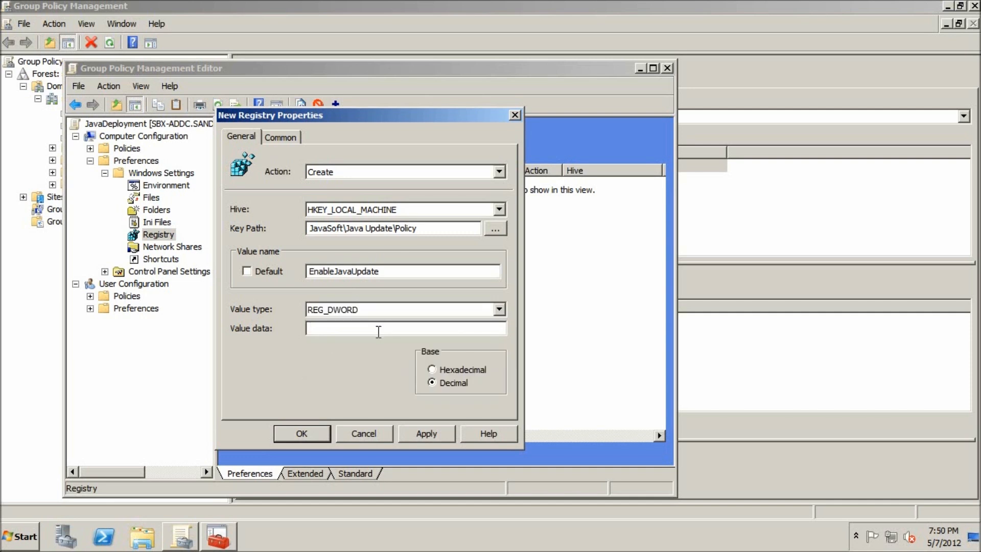
text(0)
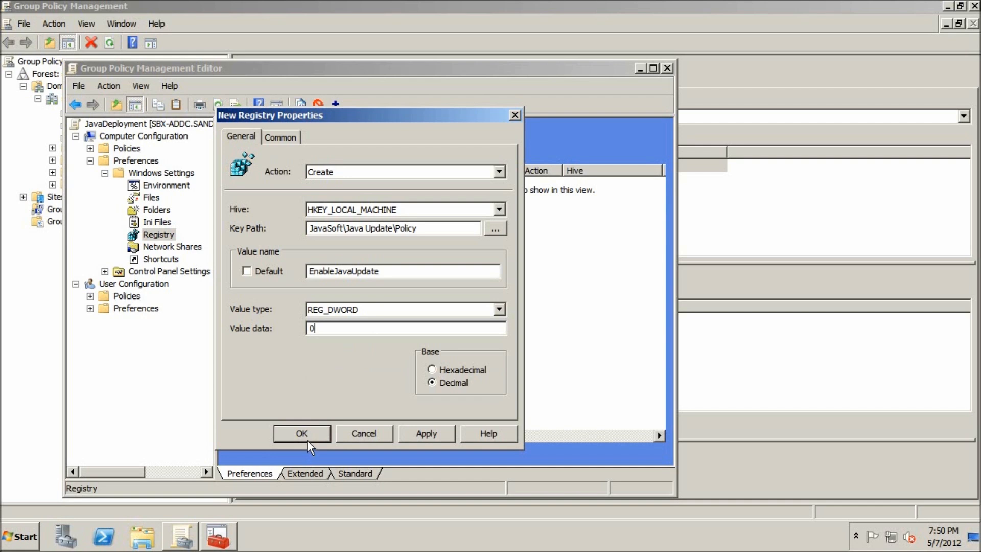
click(301, 433)
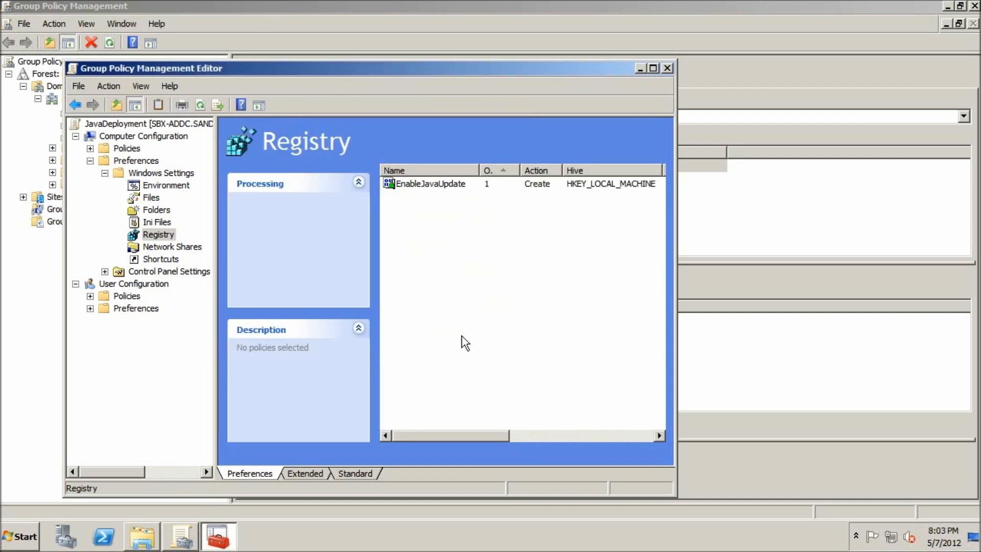
mouse_move(681, 77)
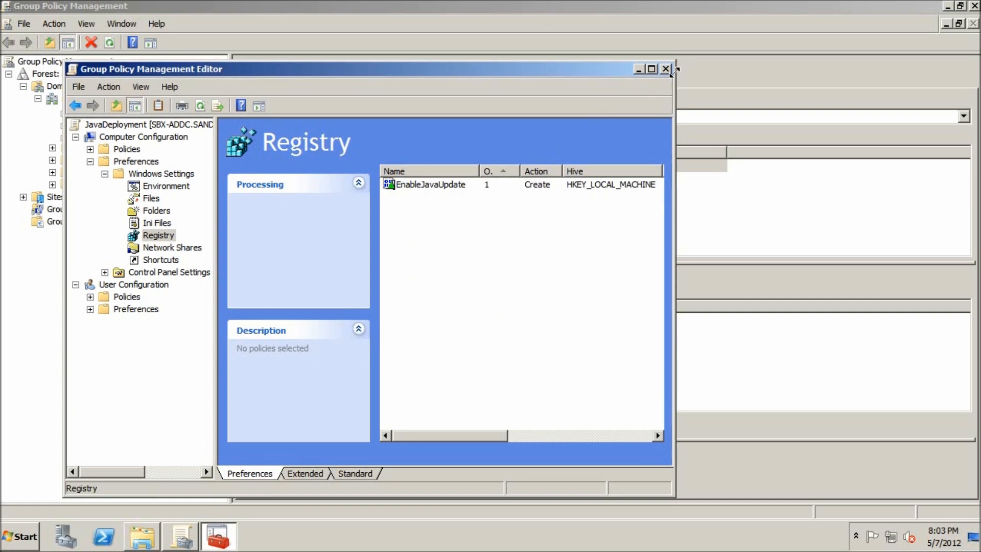
Step: Close the Group Policy Management Editor window
click(665, 68)
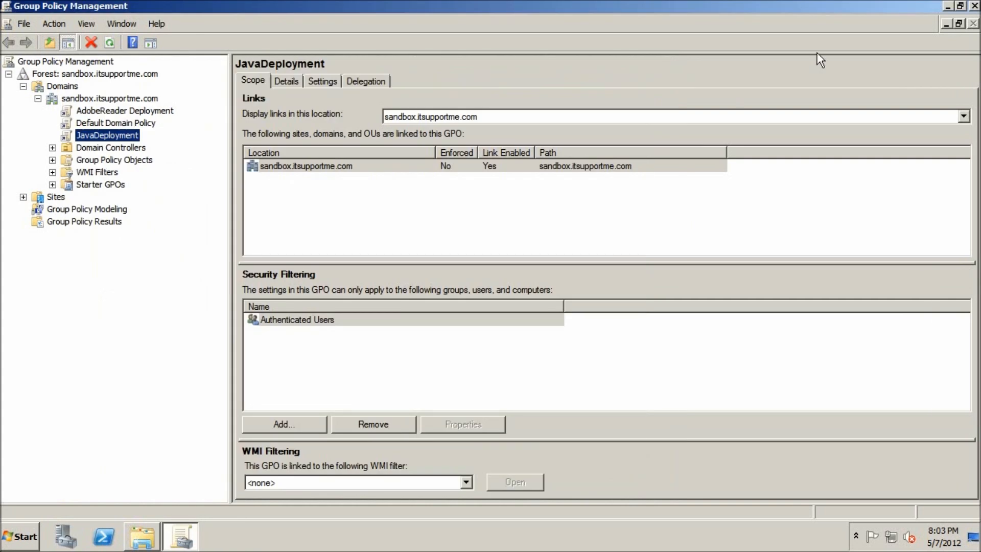
mouse_move(160, 156)
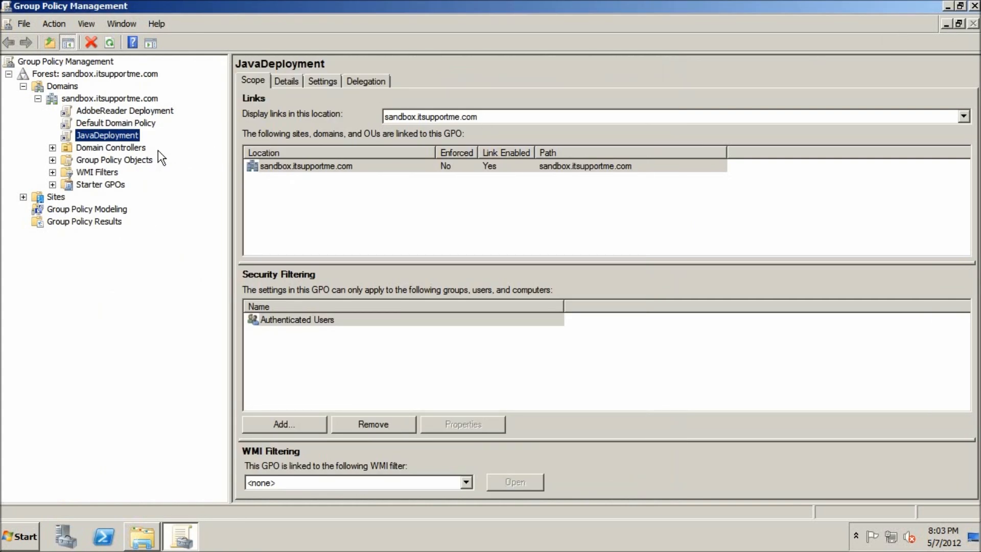
mouse_move(974, 11)
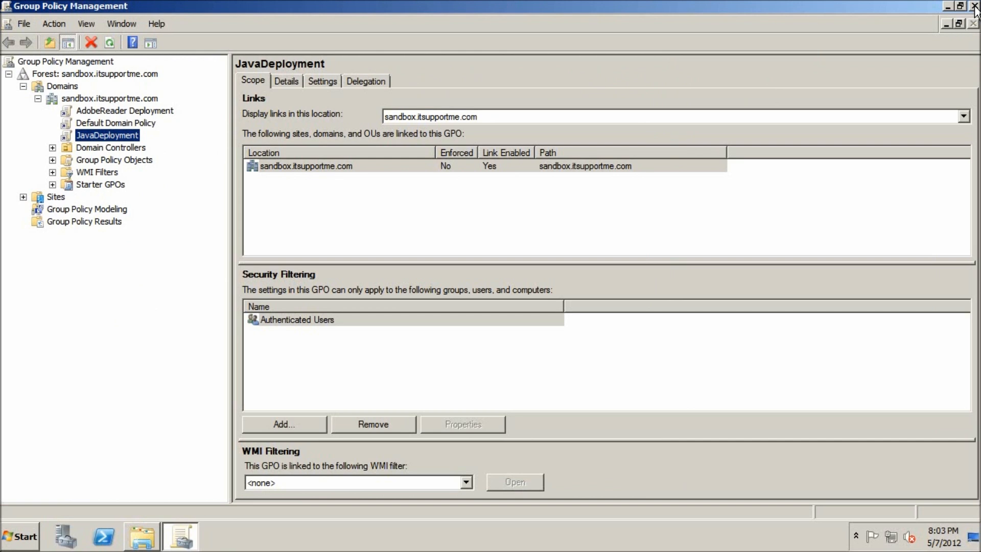
Step: Close the Group Policy Management console
click(973, 6)
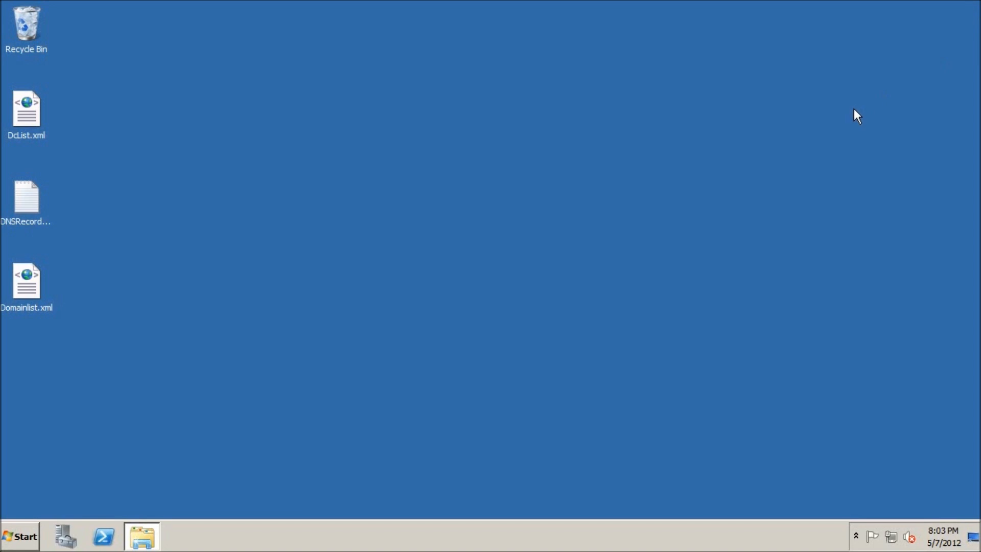
mouse_move(888, 274)
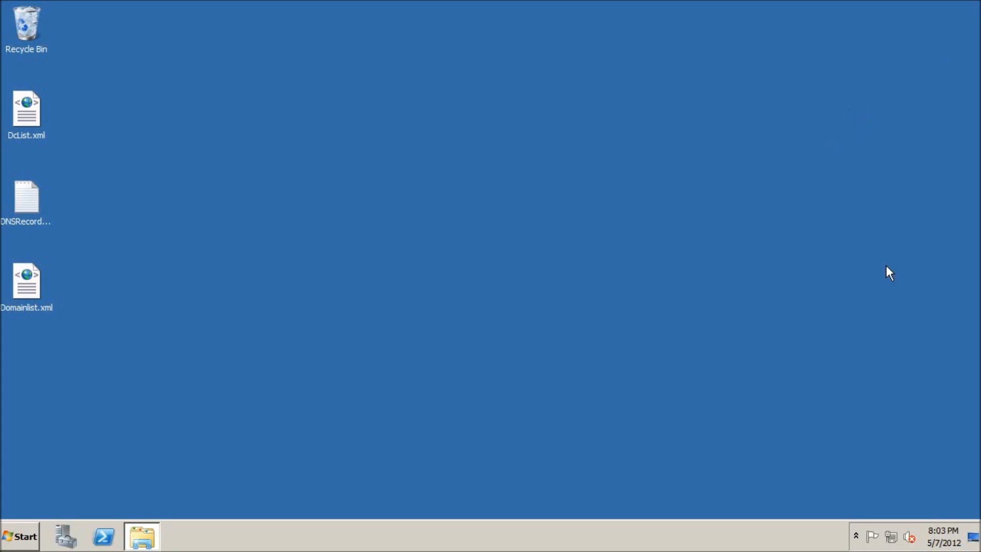
mouse_move(764, 227)
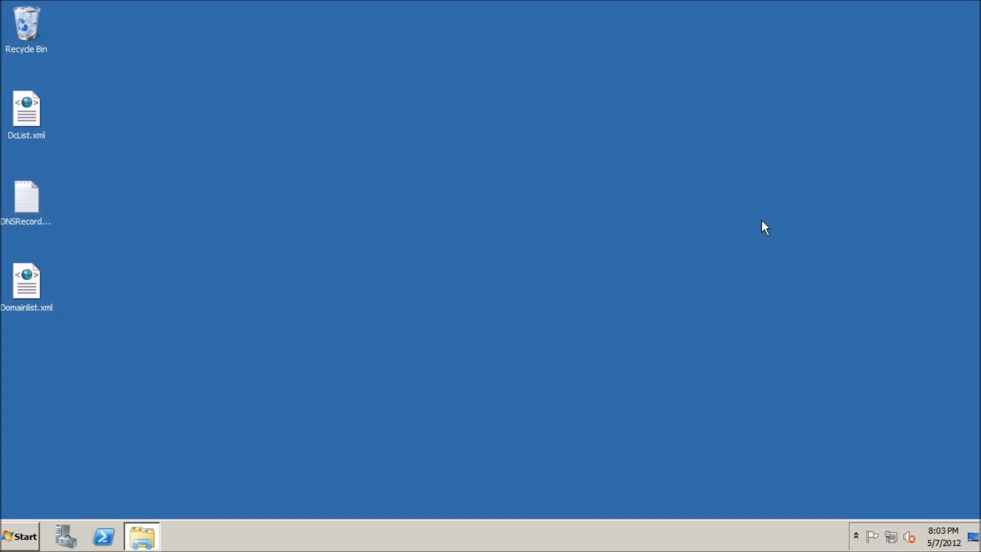